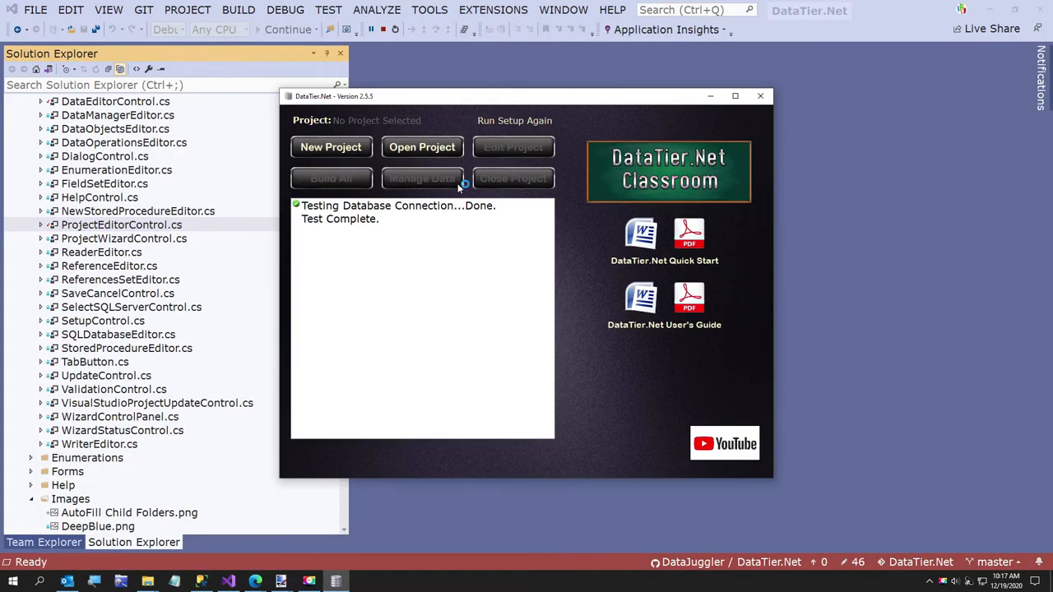
mouse_move(421, 148)
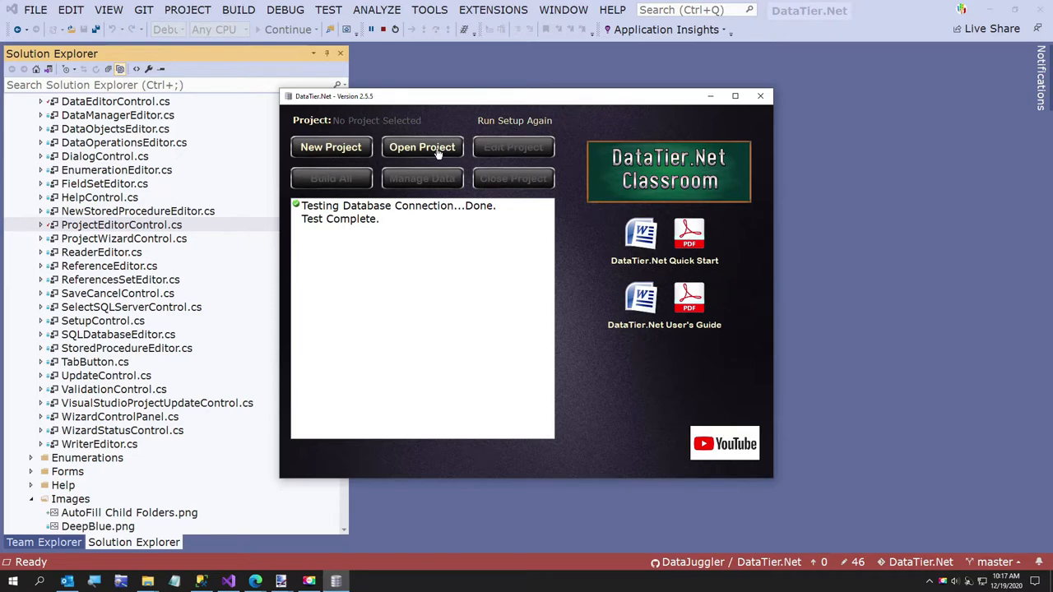
Load the DataTier.Net project from the saved projects list and show its settings
click(421, 146)
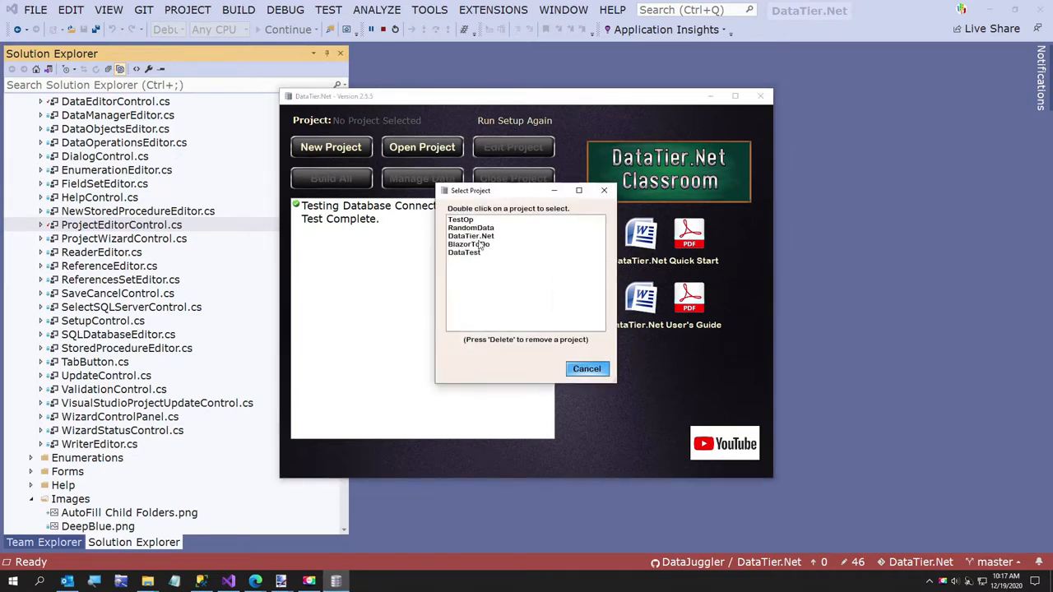
double_click(470, 237)
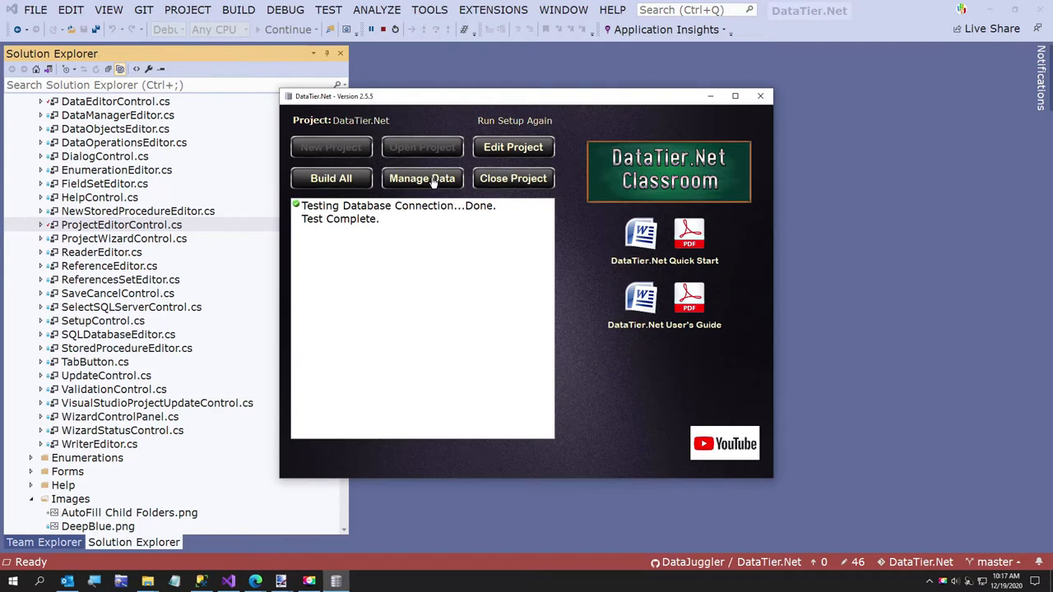
click(513, 147)
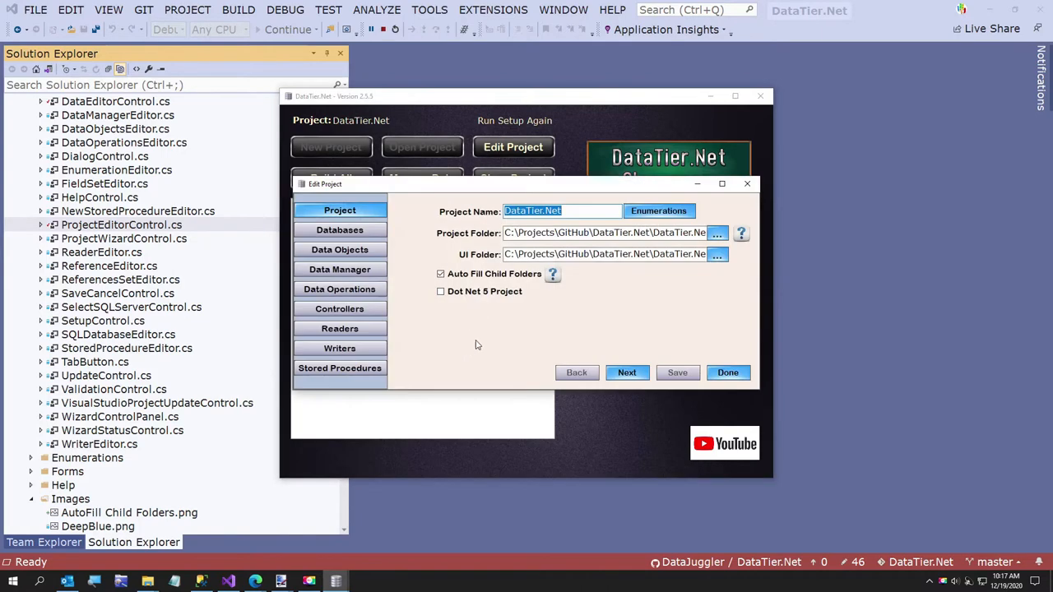
mouse_move(480, 346)
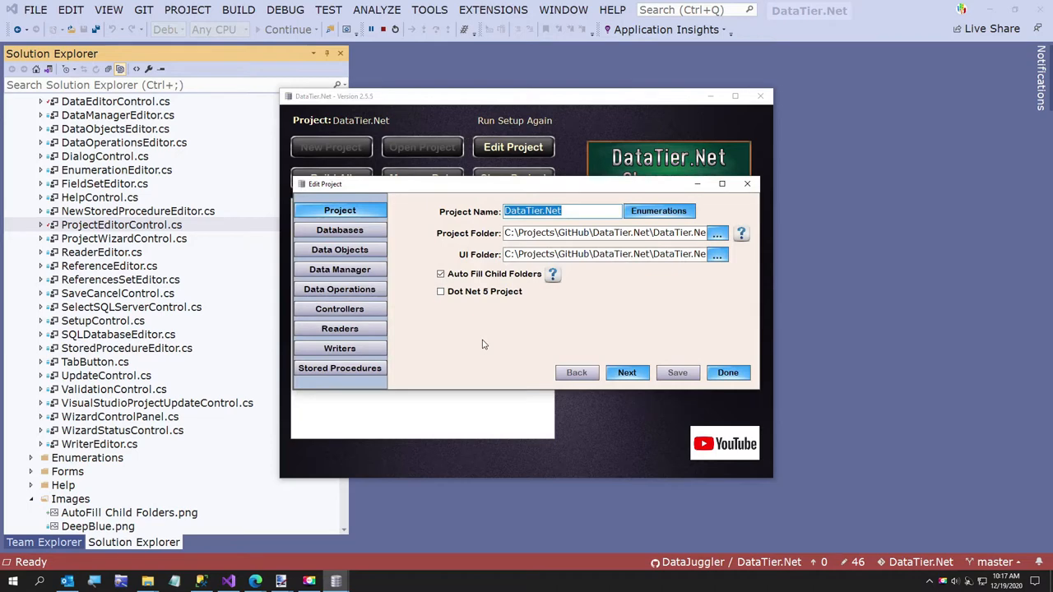
mouse_move(538, 324)
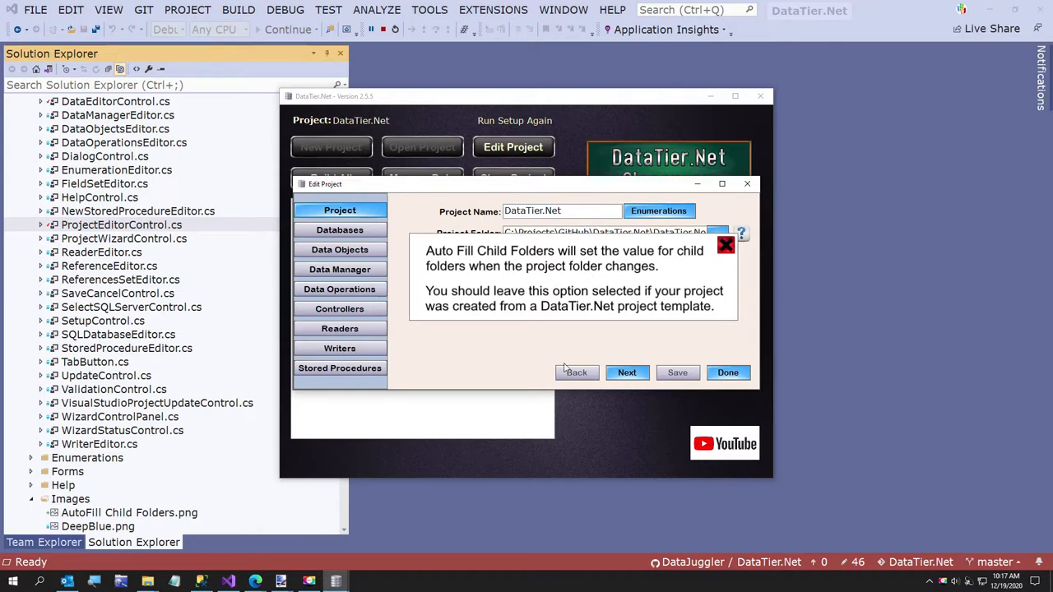
Review the auto-fill child folders help and toggle the .NET 5 project option off again
click(727, 245)
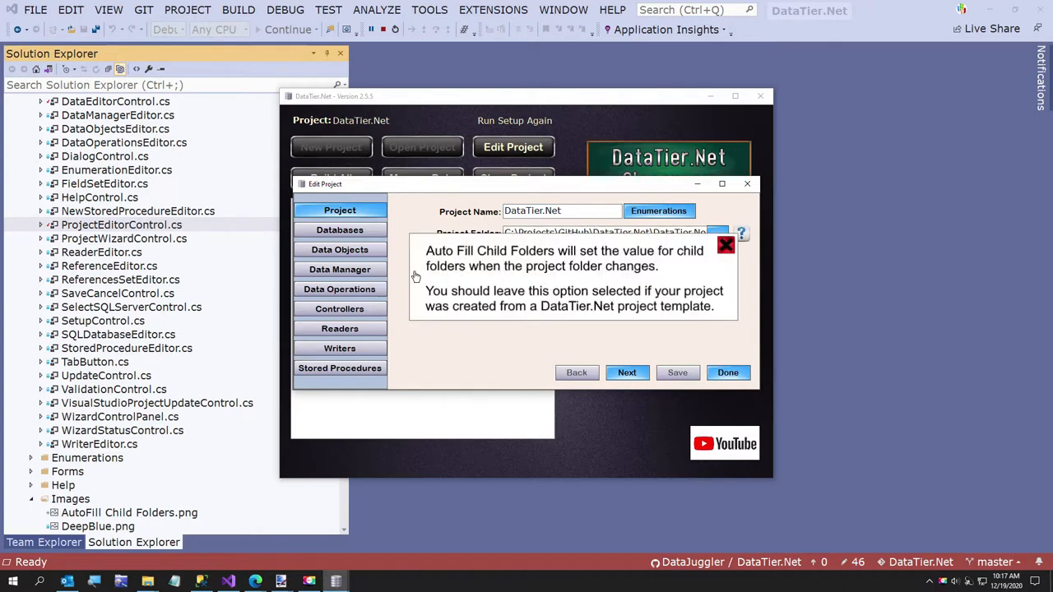
mouse_move(609, 280)
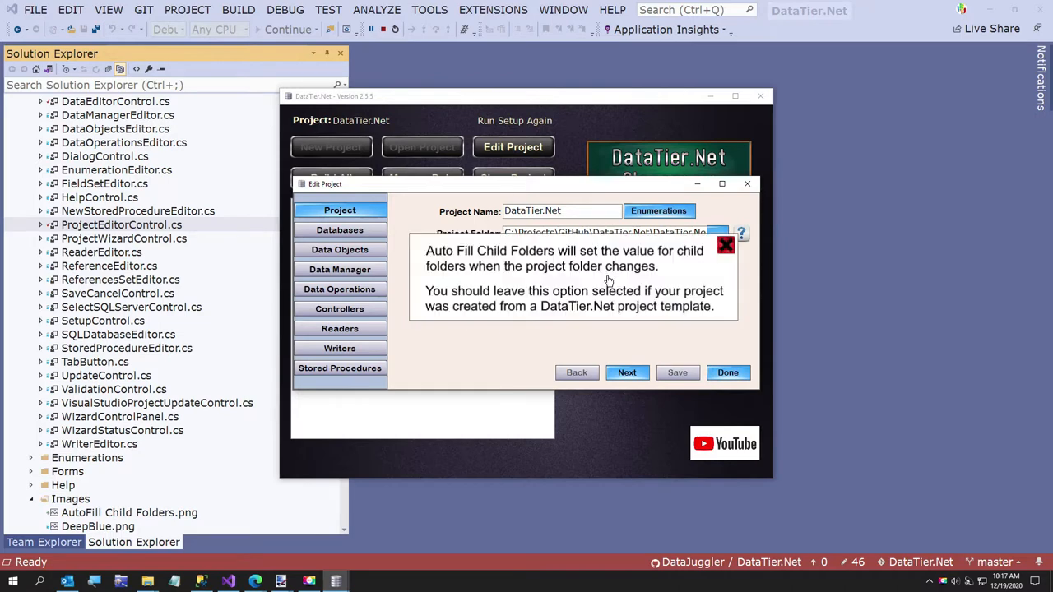
mouse_move(473, 299)
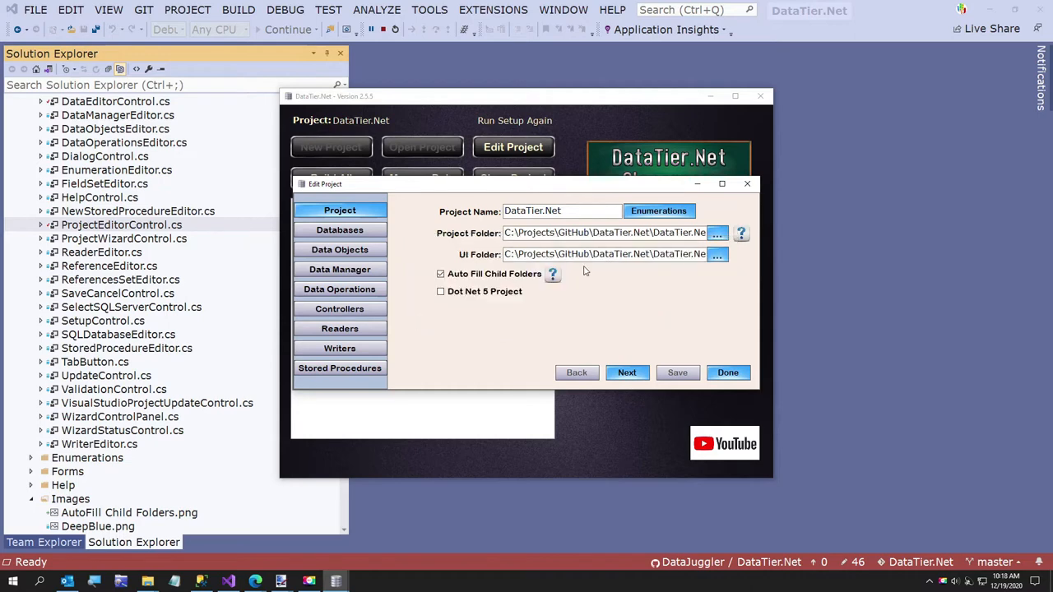
mouse_move(596, 326)
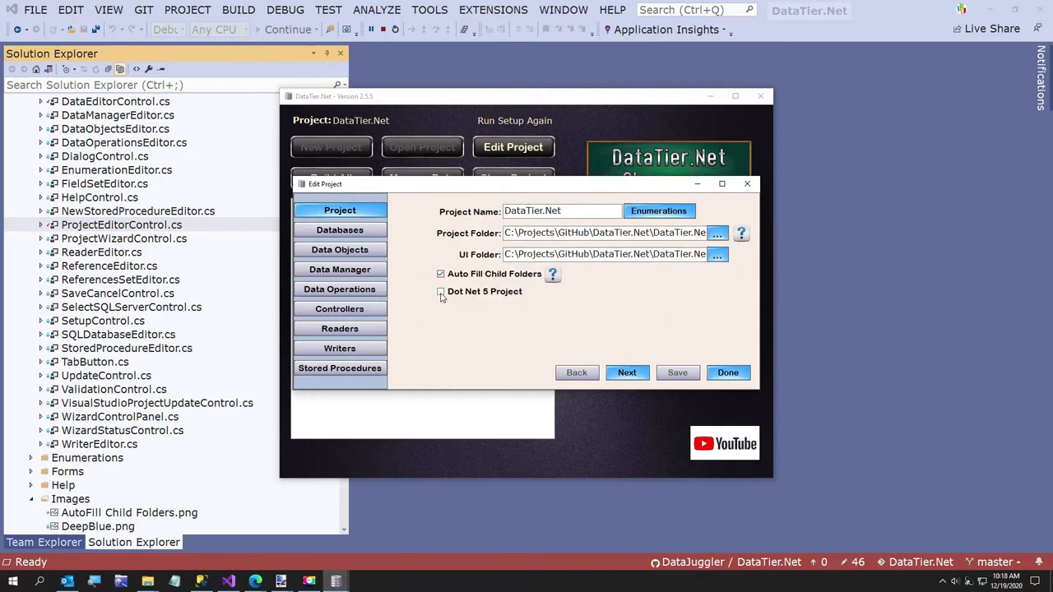
click(441, 291)
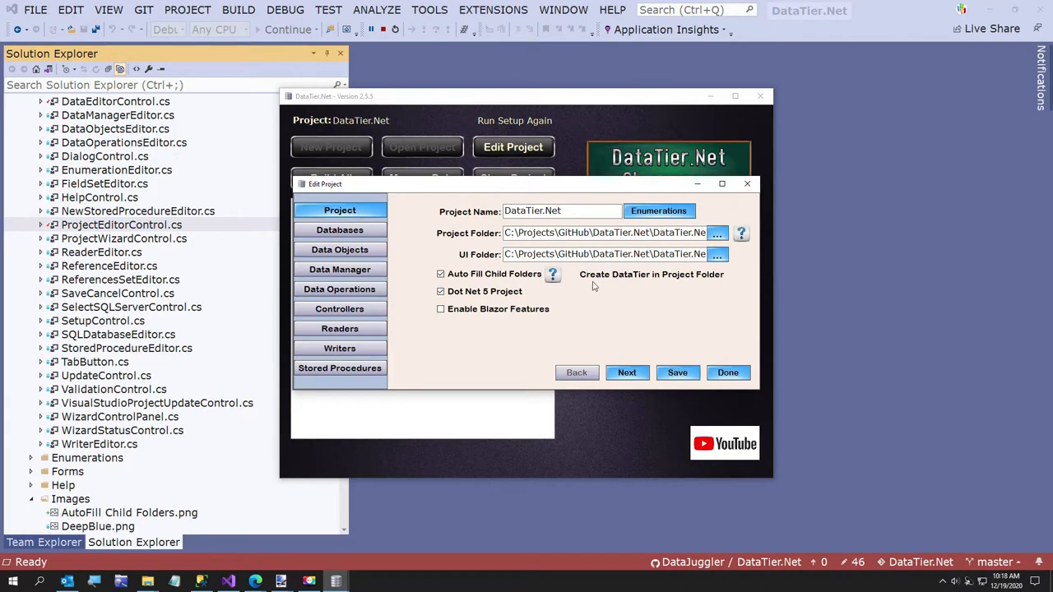
mouse_move(737, 289)
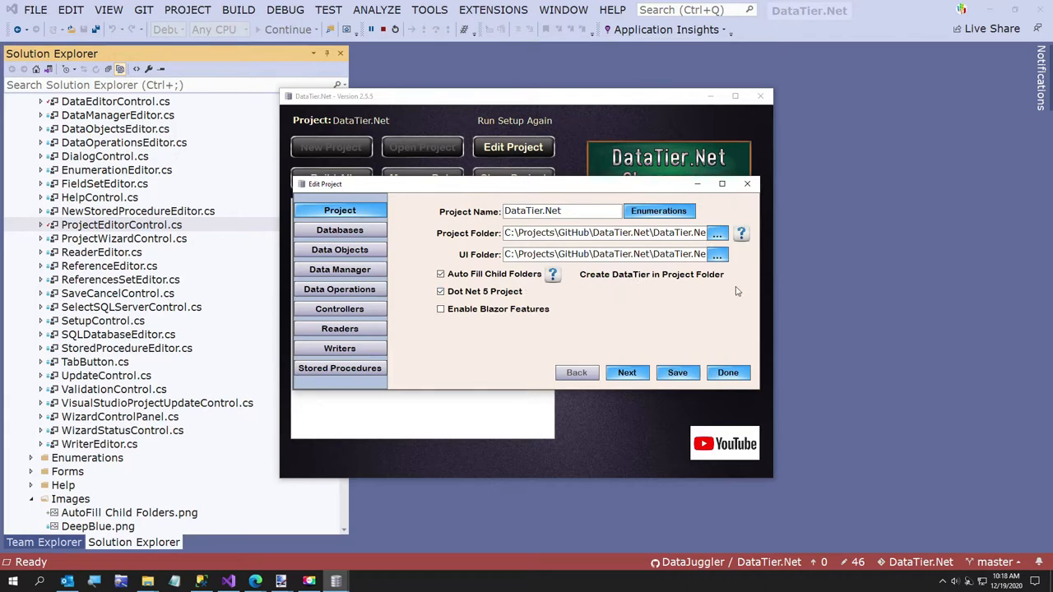
click(441, 291)
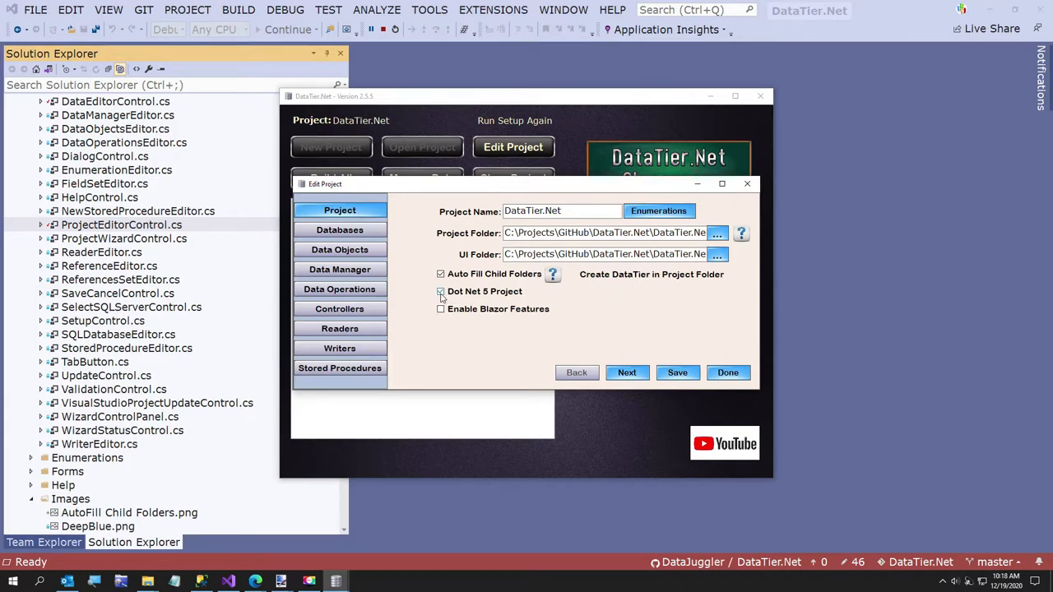
click(441, 291)
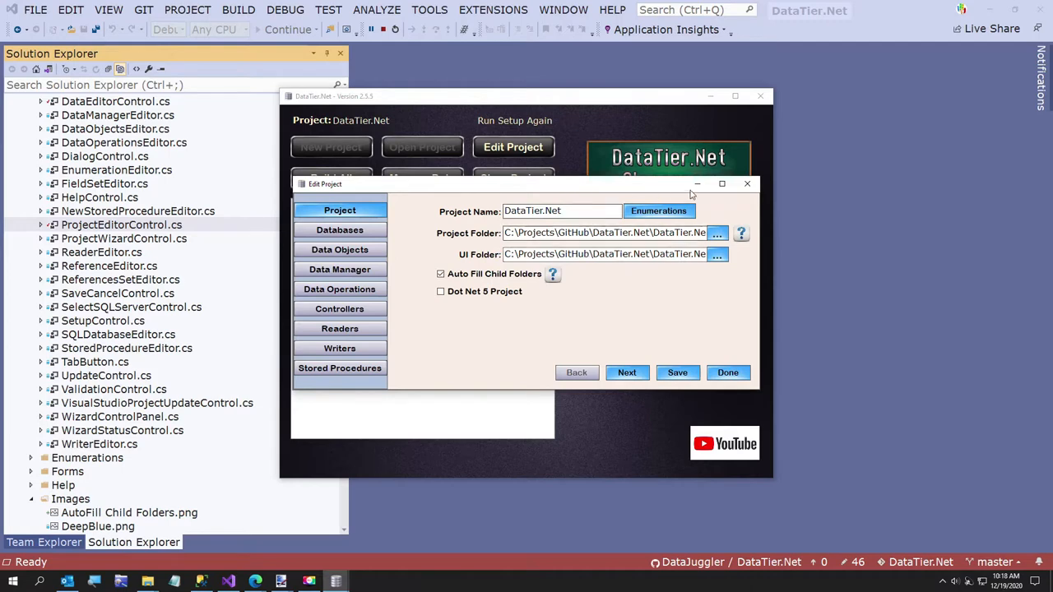
Close the project settings and bring up Manage Data listing the project's tables
click(727, 372)
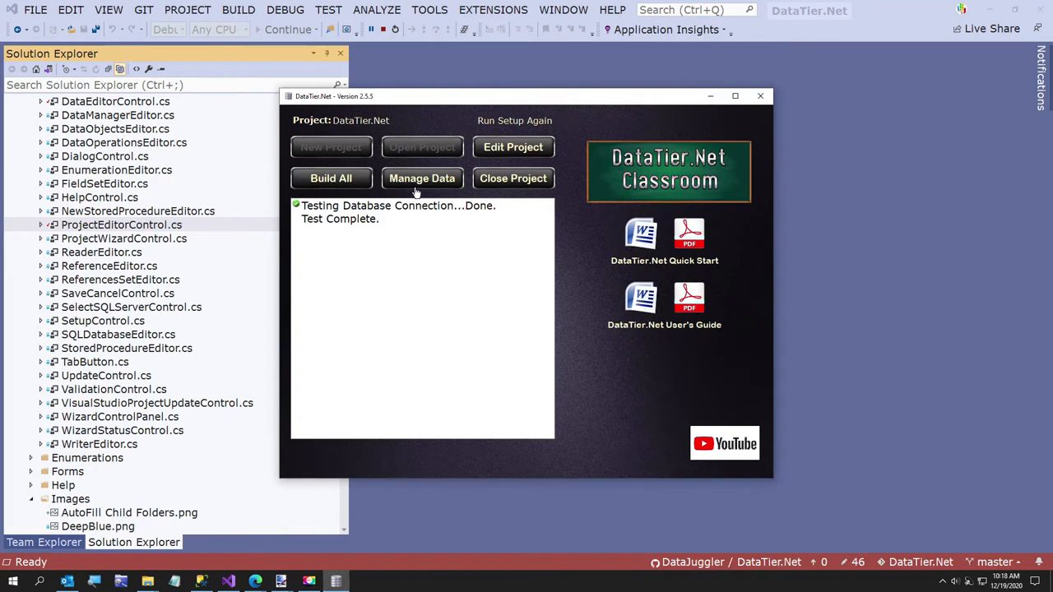
click(421, 178)
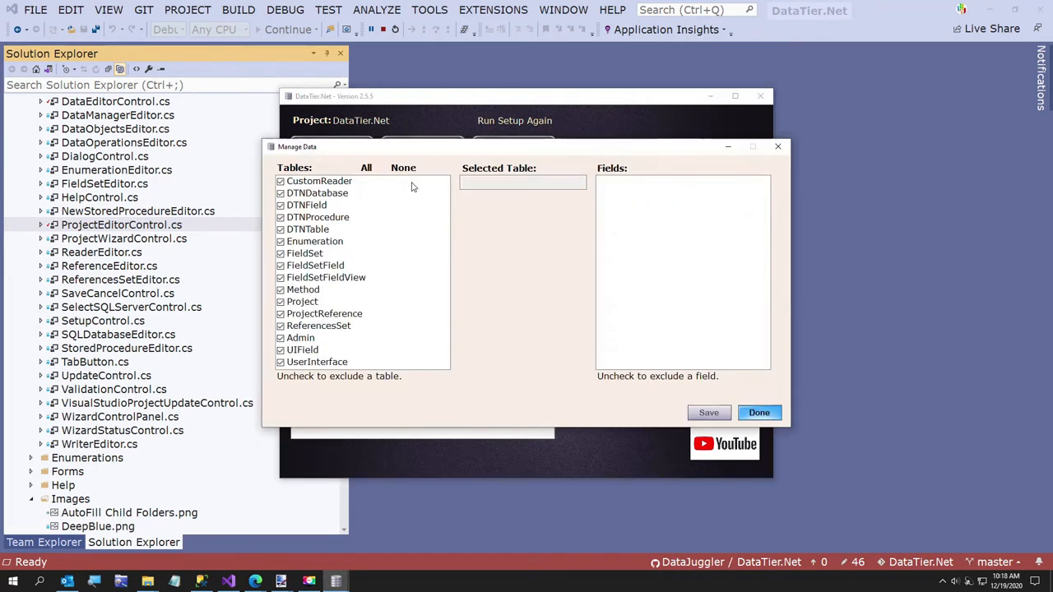
mouse_move(420, 184)
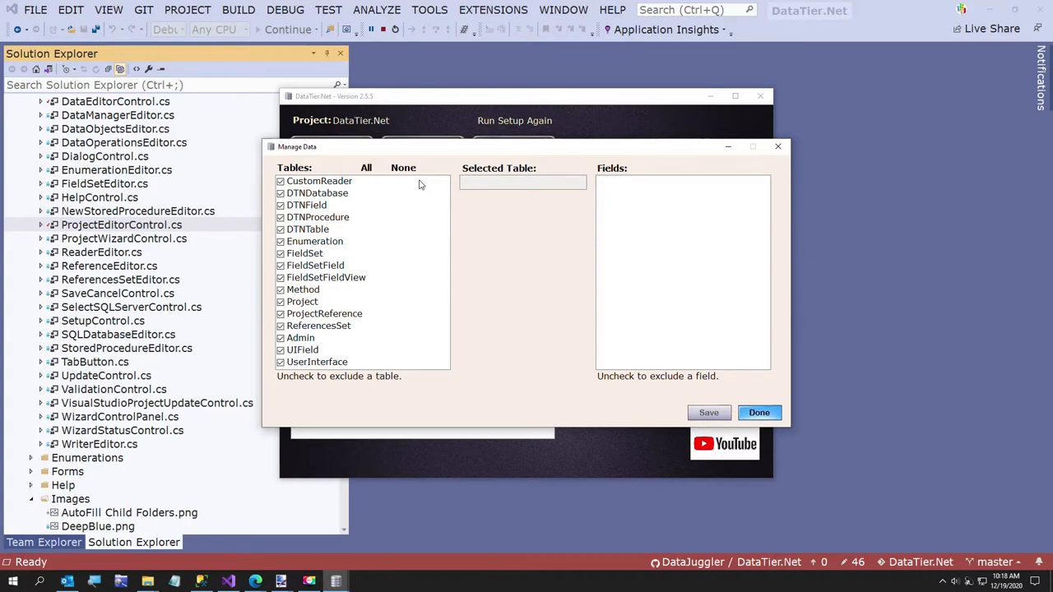
mouse_move(319, 371)
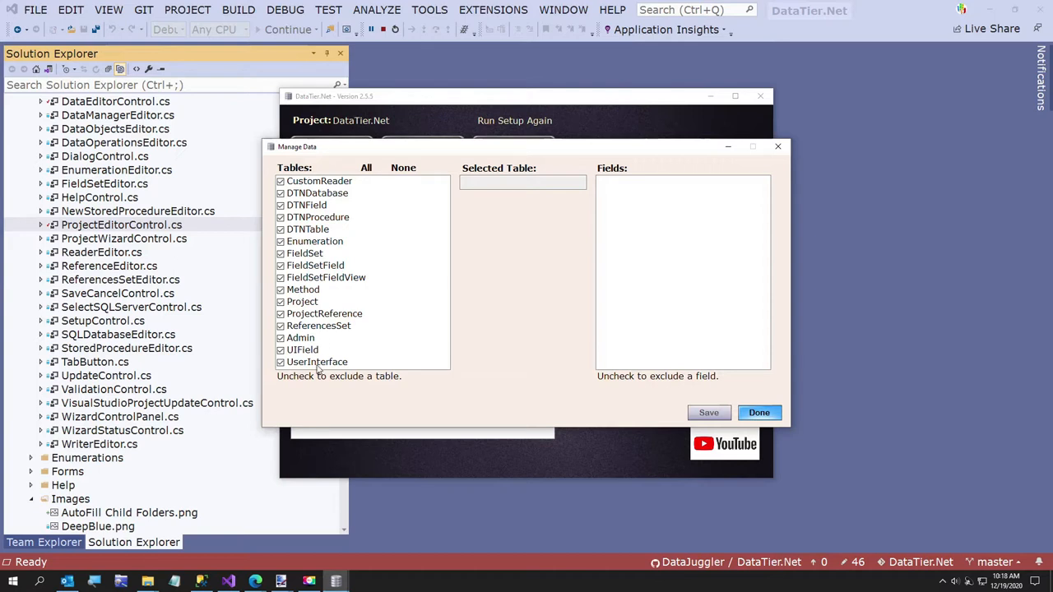
Inspect the UserInterface and UIField tables' fields, ending on UserInterface
click(316, 362)
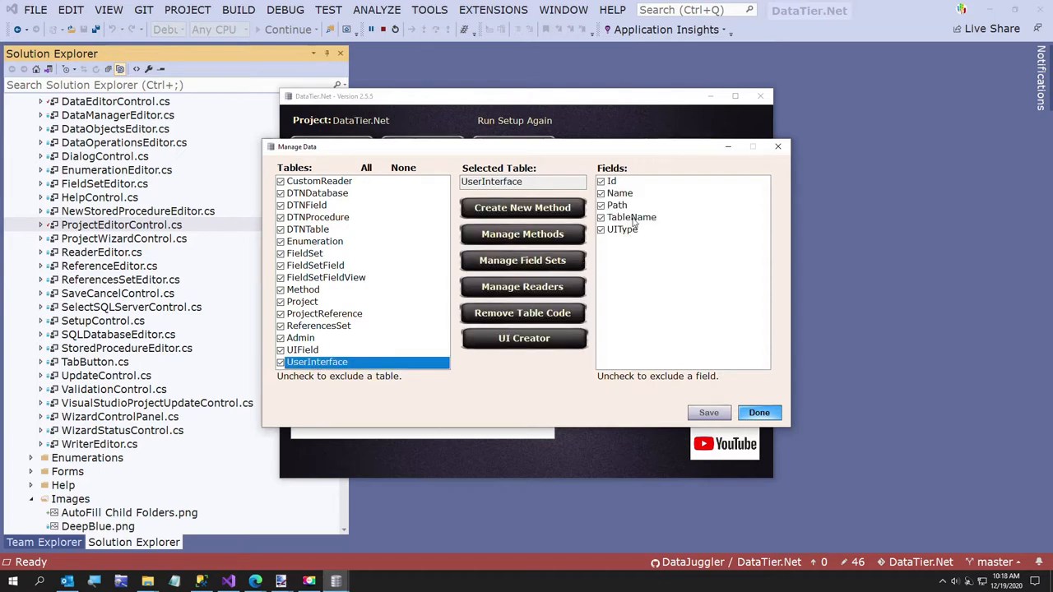
mouse_move(625, 247)
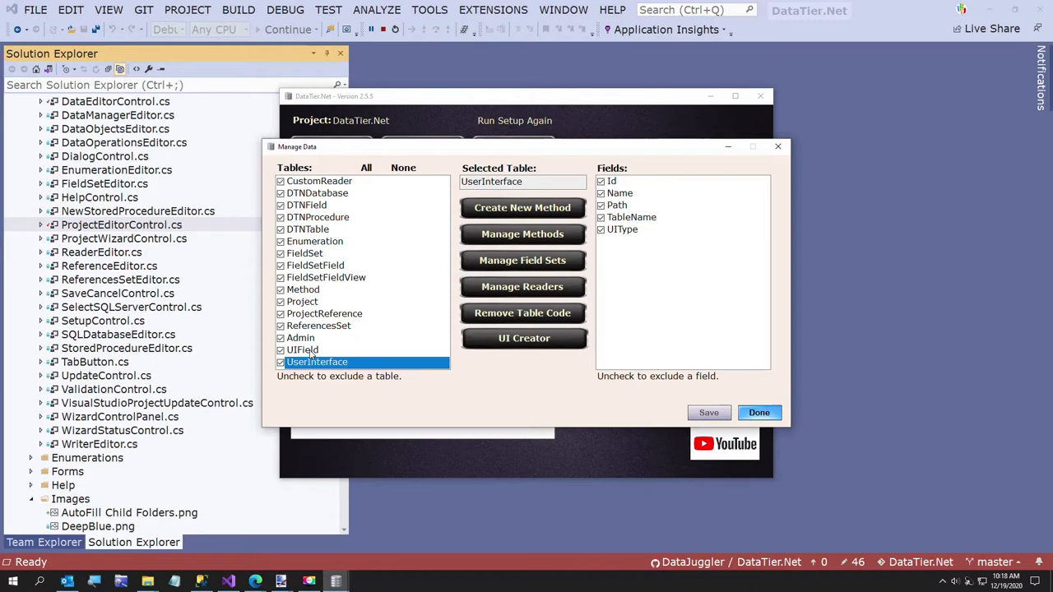
click(303, 348)
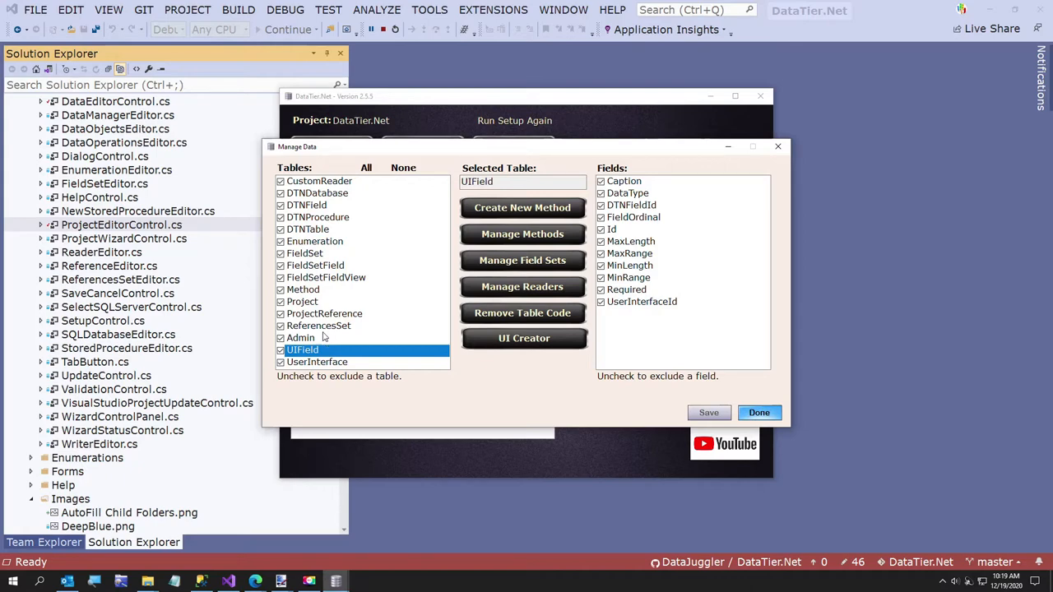
click(315, 362)
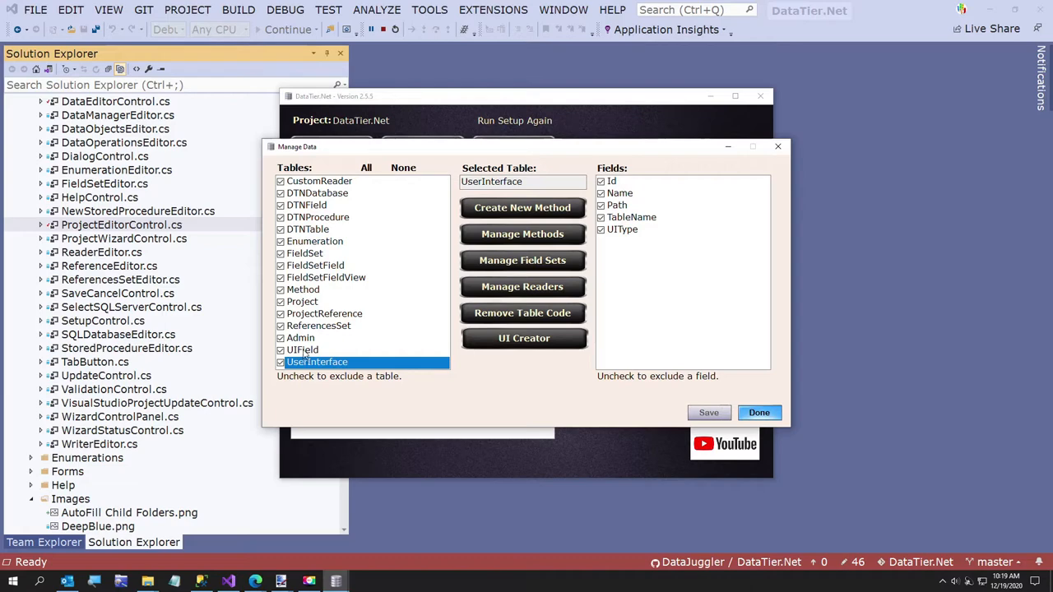
mouse_move(538, 378)
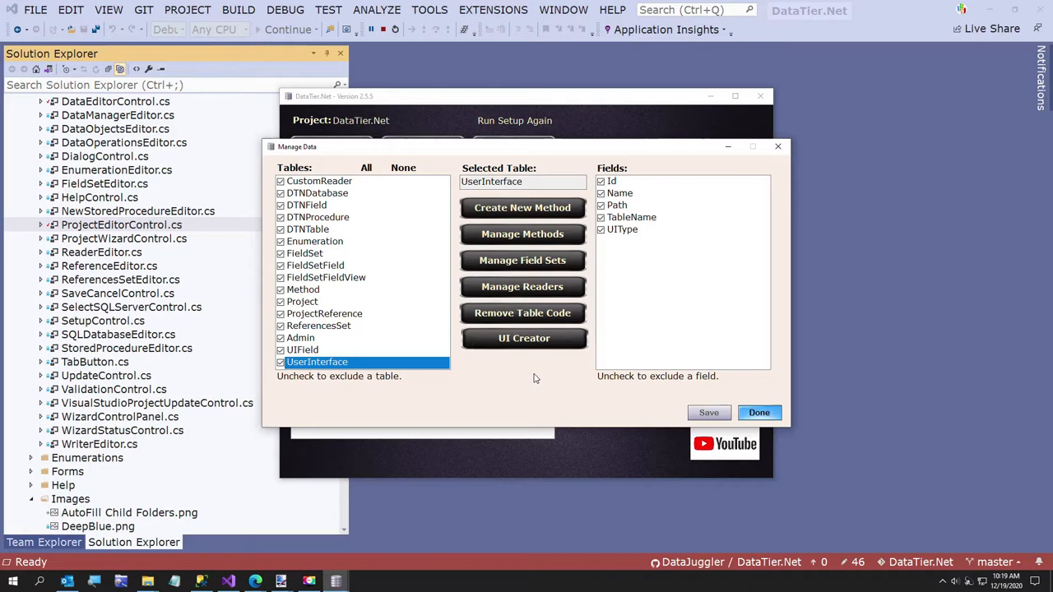
mouse_move(527, 349)
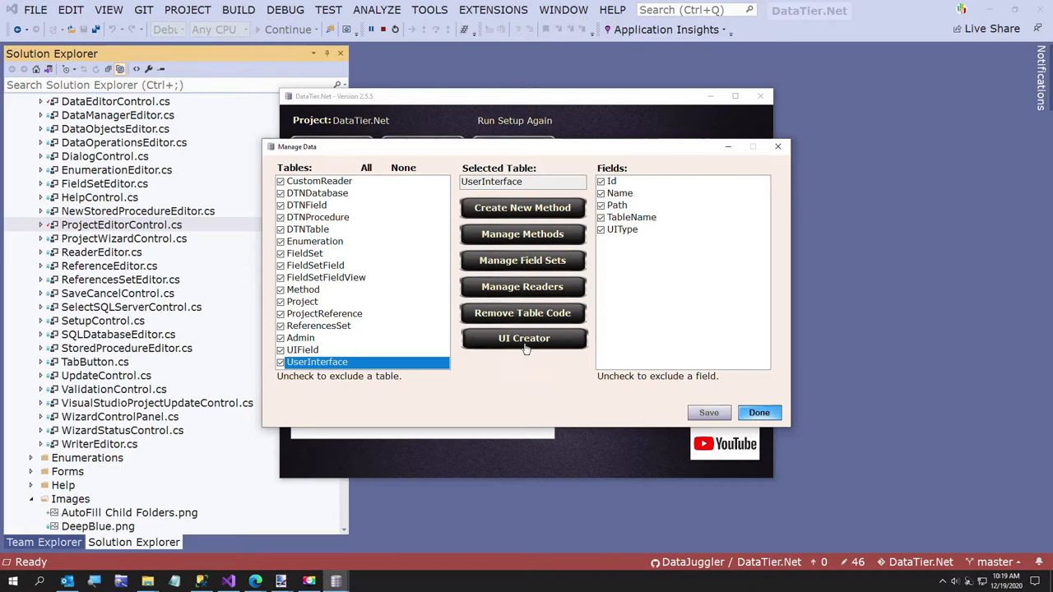
Start a Find By method for the UserInterface table, then leave Manage Data
click(524, 207)
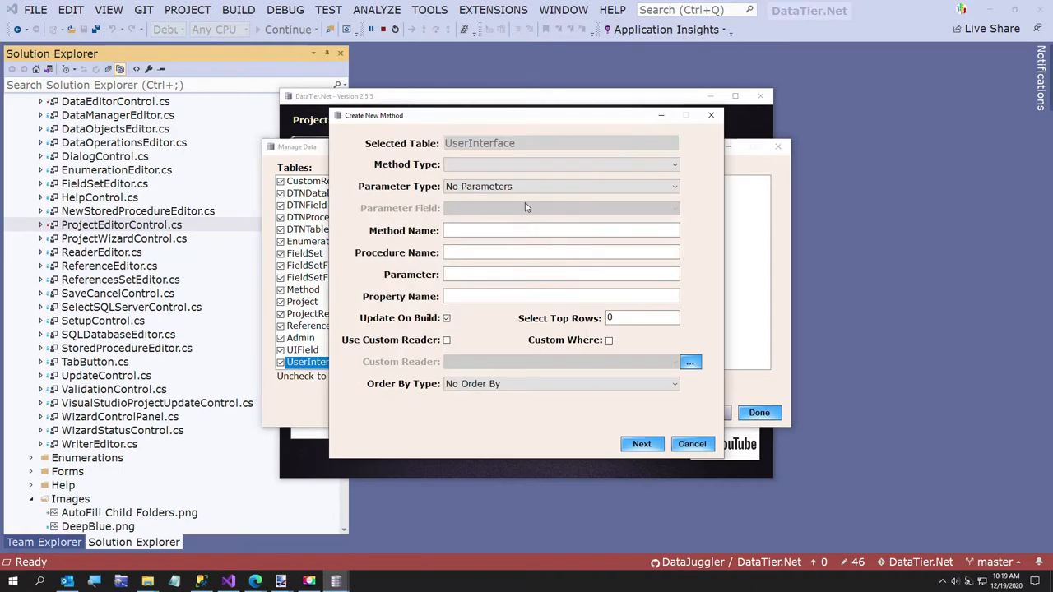
click(673, 165)
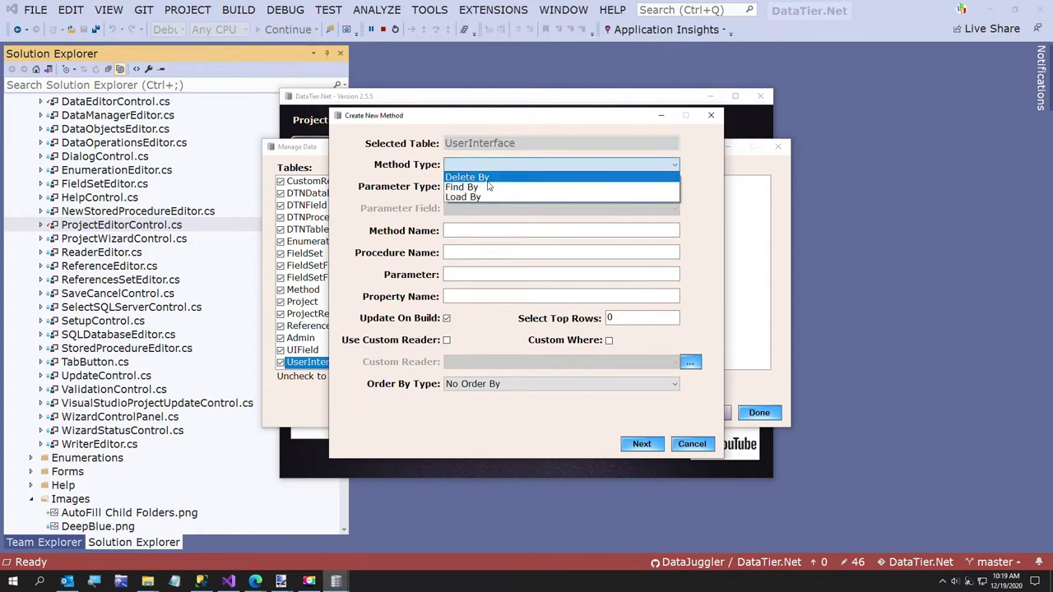
click(461, 188)
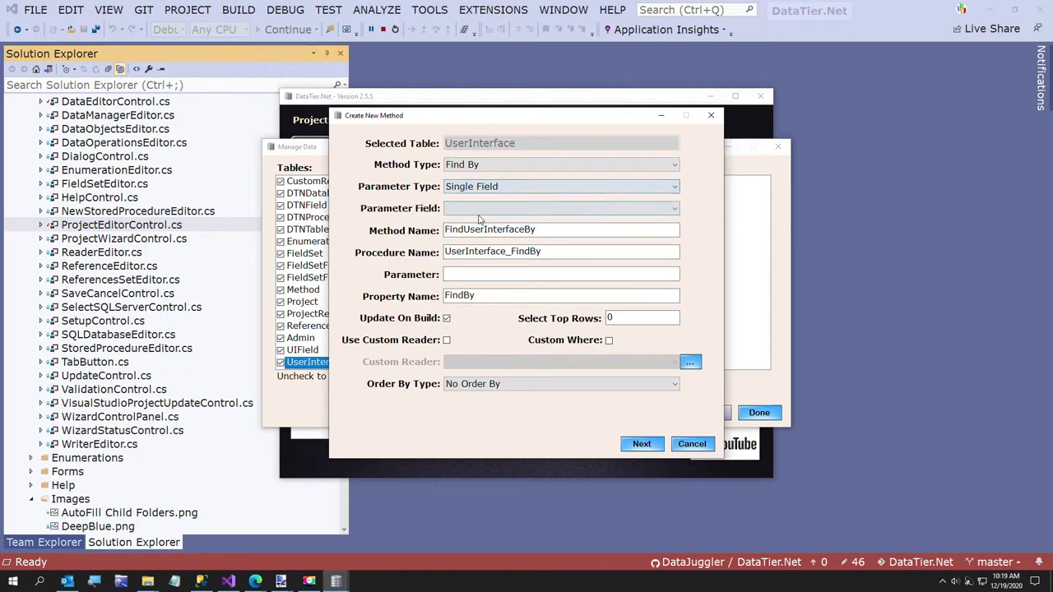
click(673, 207)
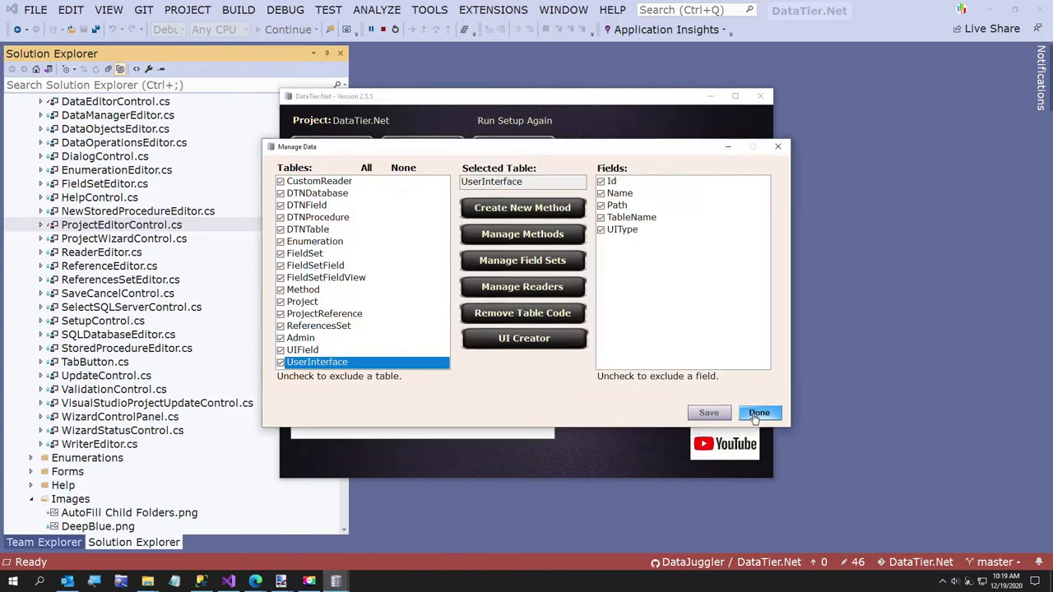
click(759, 412)
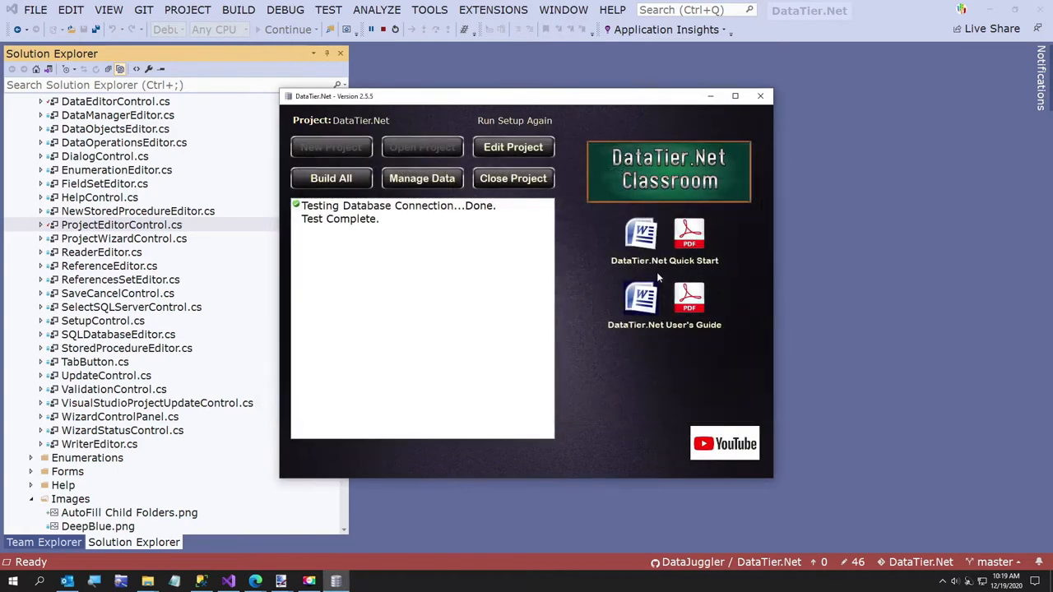
Begin a new Dev database query with 'Alter Table userInterface'
click(201, 582)
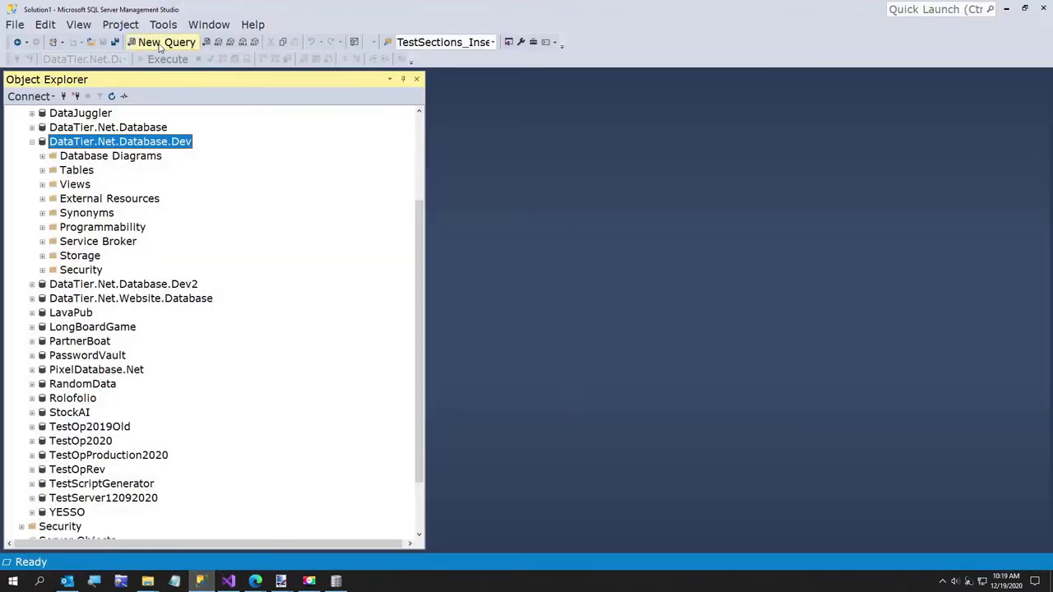
click(166, 43)
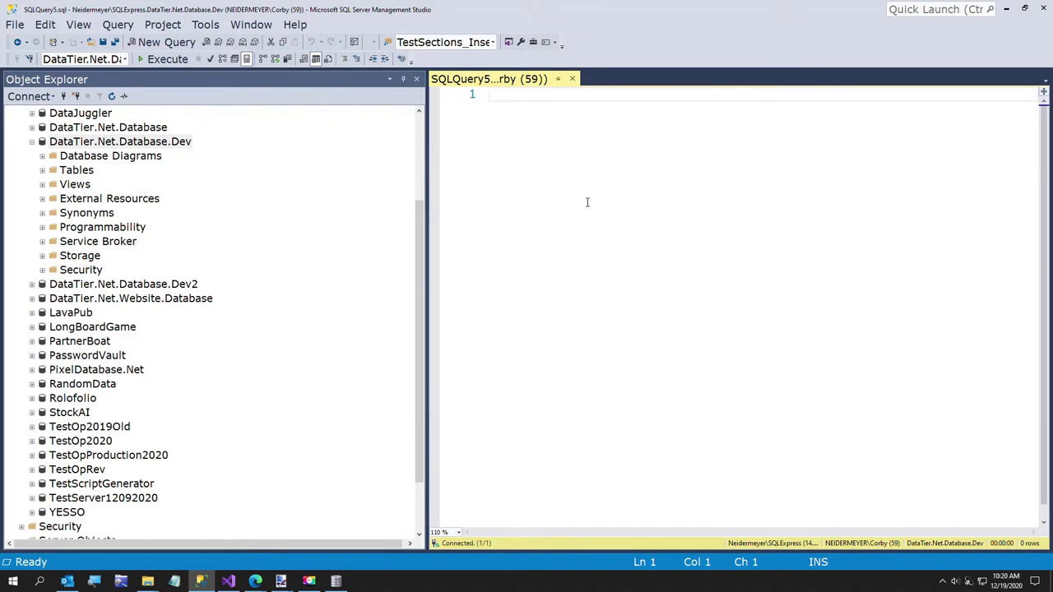
text(Alter Ta)
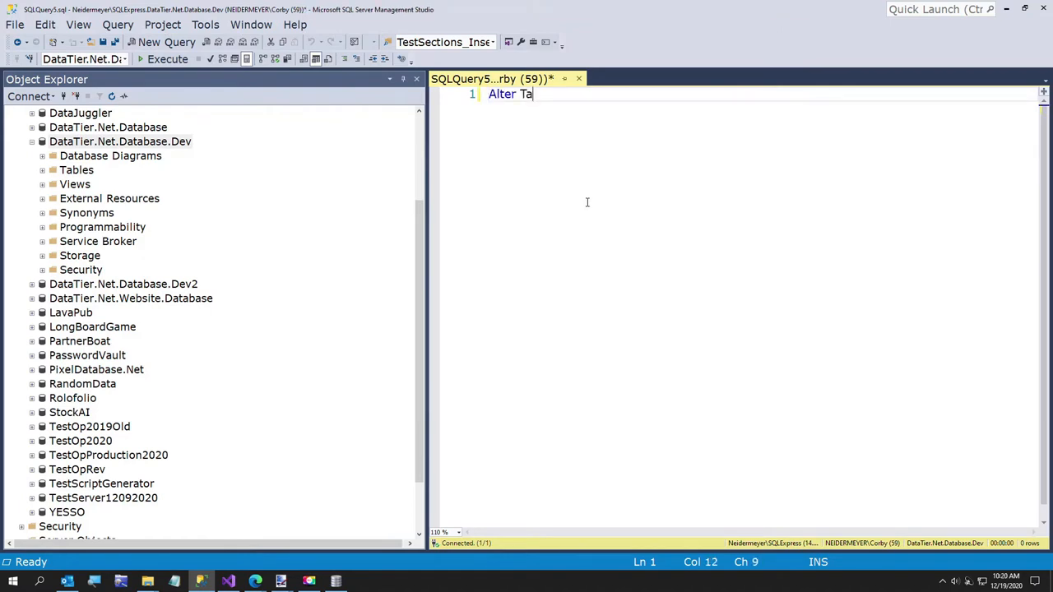
text(ble userInterf)
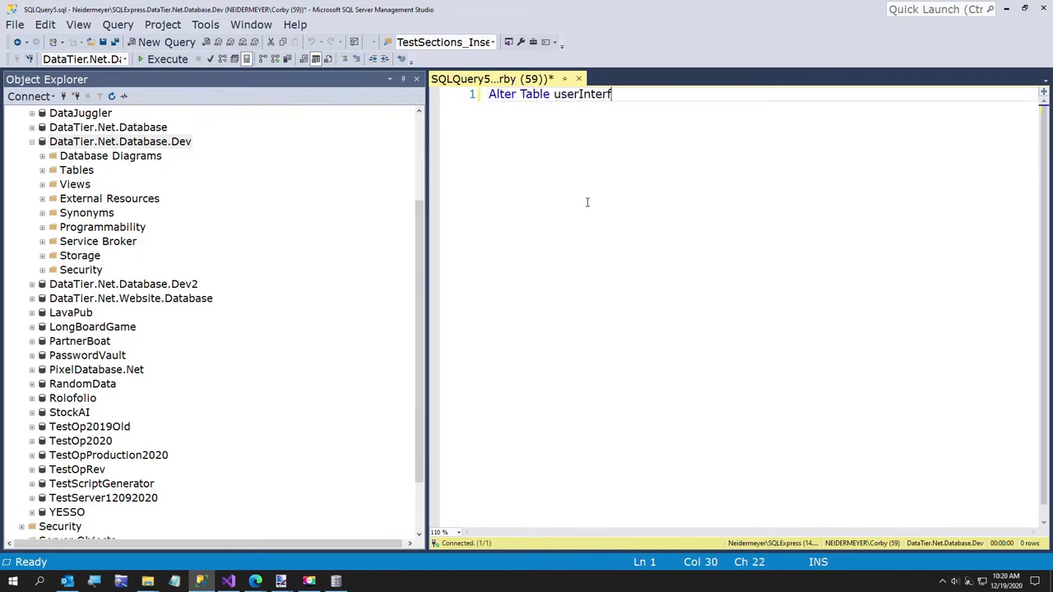
text(ace)
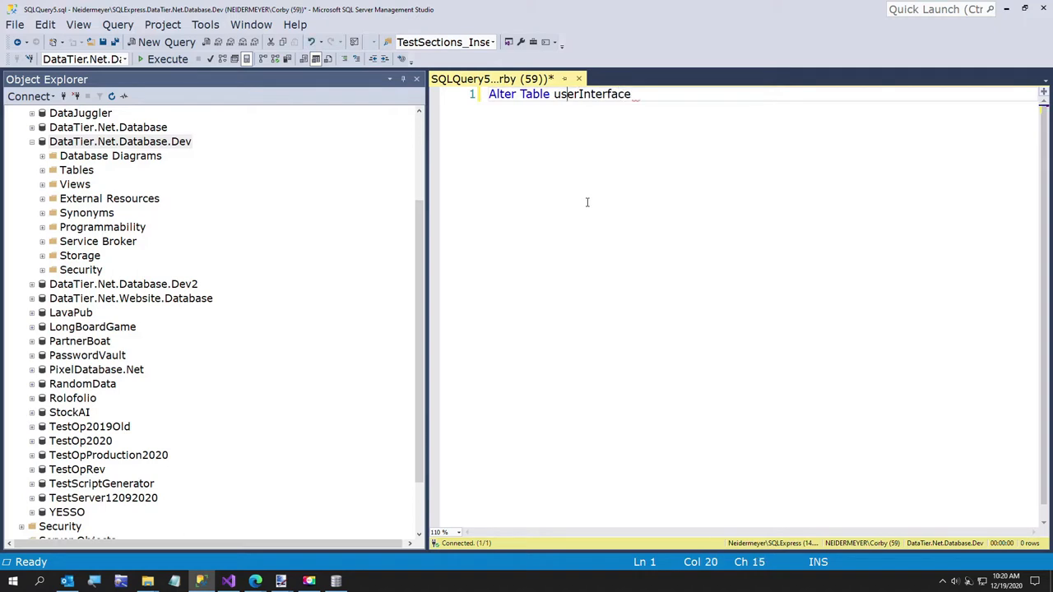
key(Enter)
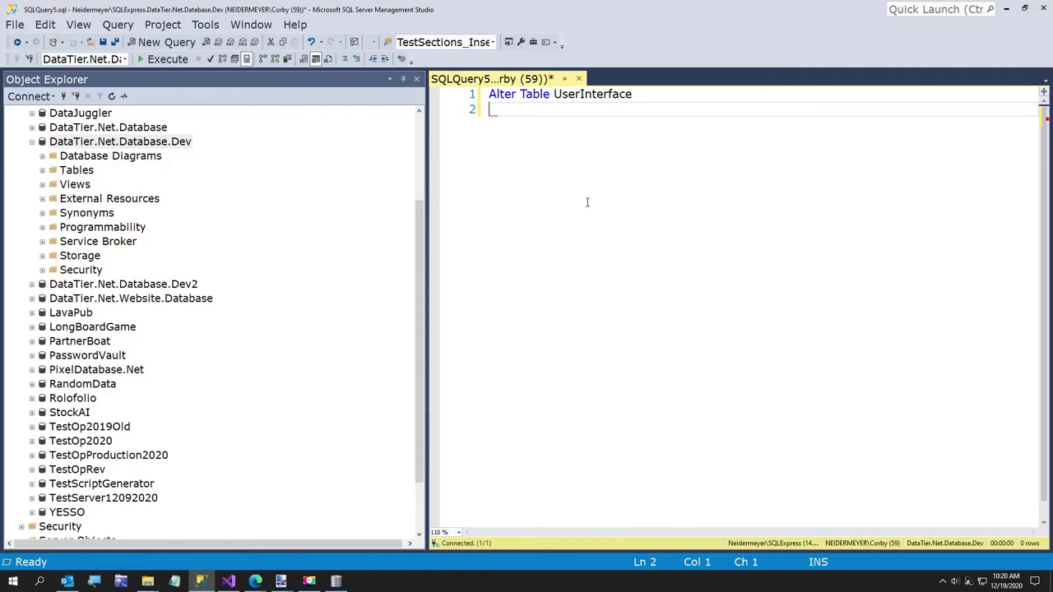
Add 'Add ProjectId int not null' and run the ALTER TABLE statement
text(Add Proje)
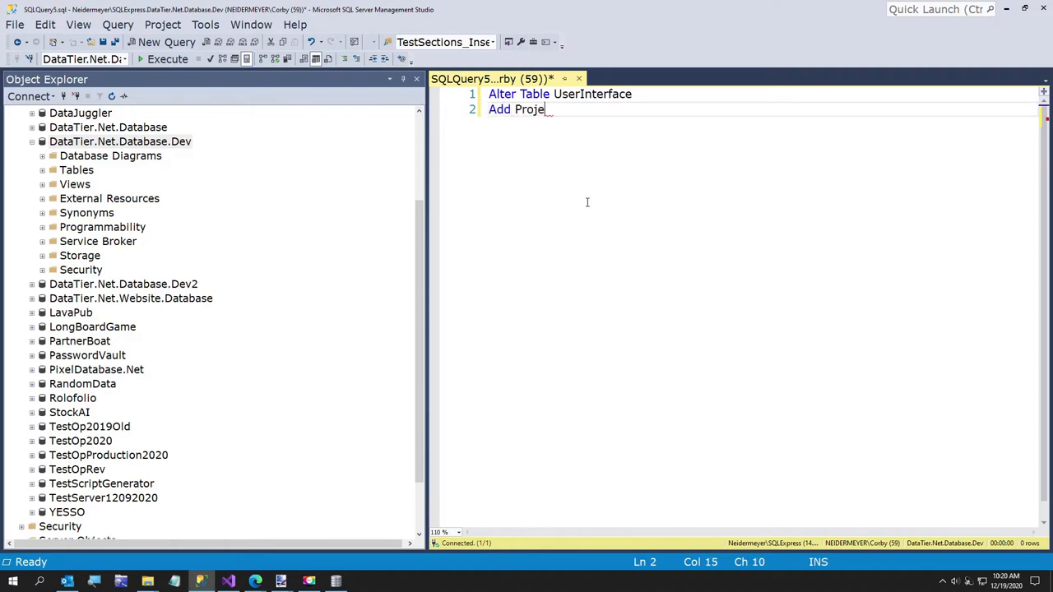
text(ctId int)
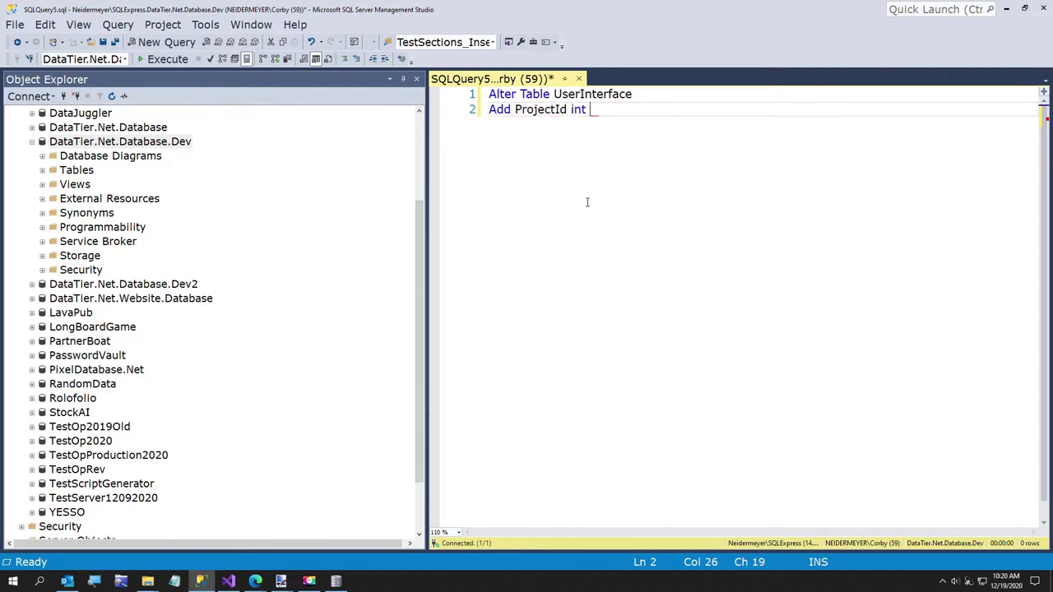
text(null)
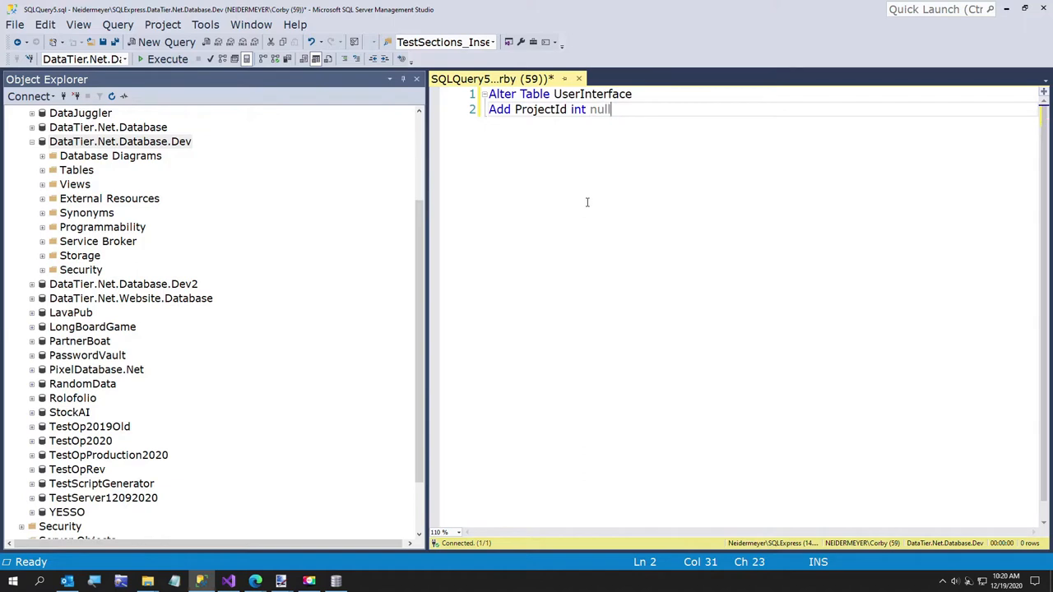
key(BackSpace)
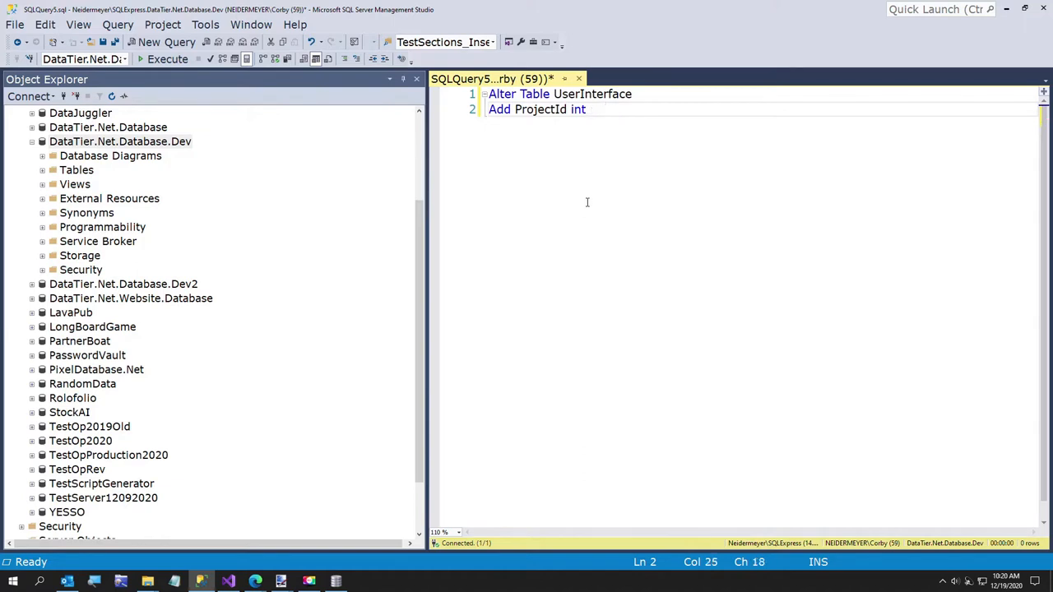
text(not null)
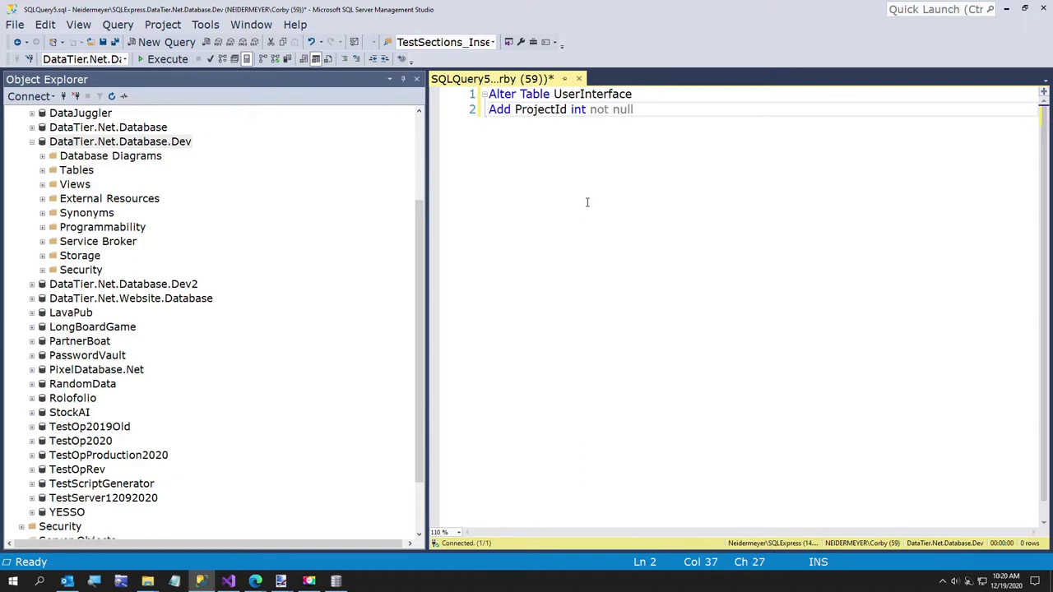
click(168, 59)
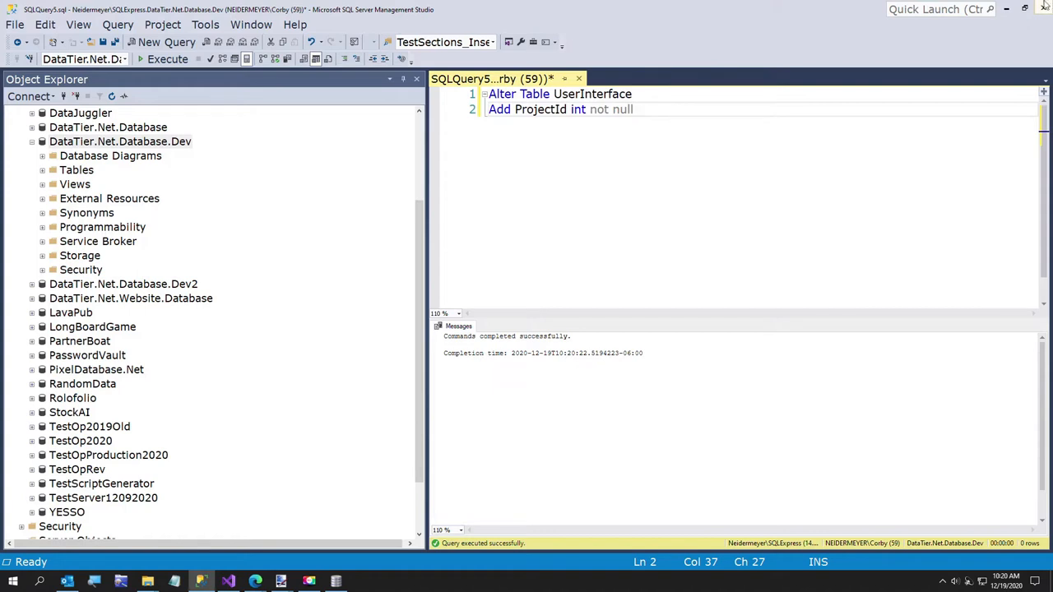
mouse_move(1005, 7)
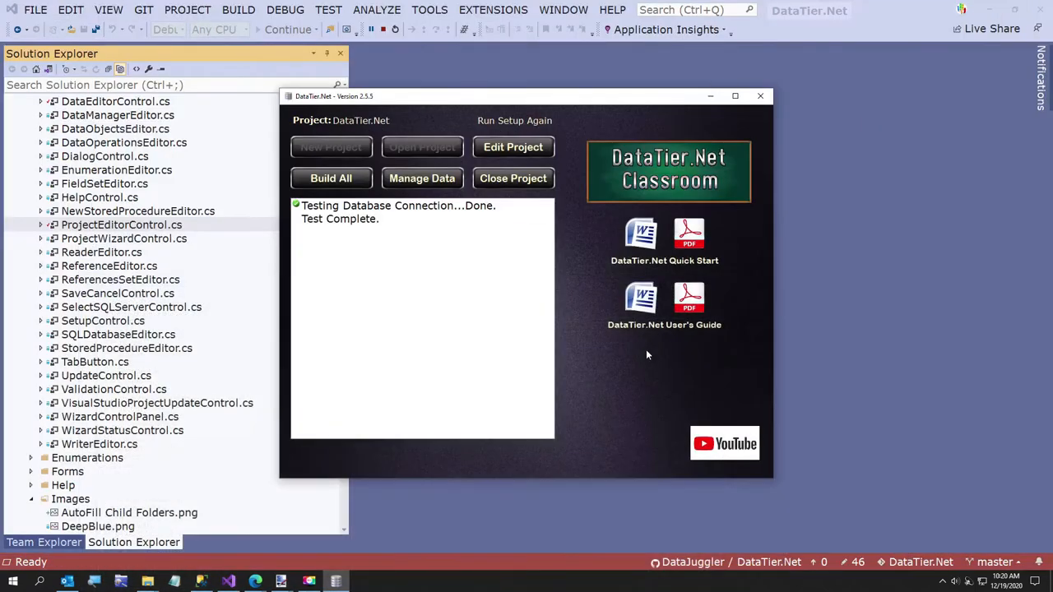
mouse_move(421, 178)
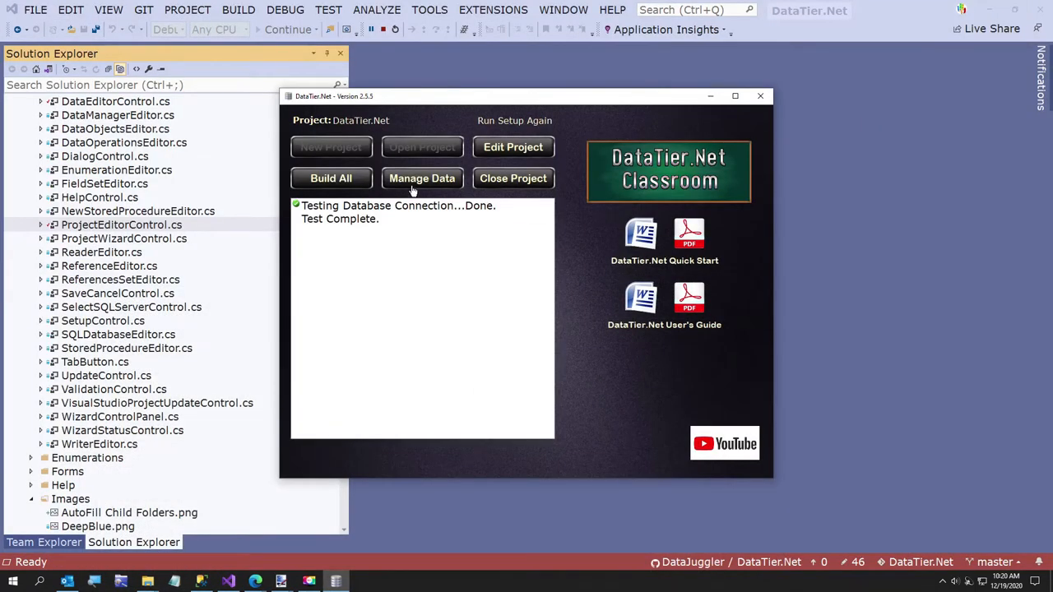
Run Build All to regenerate the project's classes, stored procedures and gateway methods
click(330, 178)
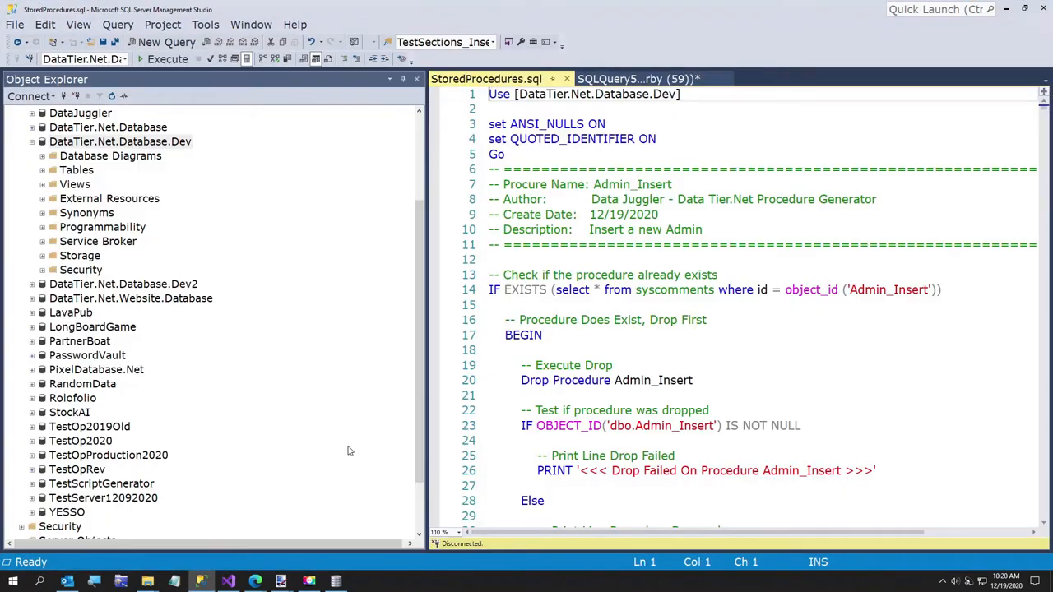
Connect StoredProcedures.sql to the Dev database and execute it
click(168, 59)
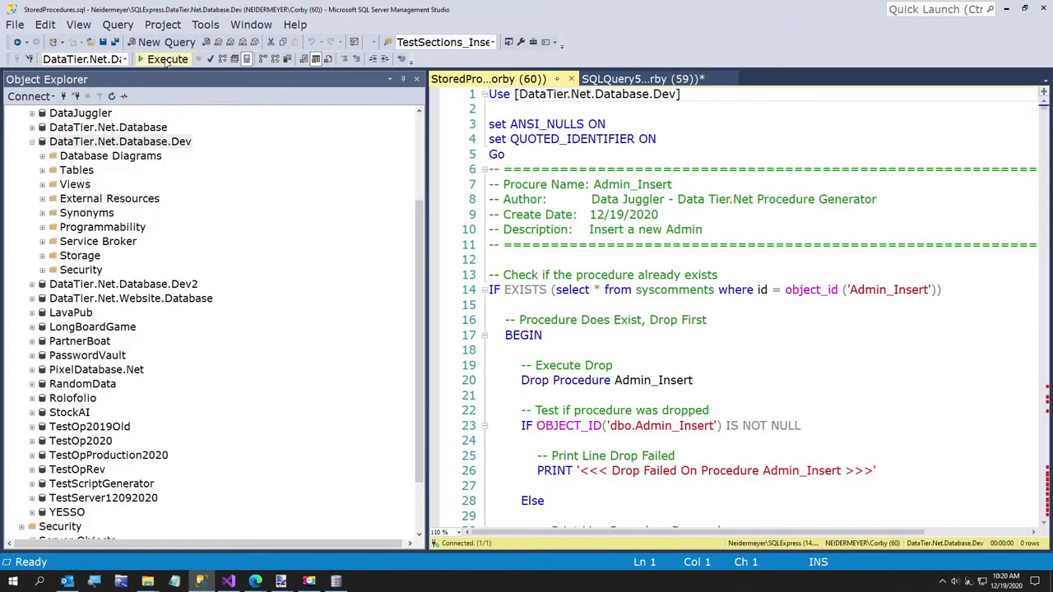
click(168, 60)
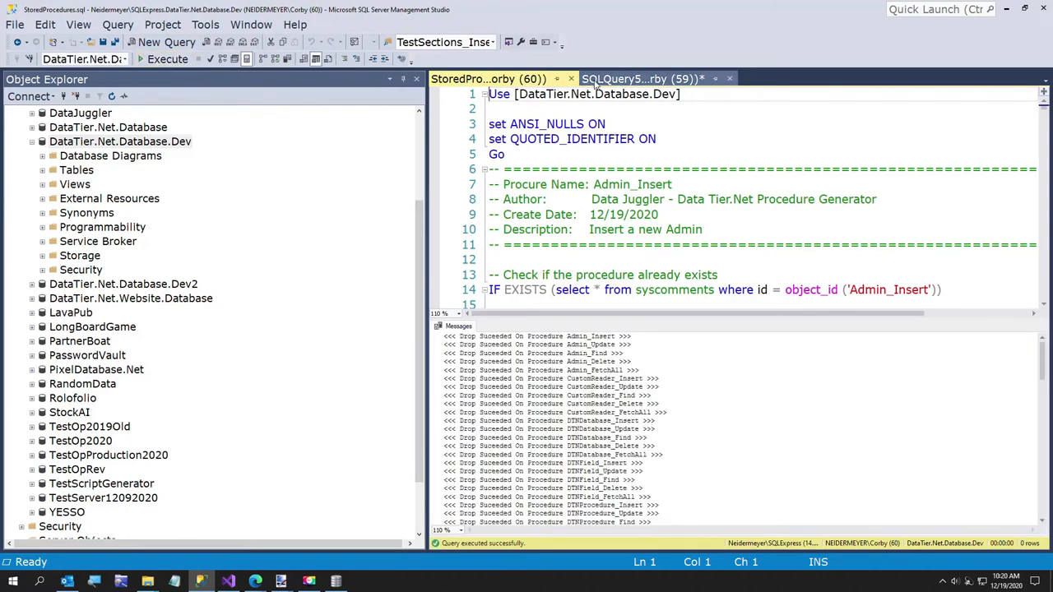
mouse_move(642, 79)
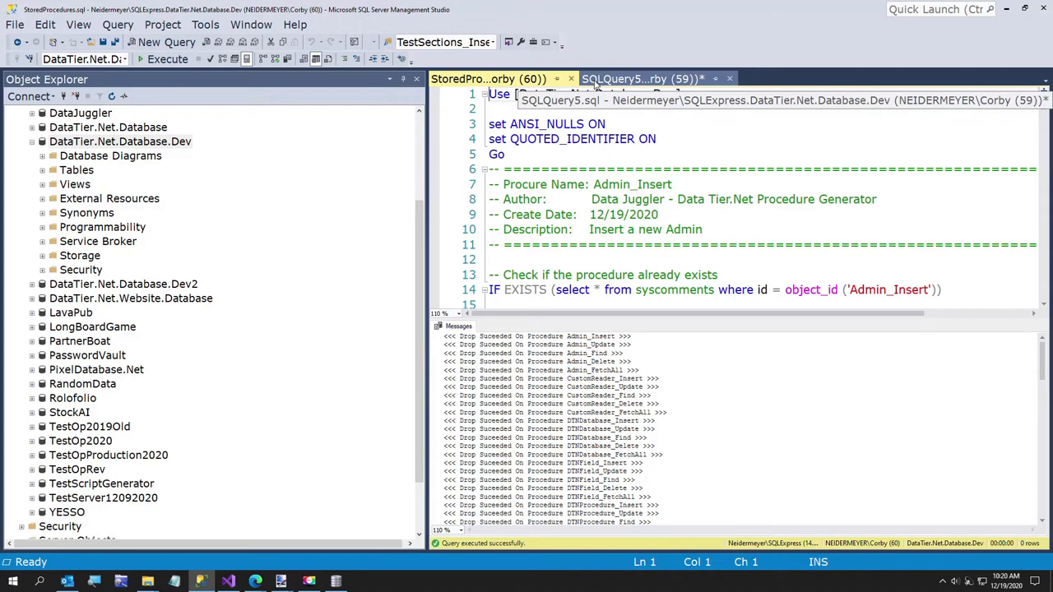
click(641, 79)
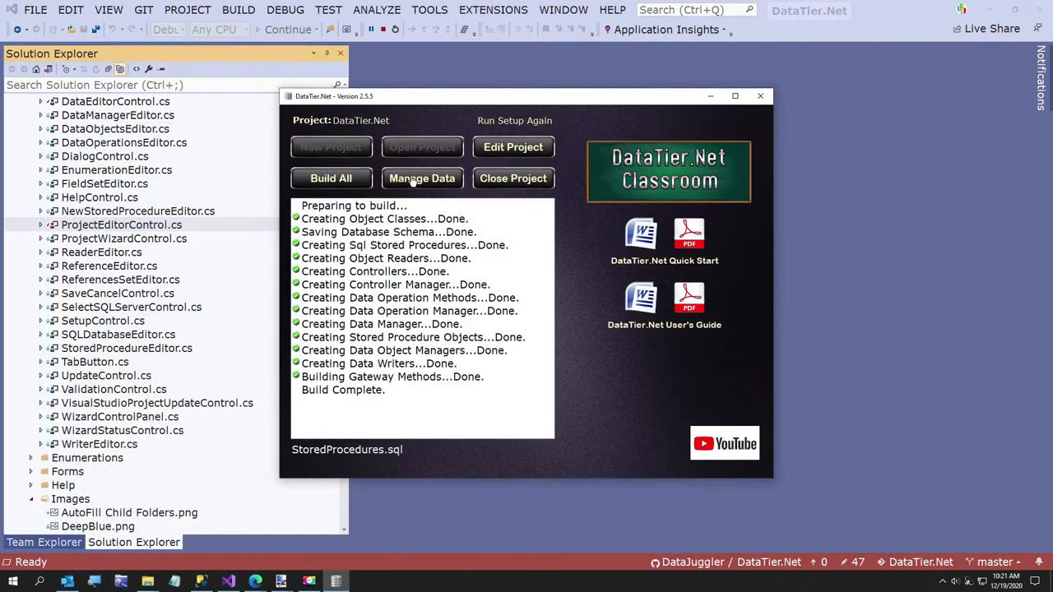
In Manage Data, make UserInterface's new method a Find By on single field ProjectId
click(421, 177)
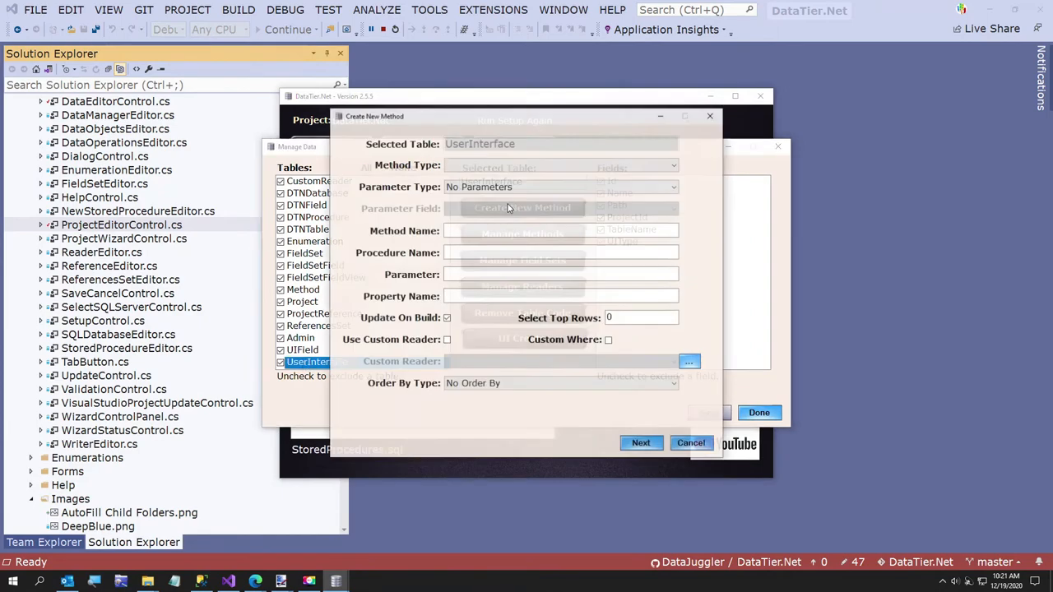
click(673, 164)
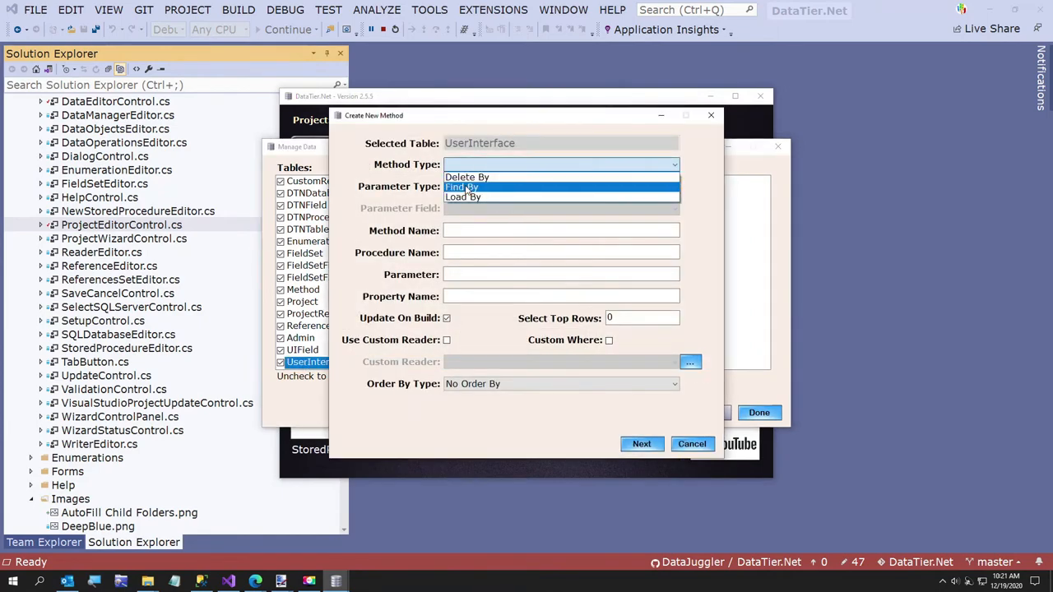
click(461, 188)
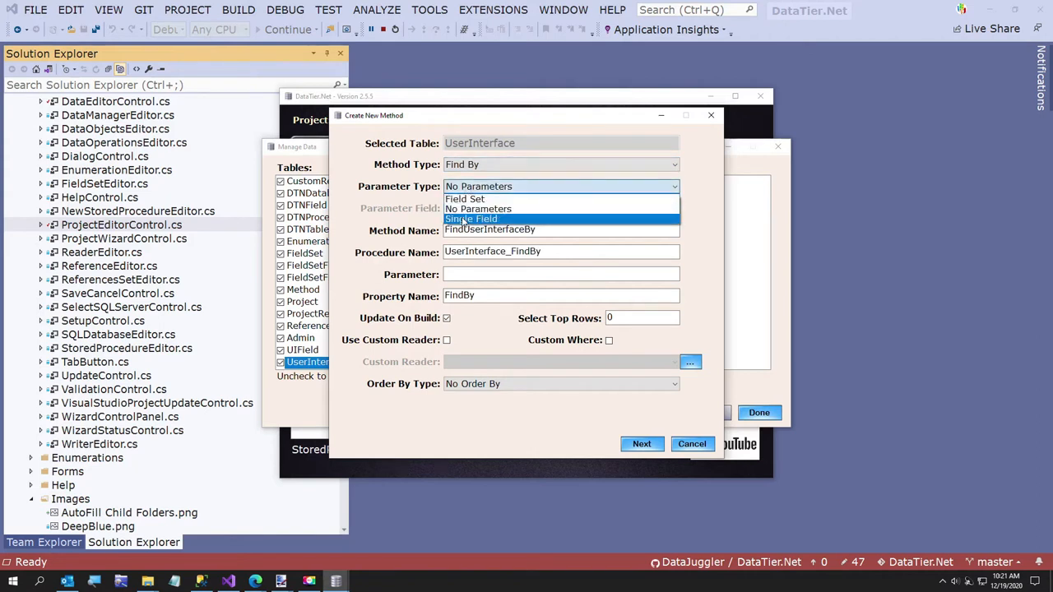
click(470, 219)
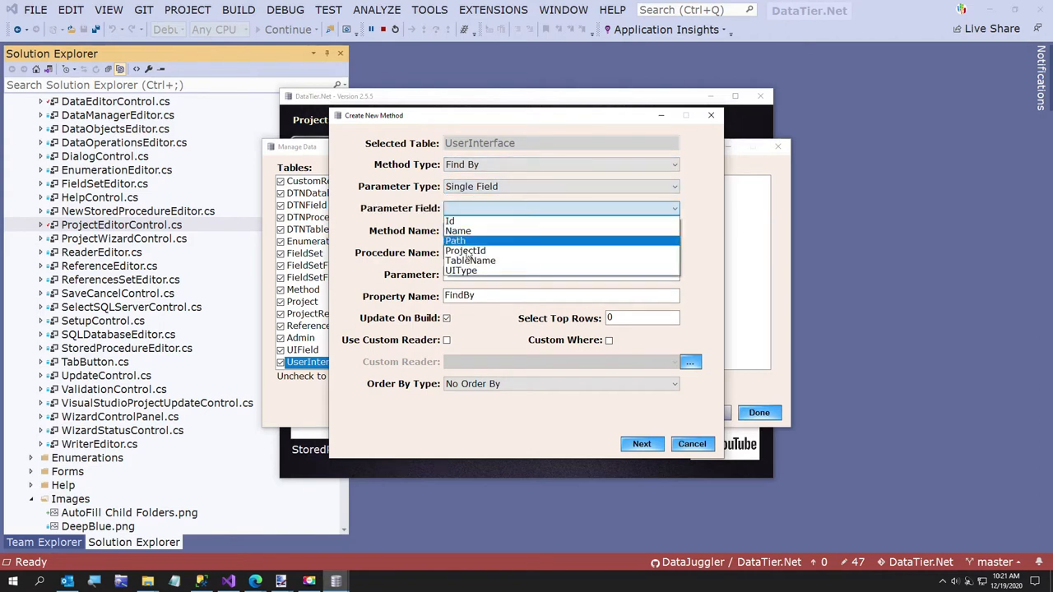
click(465, 250)
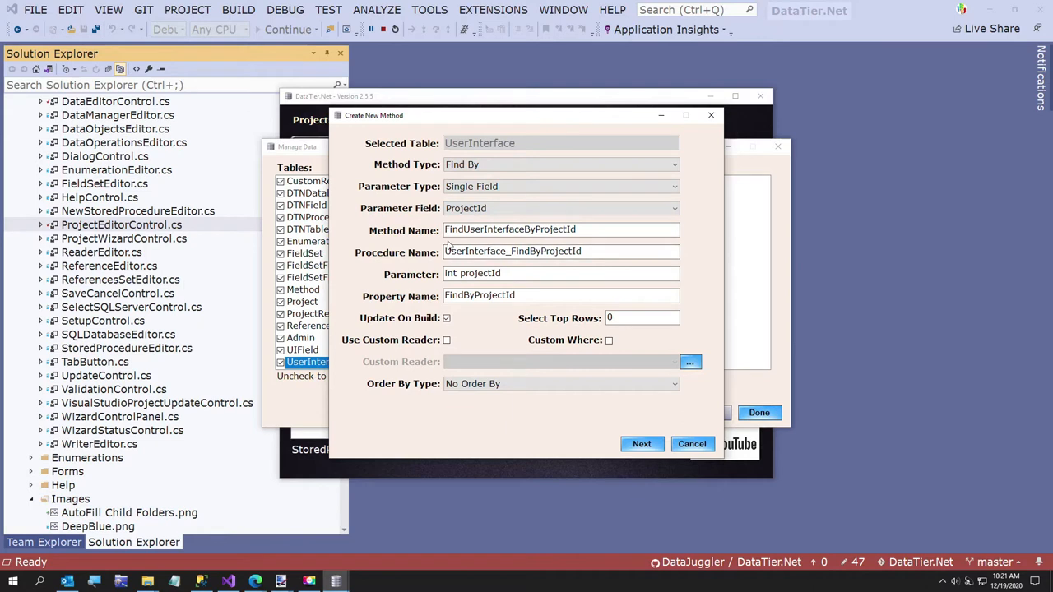
mouse_move(528, 245)
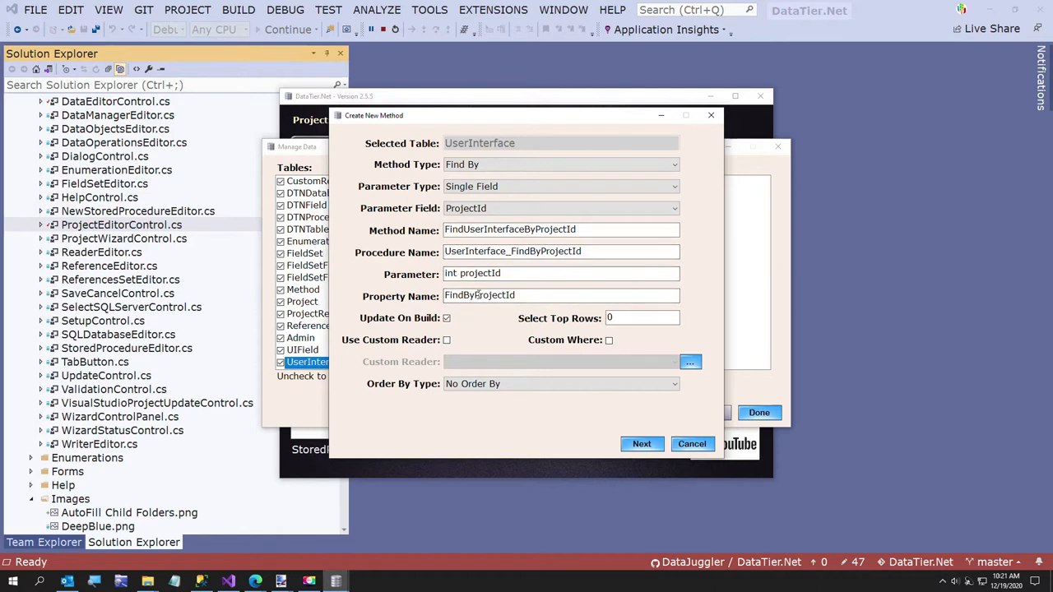
mouse_move(490, 359)
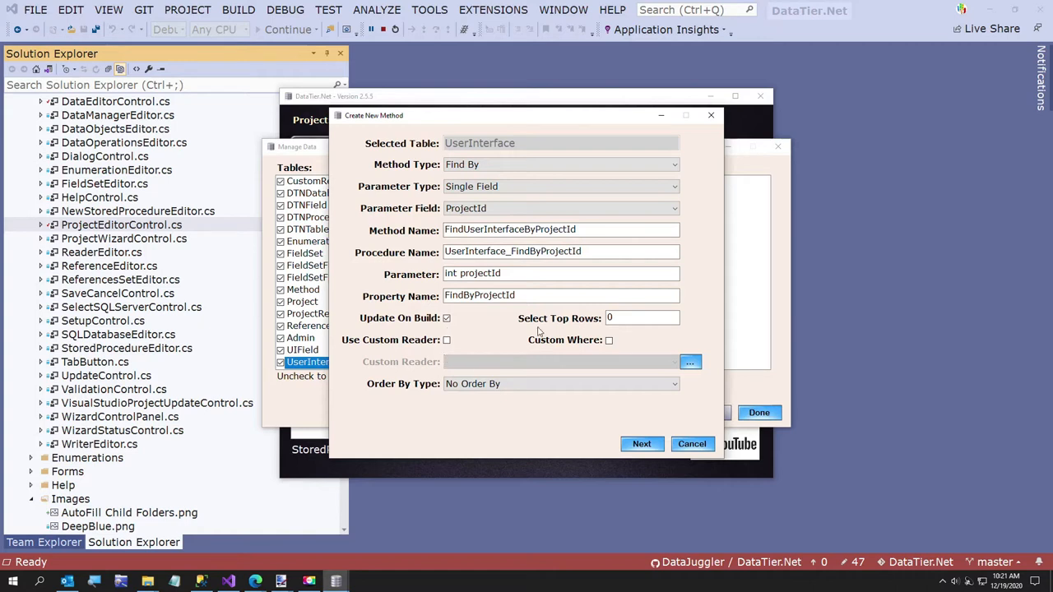
mouse_move(485, 399)
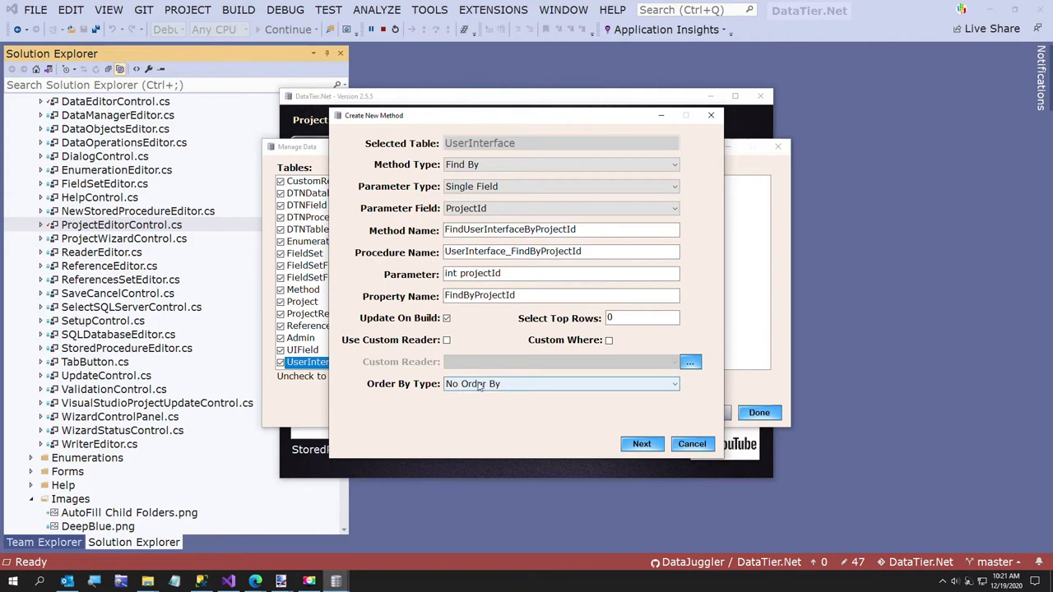
Order the FindUserInterfaceByProjectId results by the single field Name
click(561, 383)
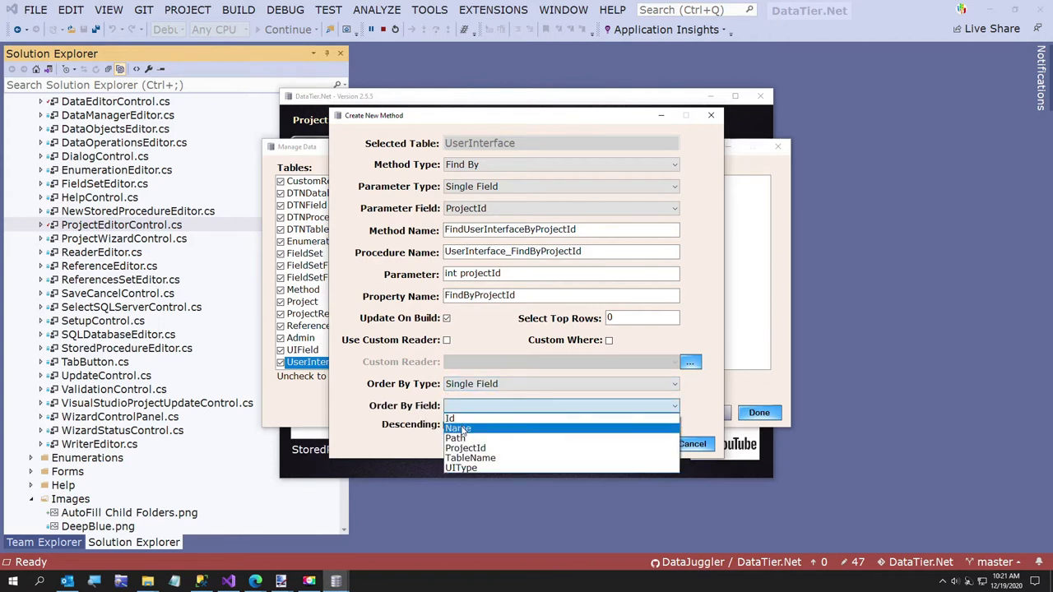
click(458, 428)
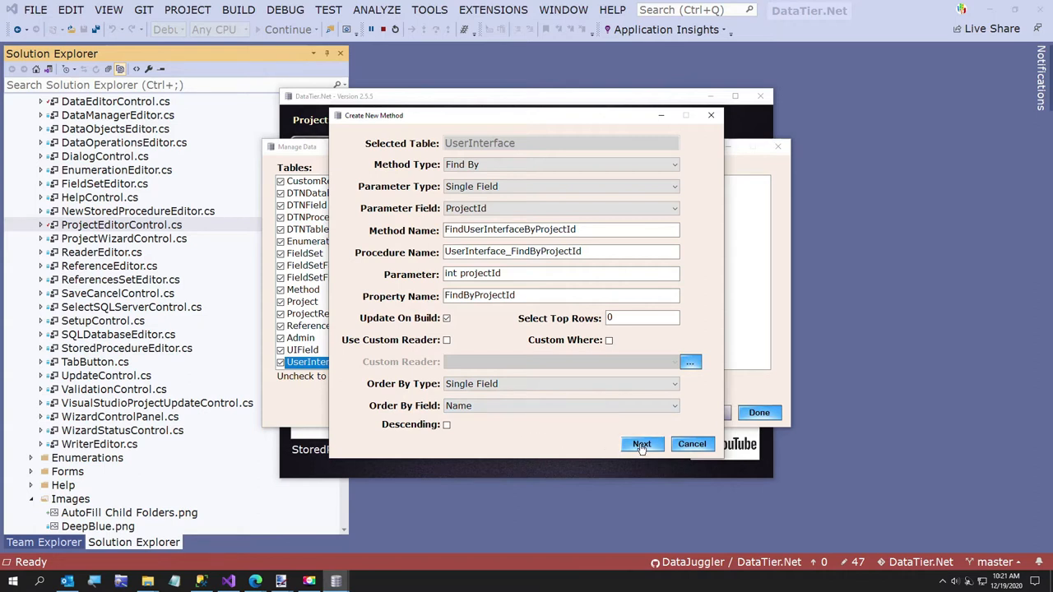
Confirm the code changes for FindByProjectId and continue to the generated stored procedure
click(642, 444)
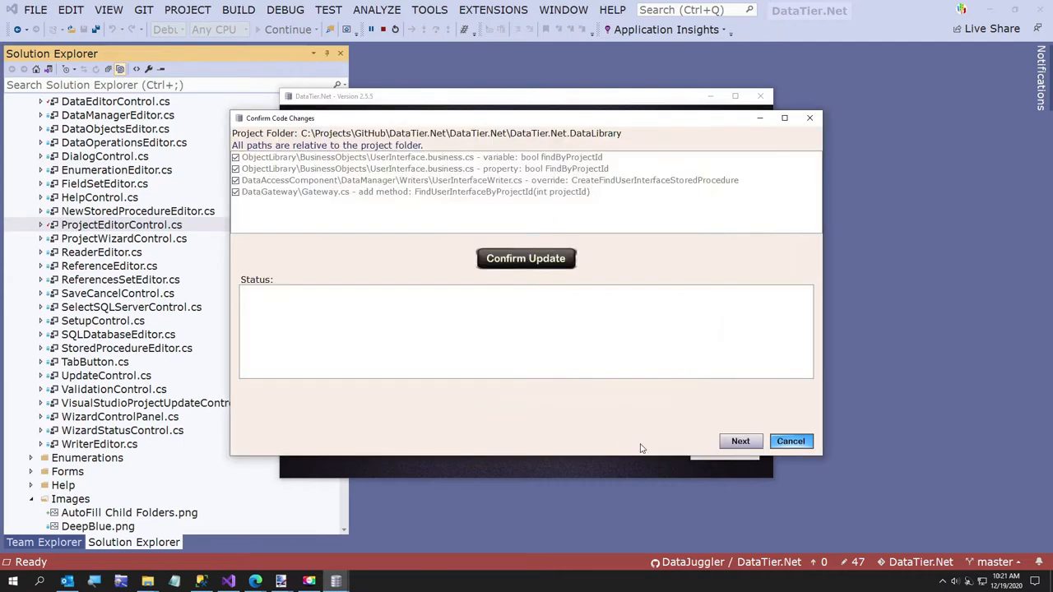
mouse_move(398, 273)
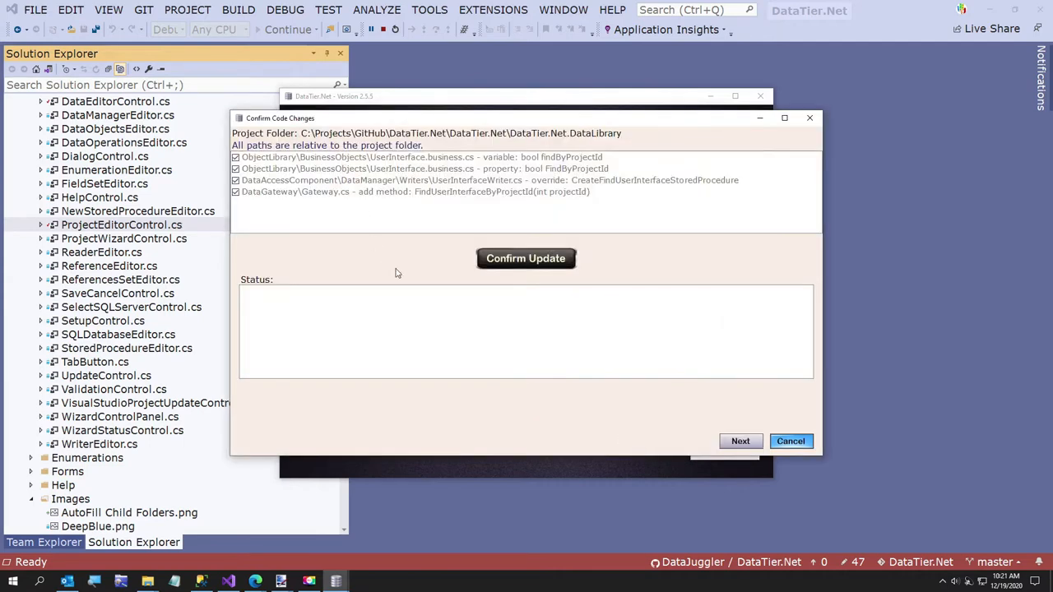
click(527, 258)
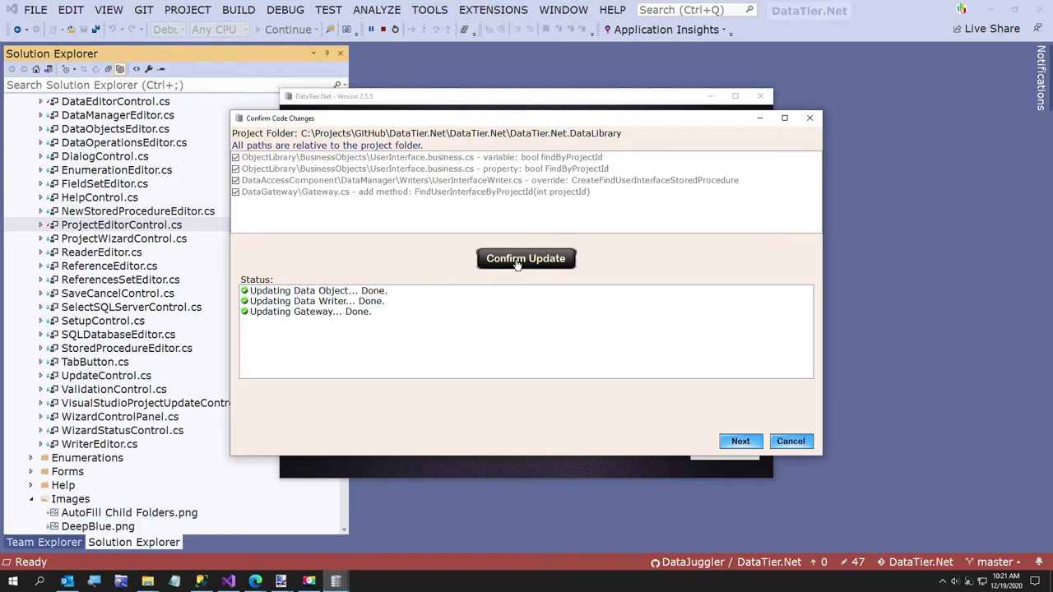
click(740, 441)
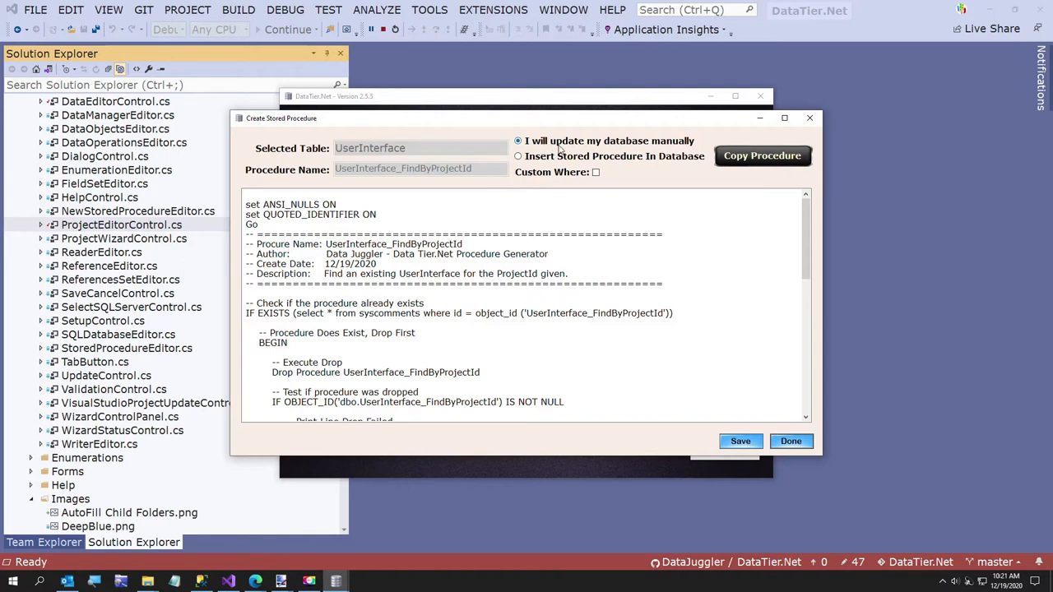
mouse_move(527, 180)
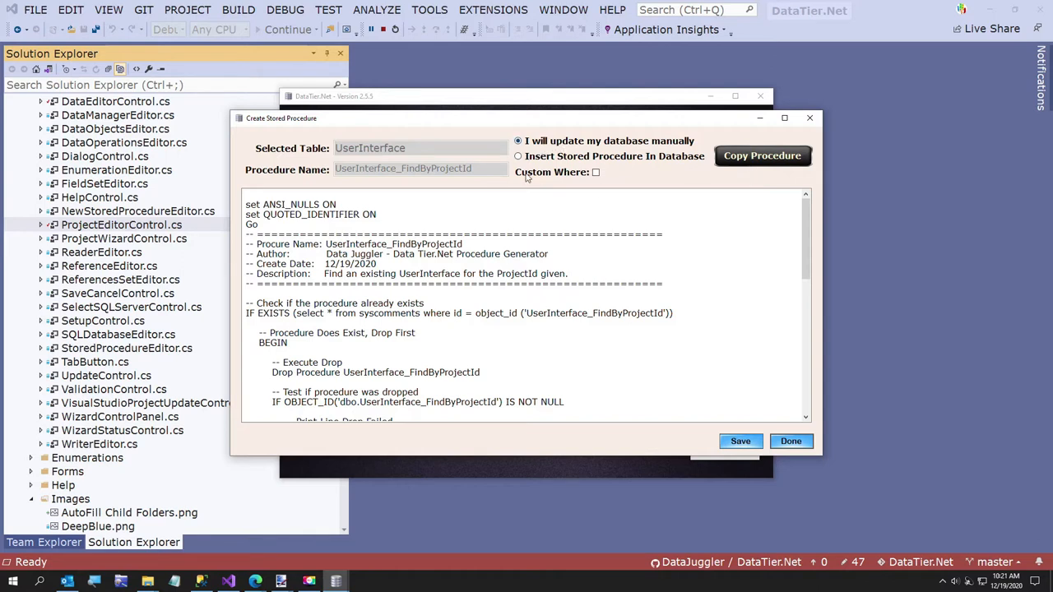
Install the UserInterface_FindByProjectId procedure and dismiss the 'Procedure Installed' message
click(518, 156)
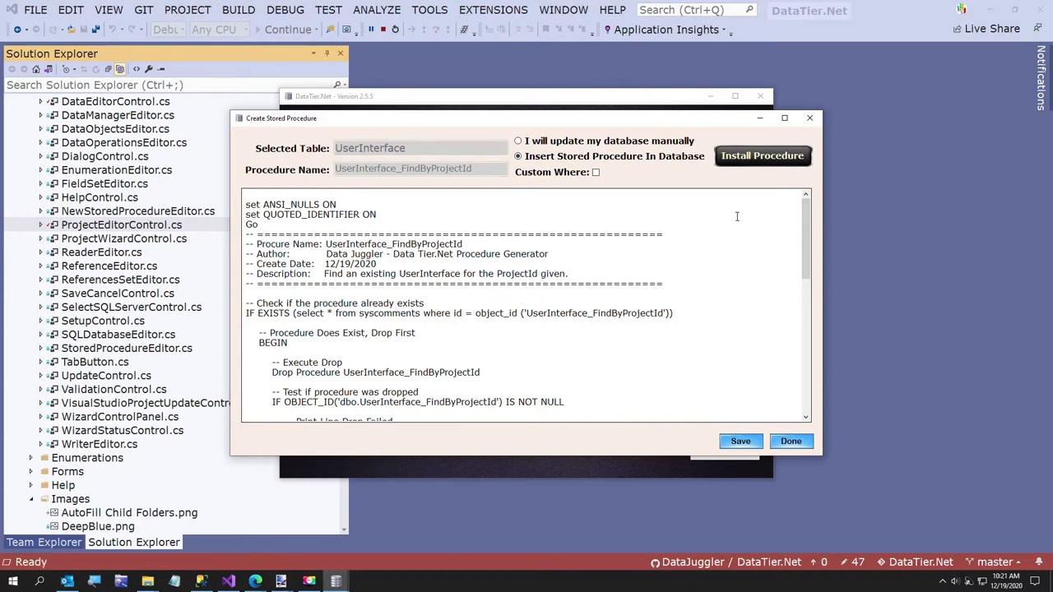
click(762, 155)
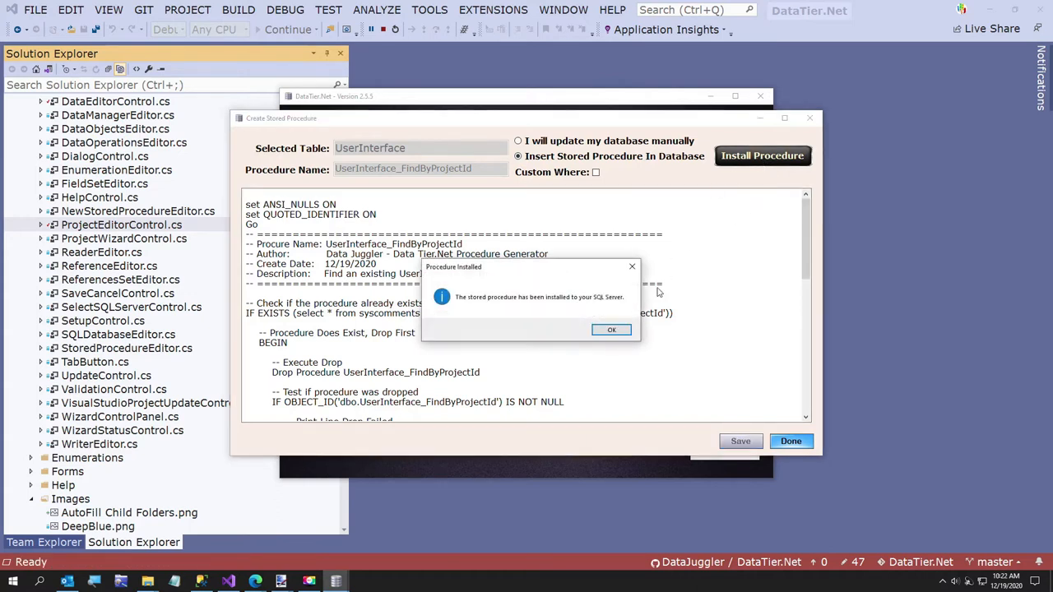
click(612, 329)
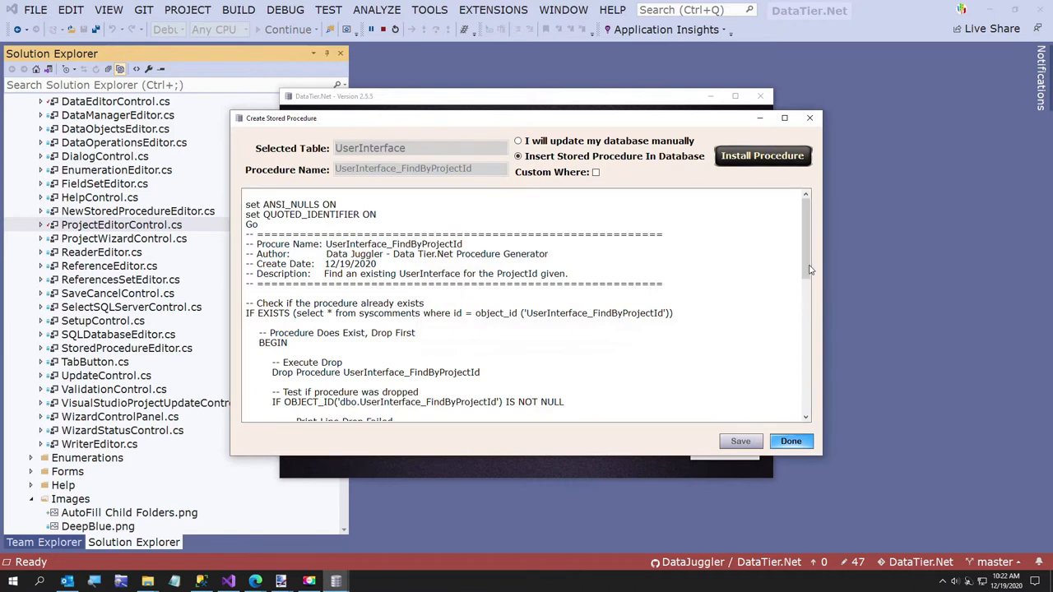
mouse_move(369, 332)
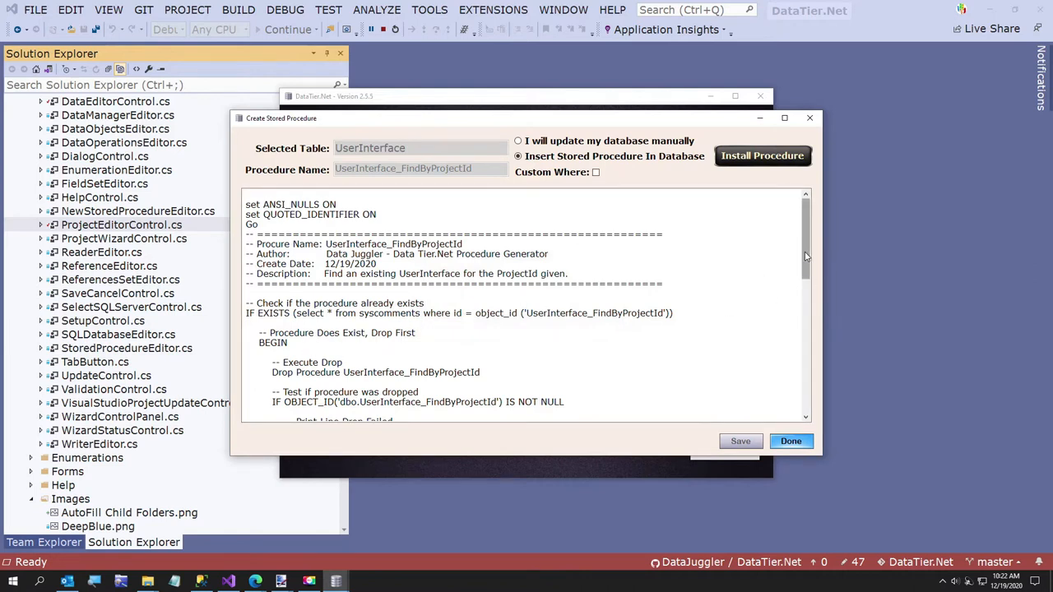
Scroll through the generated procedure SQL and finish the method wizard
scroll(down, 3)
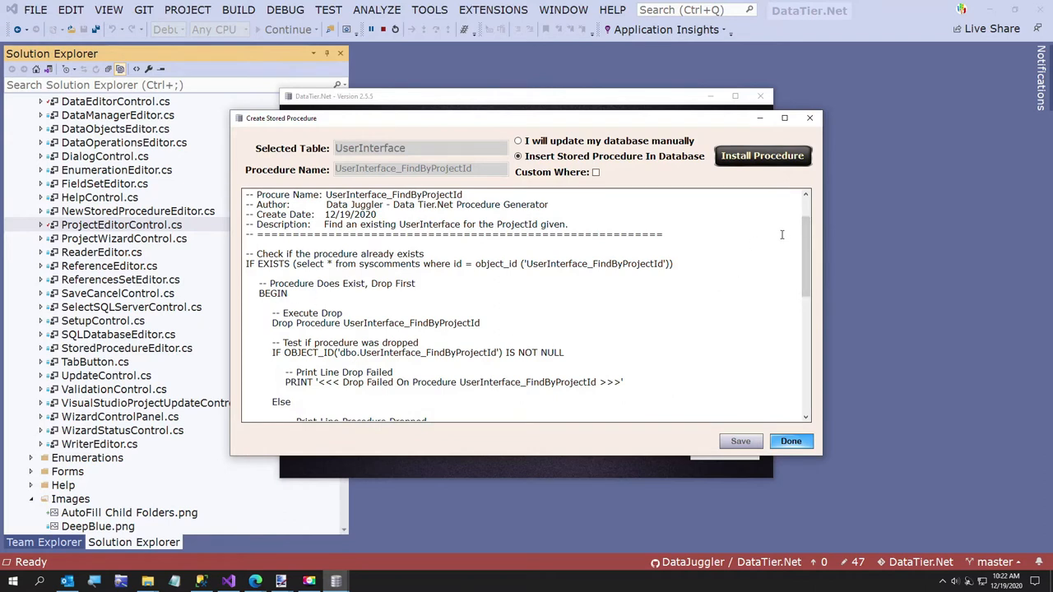
scroll(down, 3)
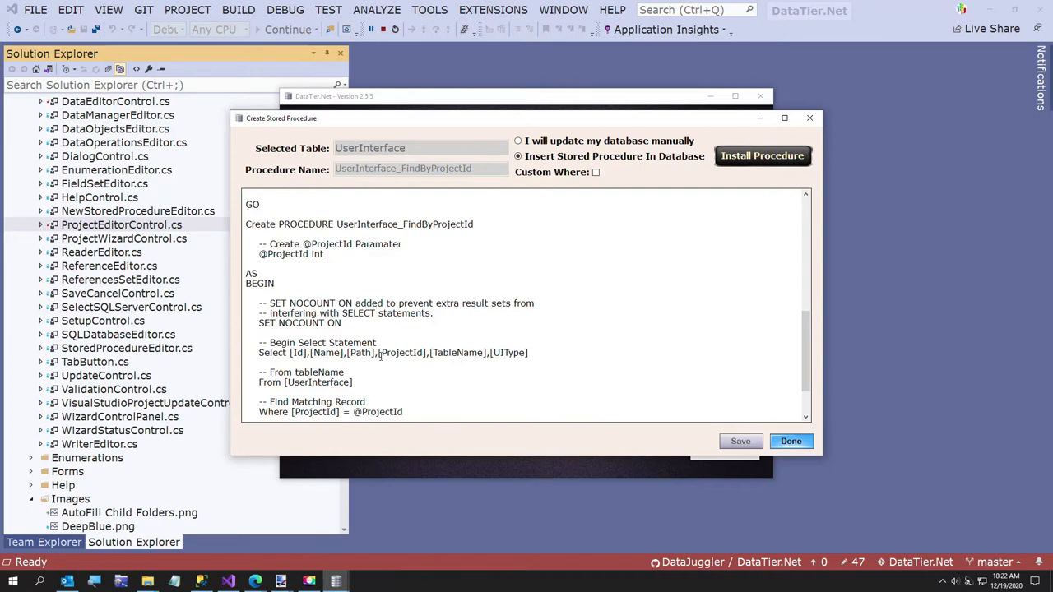
scroll(down, 3)
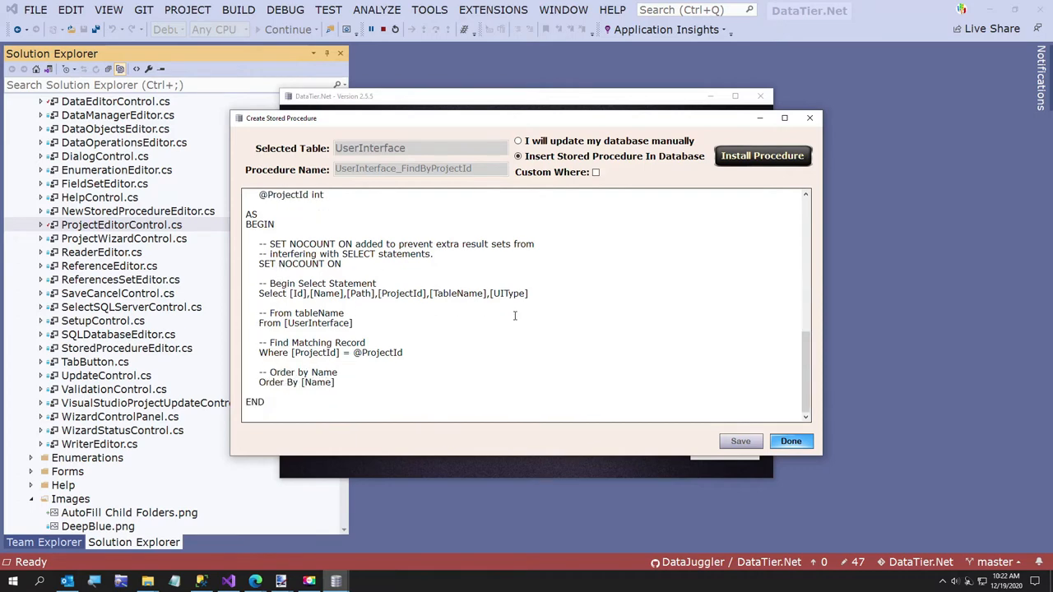
click(790, 441)
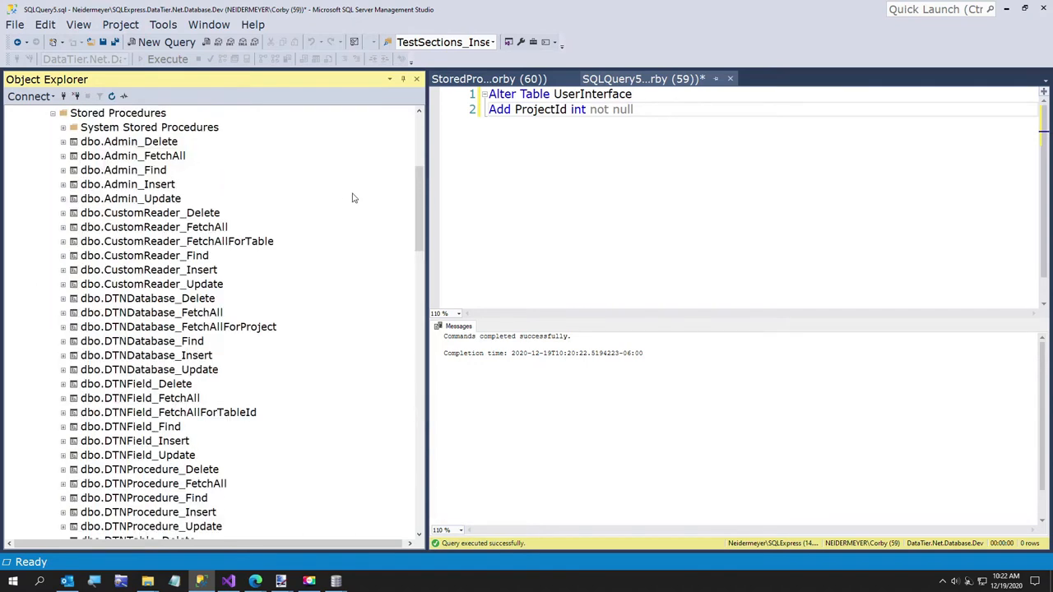
Locate dbo.UserInterface_FindByProjectId in the Stored Procedures list and view its script
scroll(down, 3)
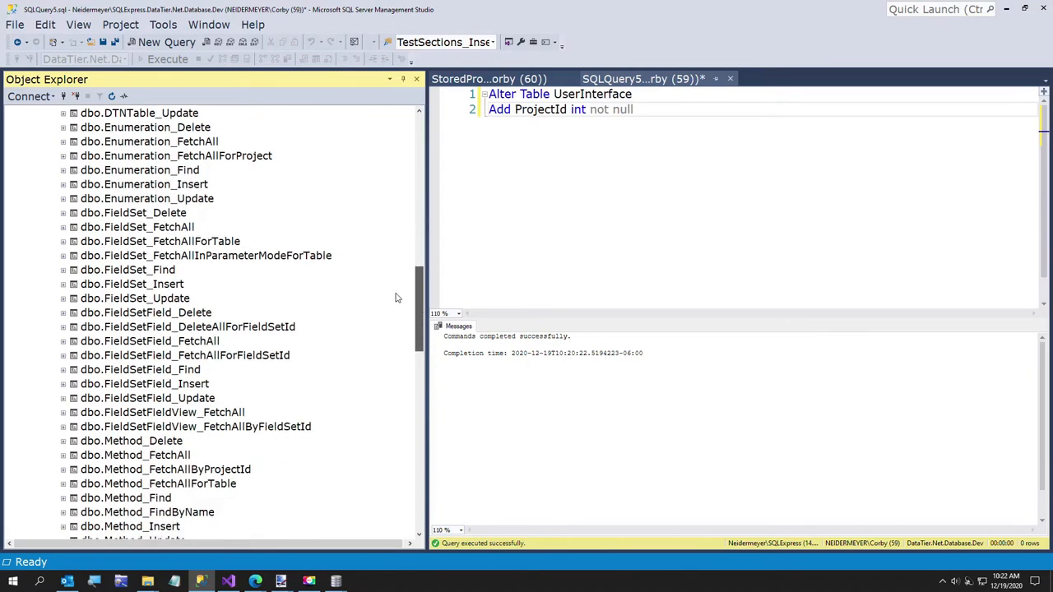
scroll(down, 3)
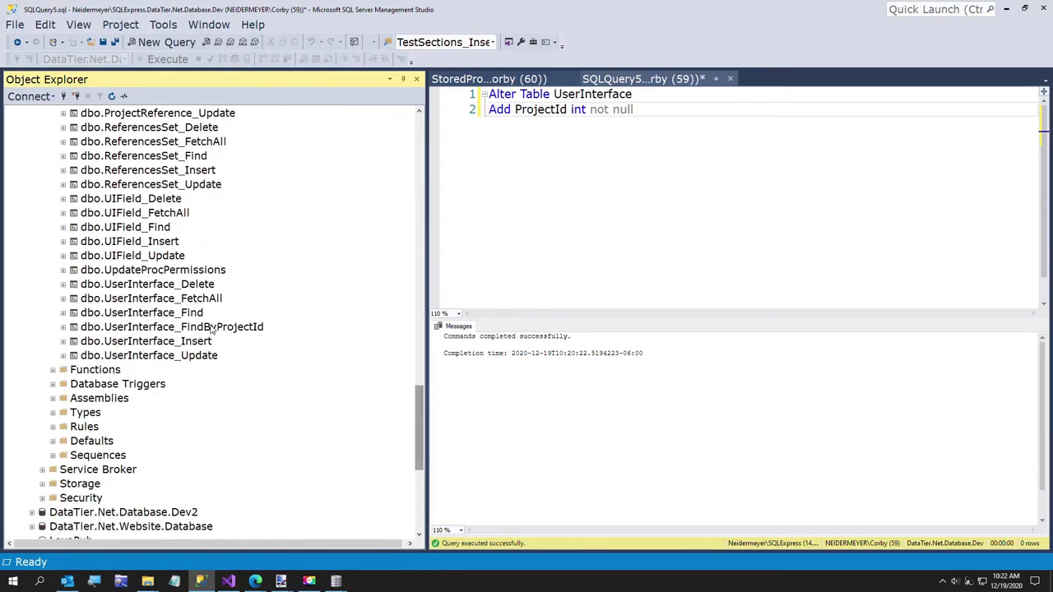
click(171, 326)
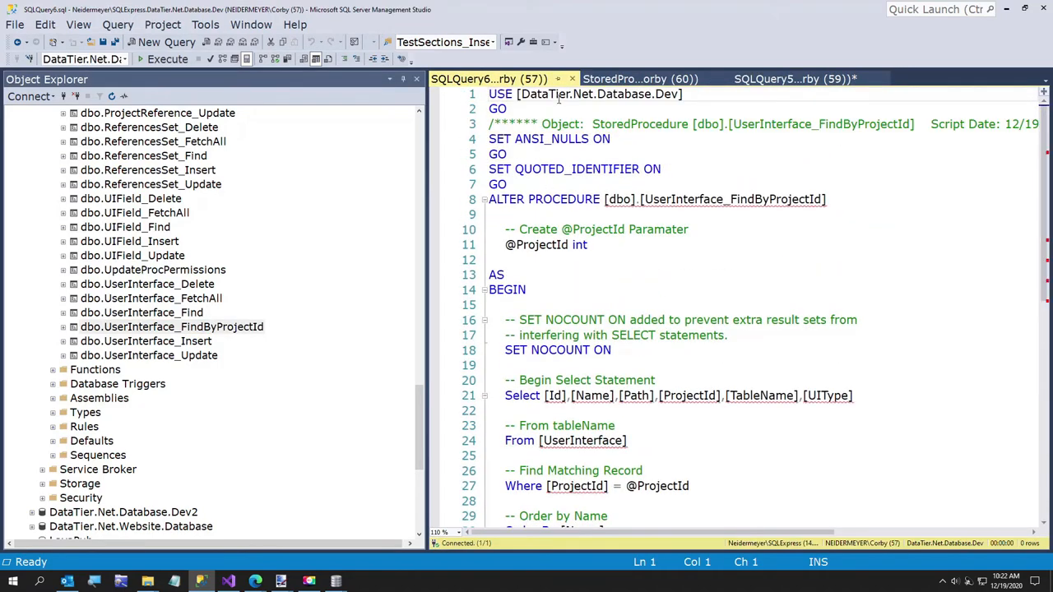
click(790, 79)
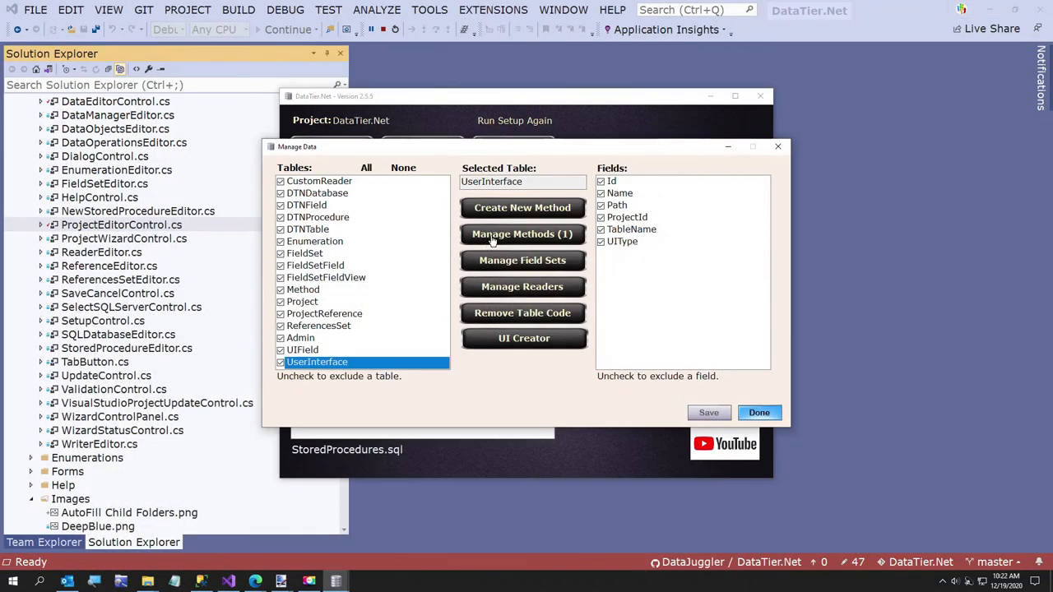
mouse_move(569, 239)
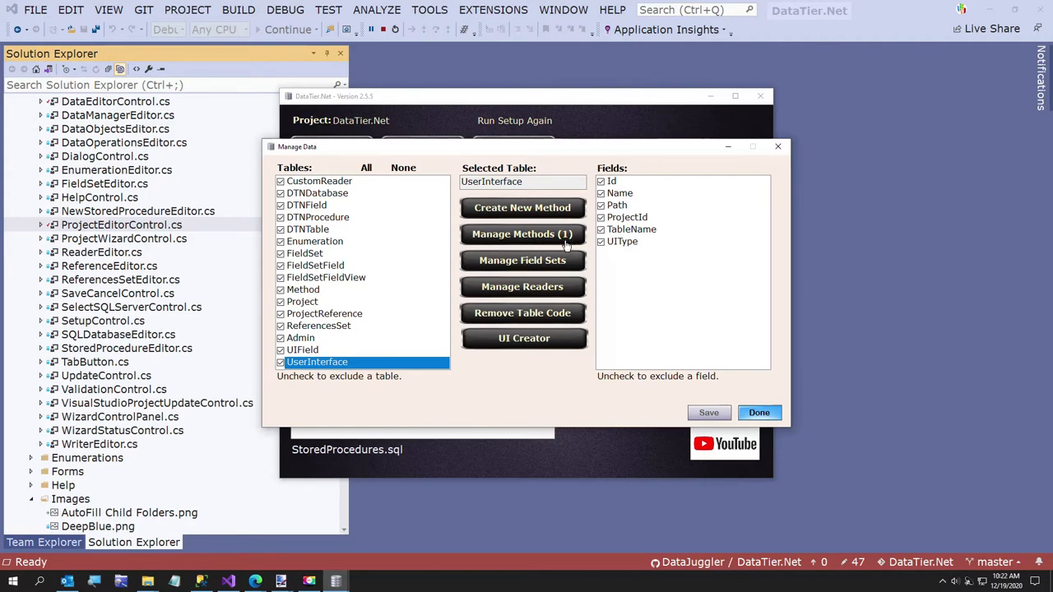
mouse_move(524, 339)
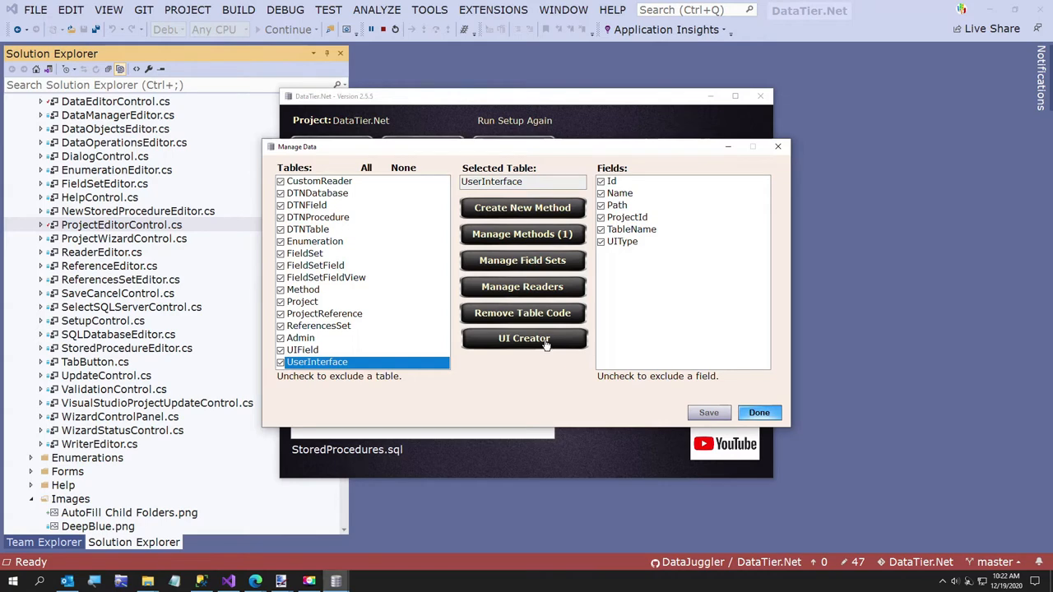
mouse_move(561, 346)
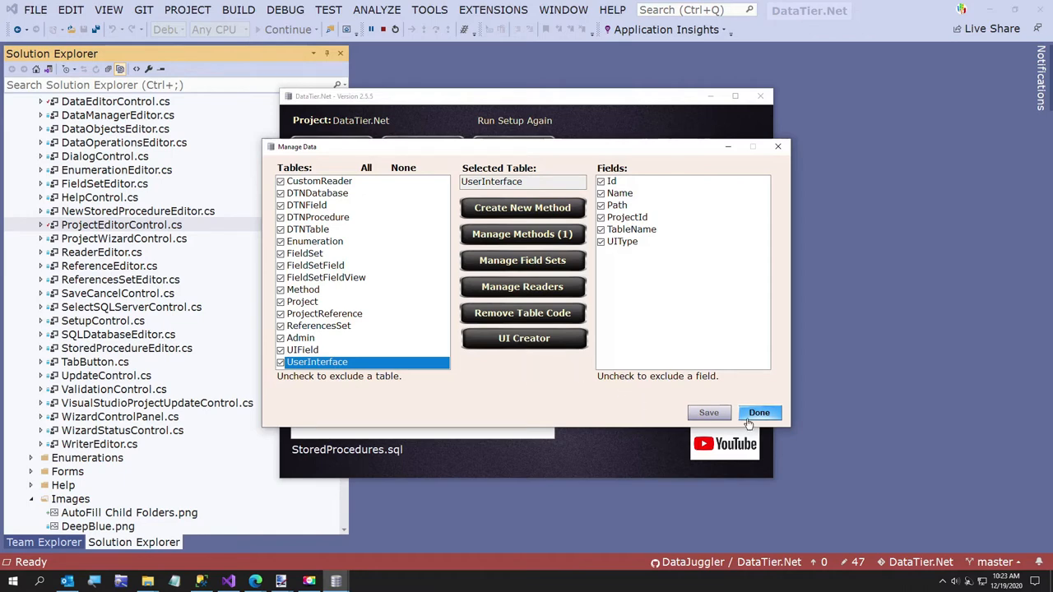
mouse_move(572, 409)
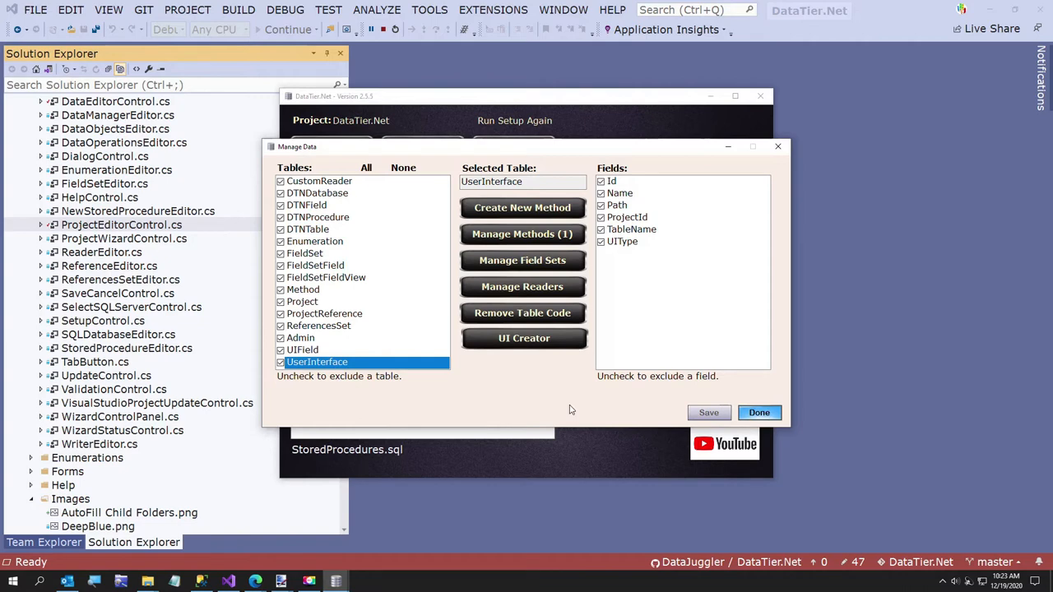
mouse_move(497, 373)
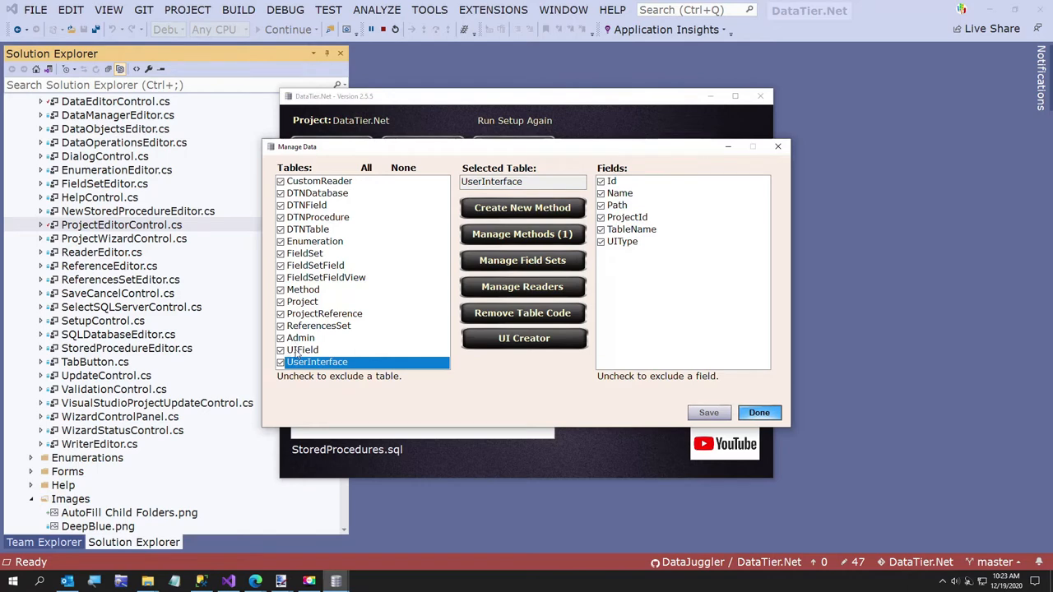
Start a new UIField method of type Find By filtering on the UserInterfaceId field
click(303, 348)
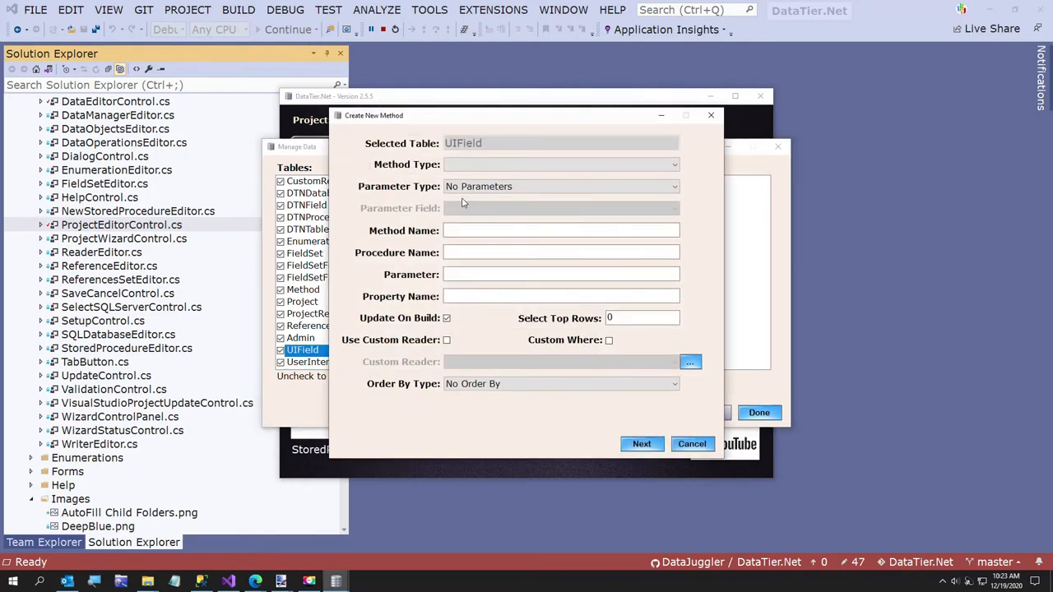
click(674, 165)
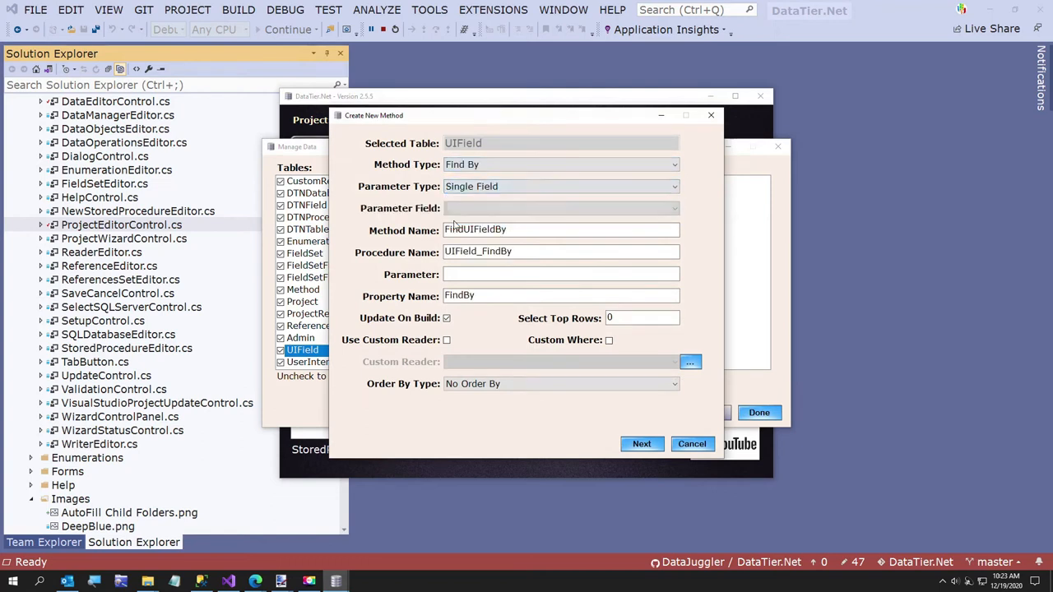
click(675, 207)
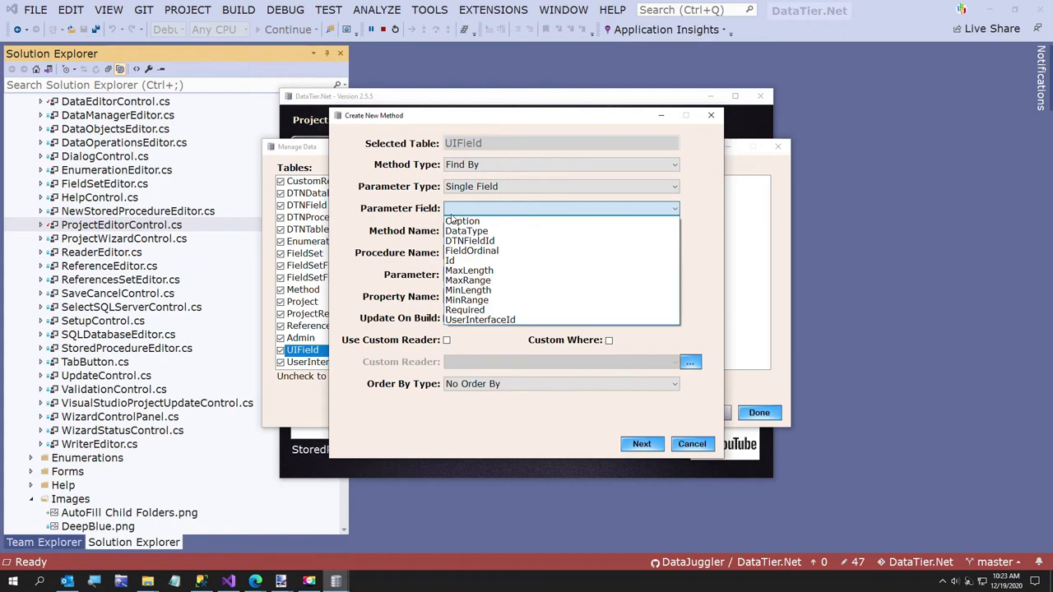
click(480, 319)
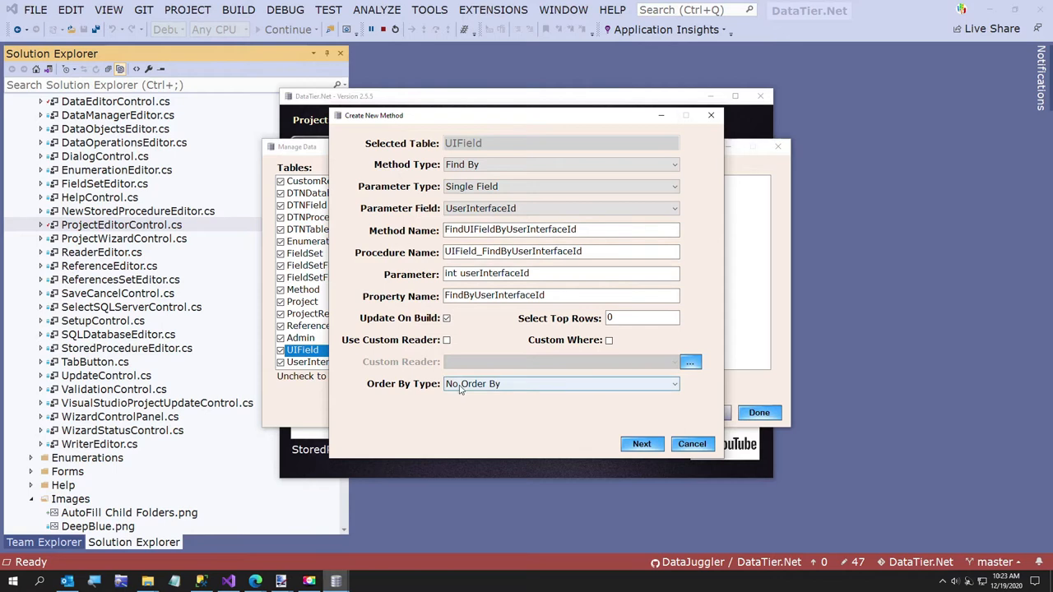
Leave the method's Order By Type set to No Order By
click(561, 383)
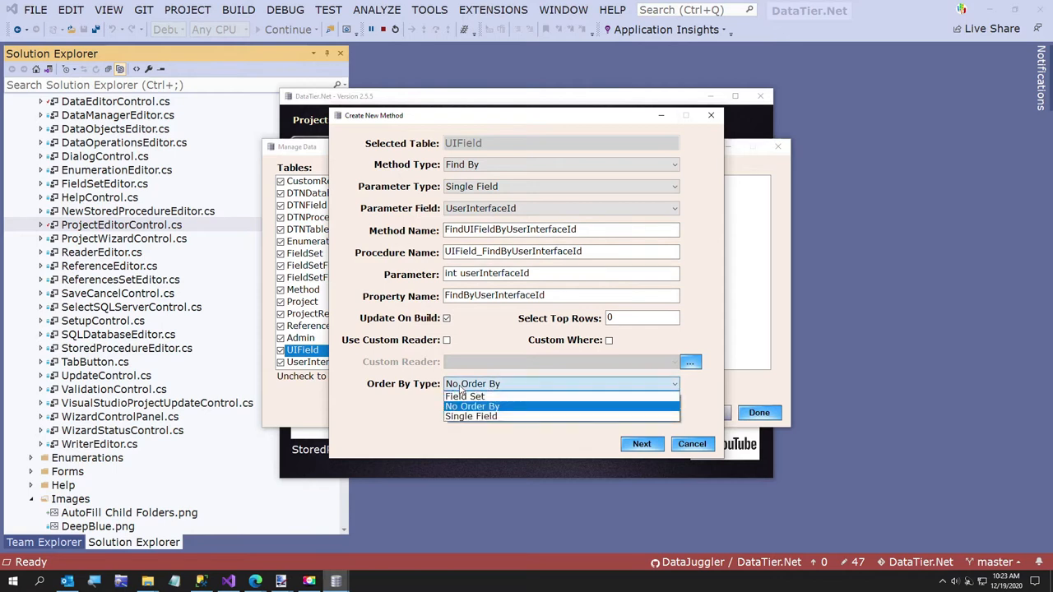
mouse_move(471, 416)
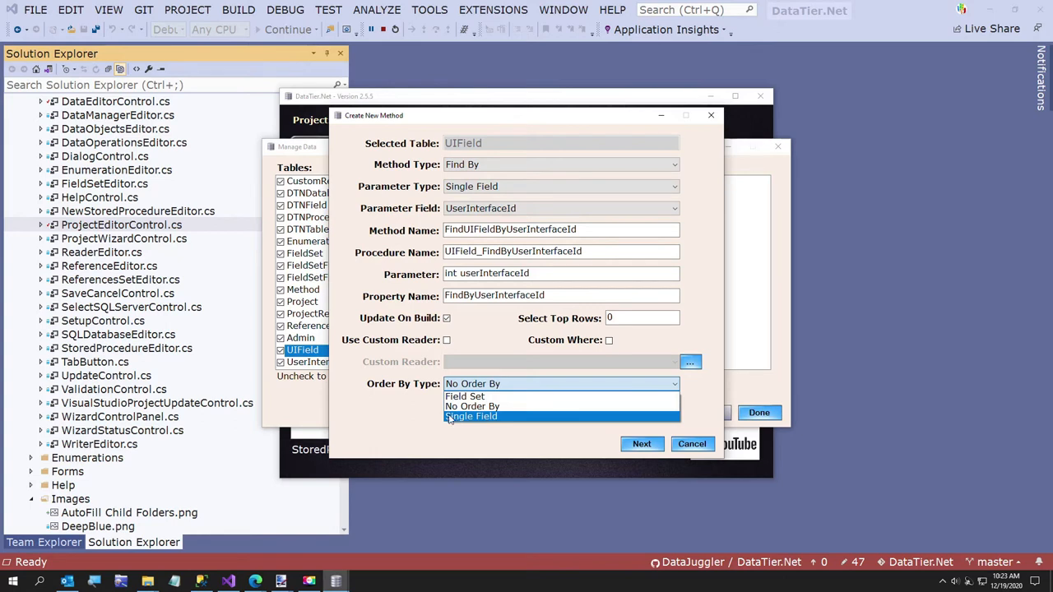
click(471, 415)
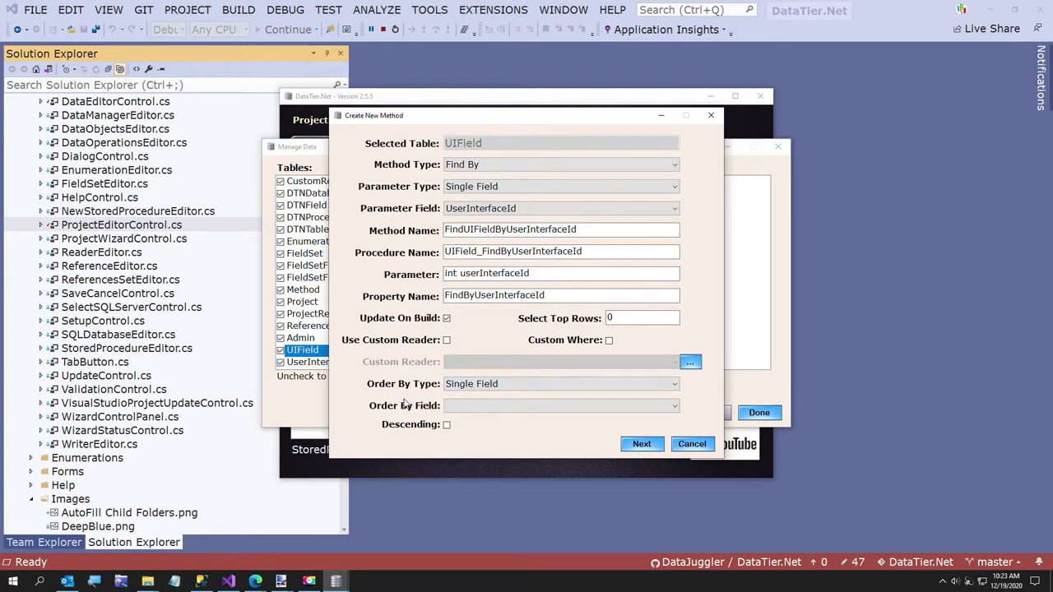
click(561, 383)
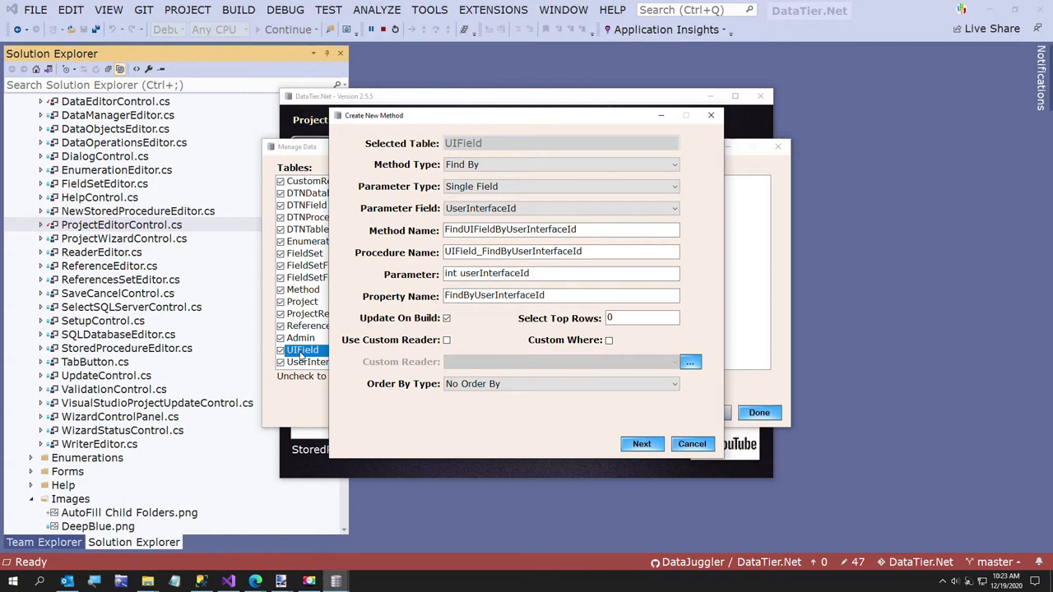
mouse_move(662, 491)
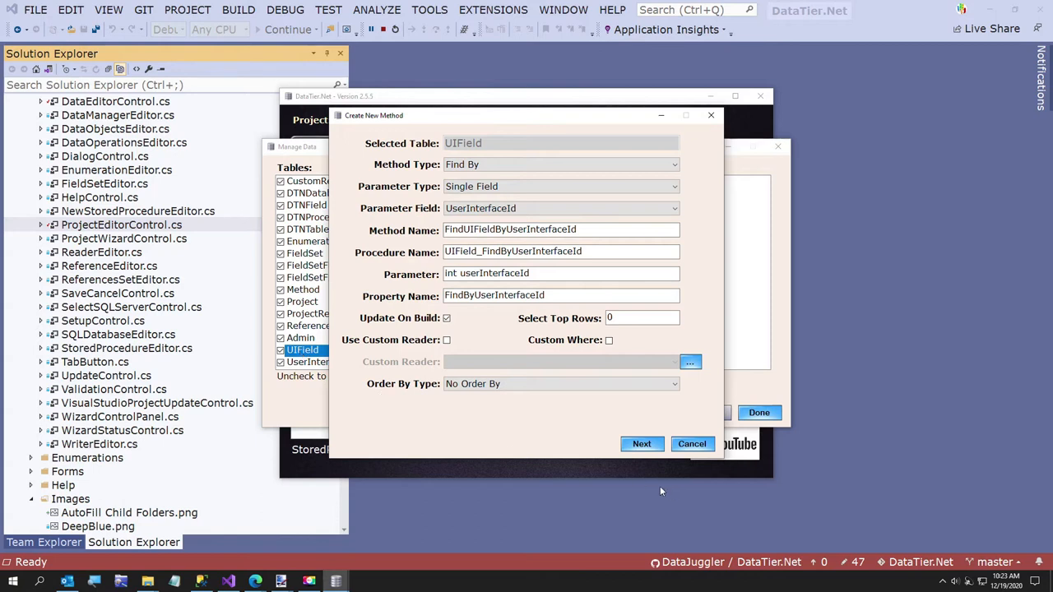
mouse_move(642, 444)
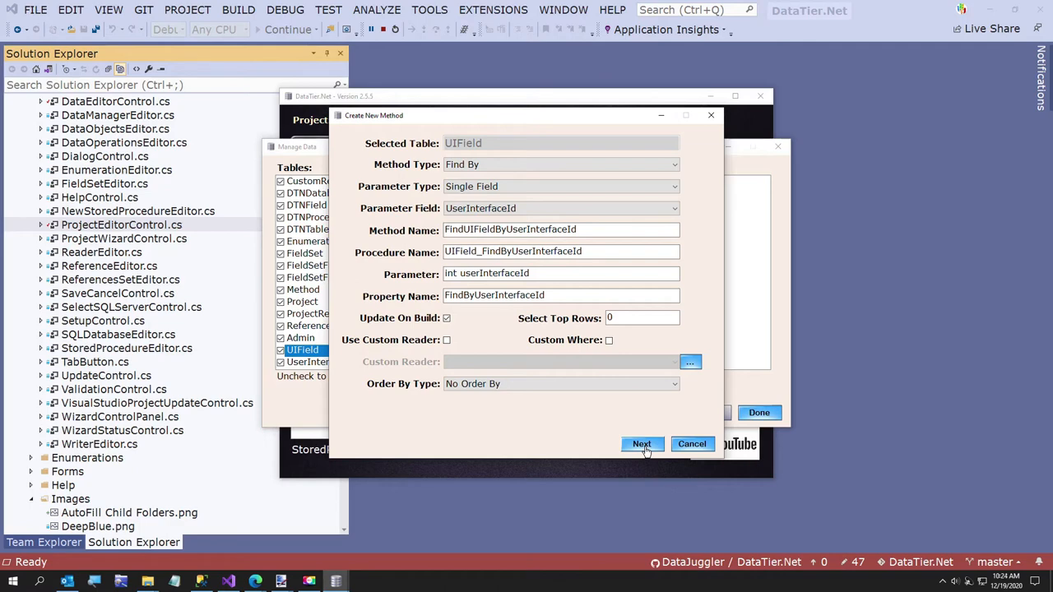
Apply the generated FindUIFieldByUserInterfaceId code changes and continue to its stored procedure
click(642, 445)
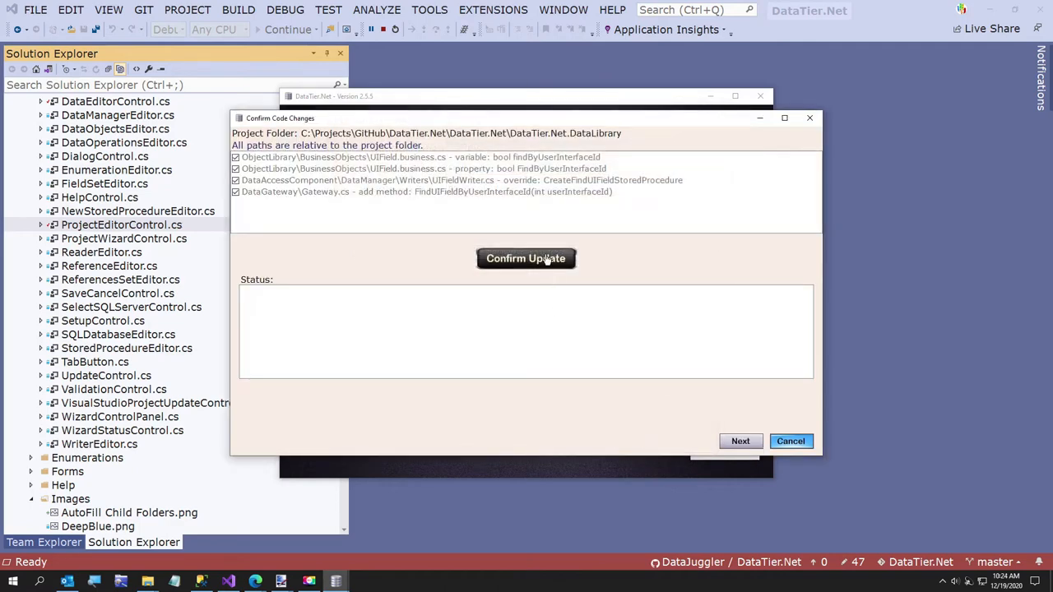
click(526, 259)
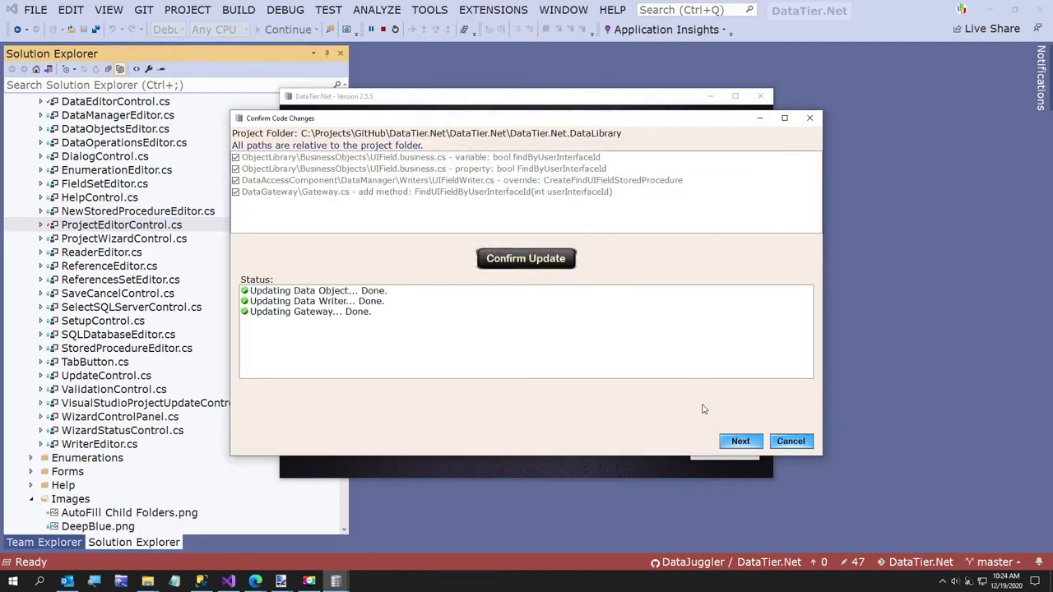
click(741, 441)
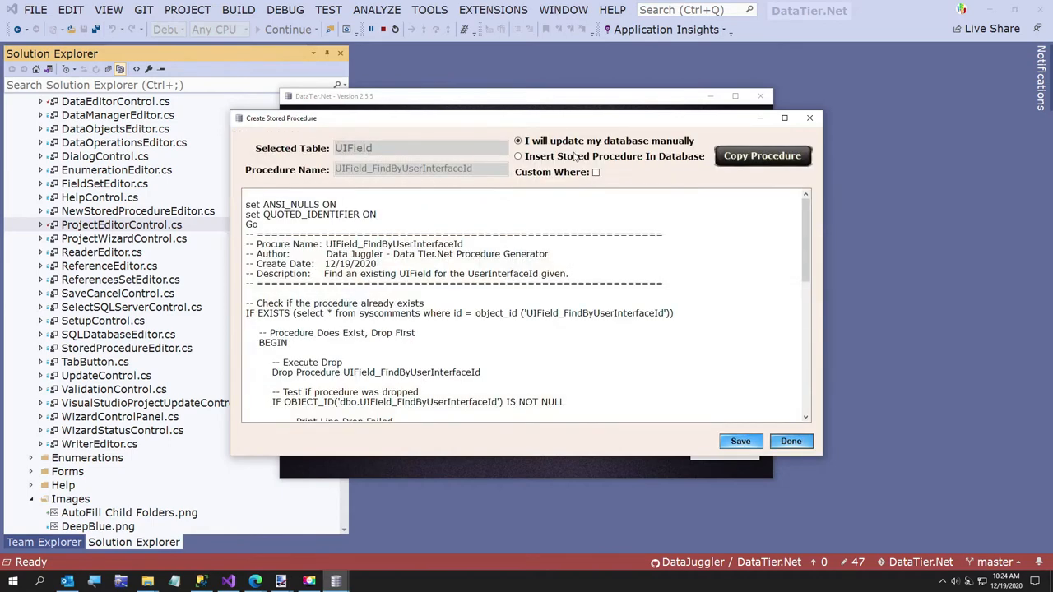
Install the UIField_FindByUserInterfaceId stored procedure into the database
click(518, 156)
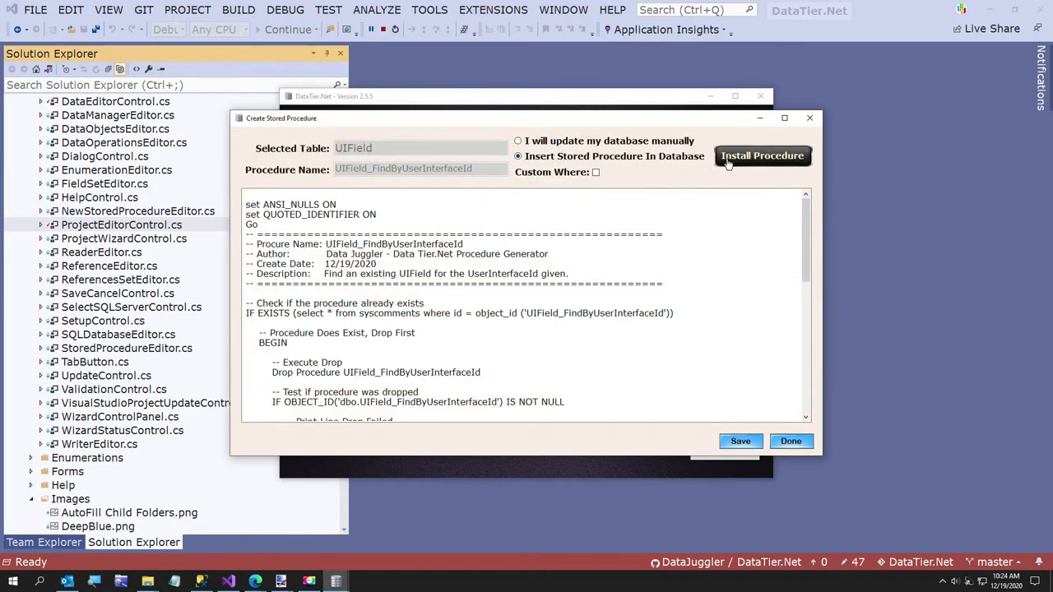
click(762, 154)
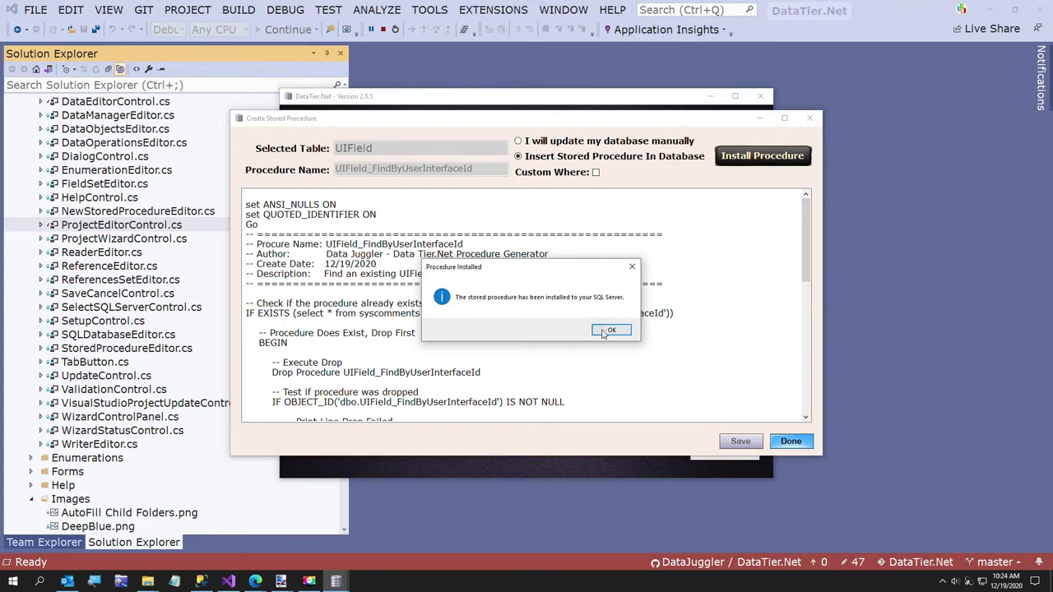
click(611, 329)
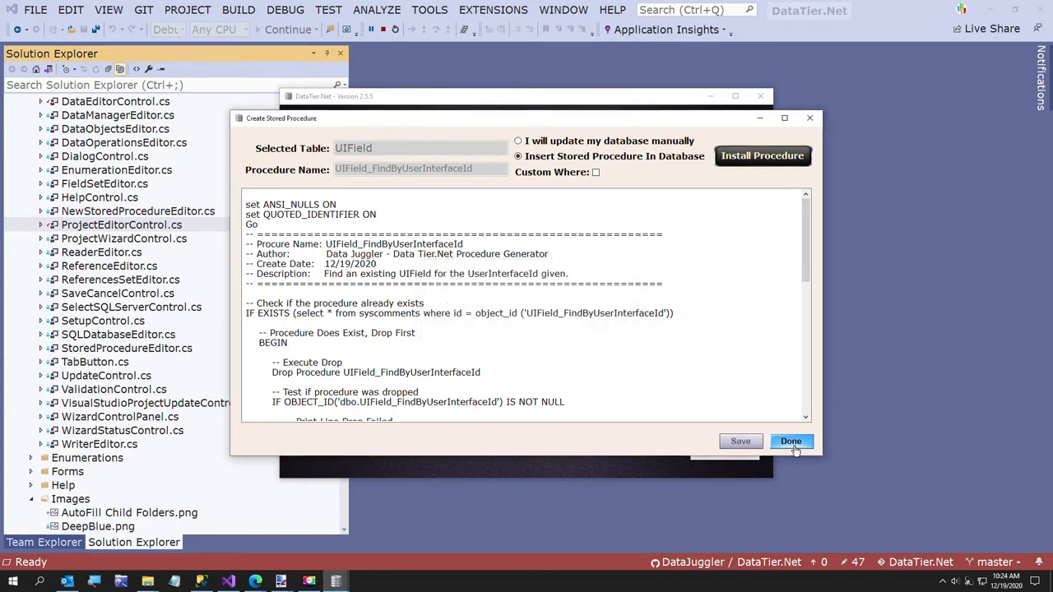
Close the stored procedure dialog, select UserInterface, and finish the Manage Data window
click(790, 441)
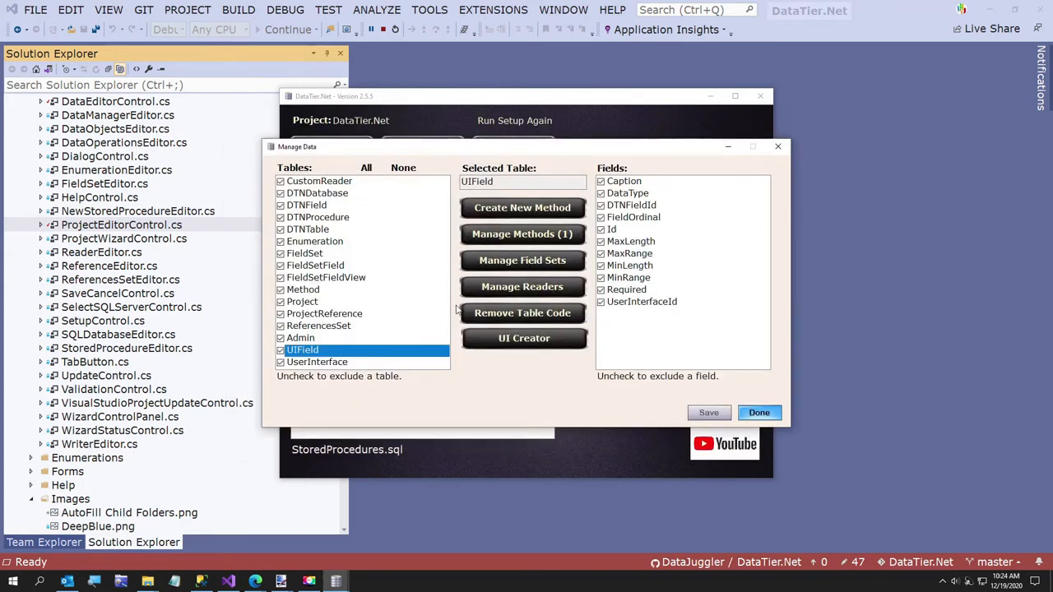
mouse_move(395, 334)
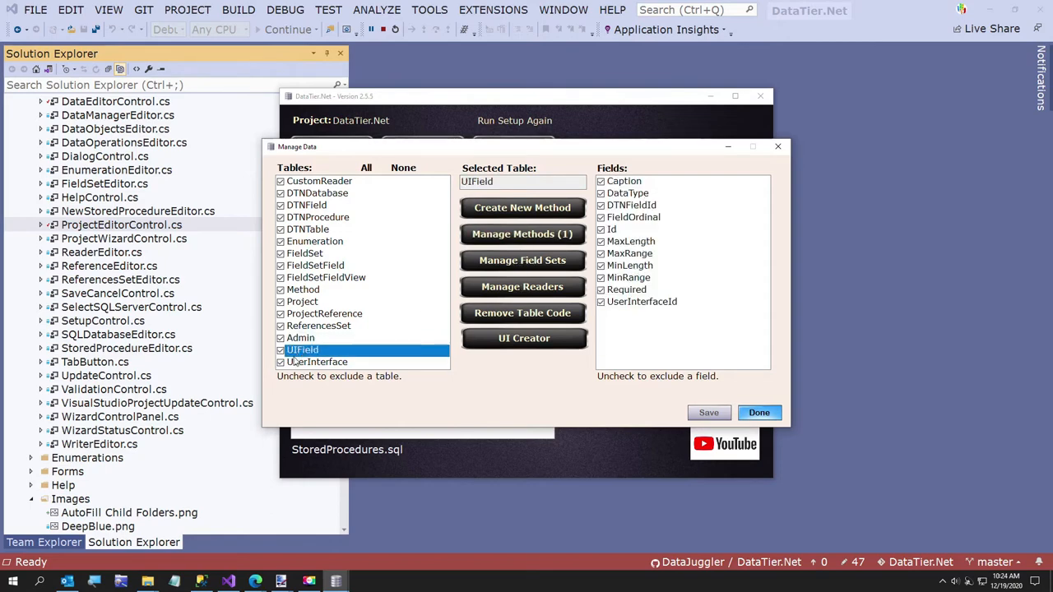
click(316, 362)
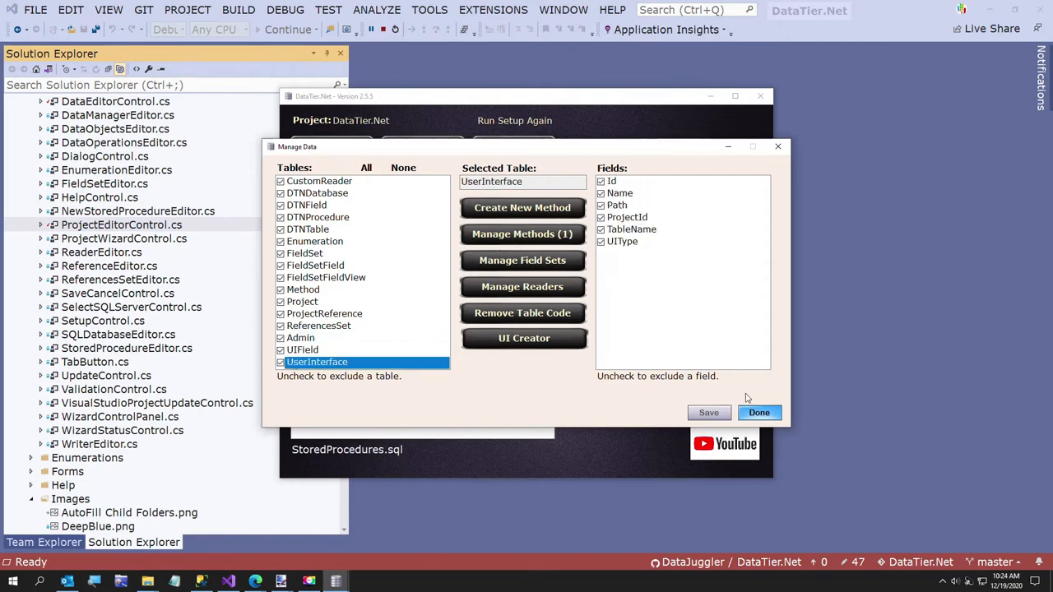
click(759, 412)
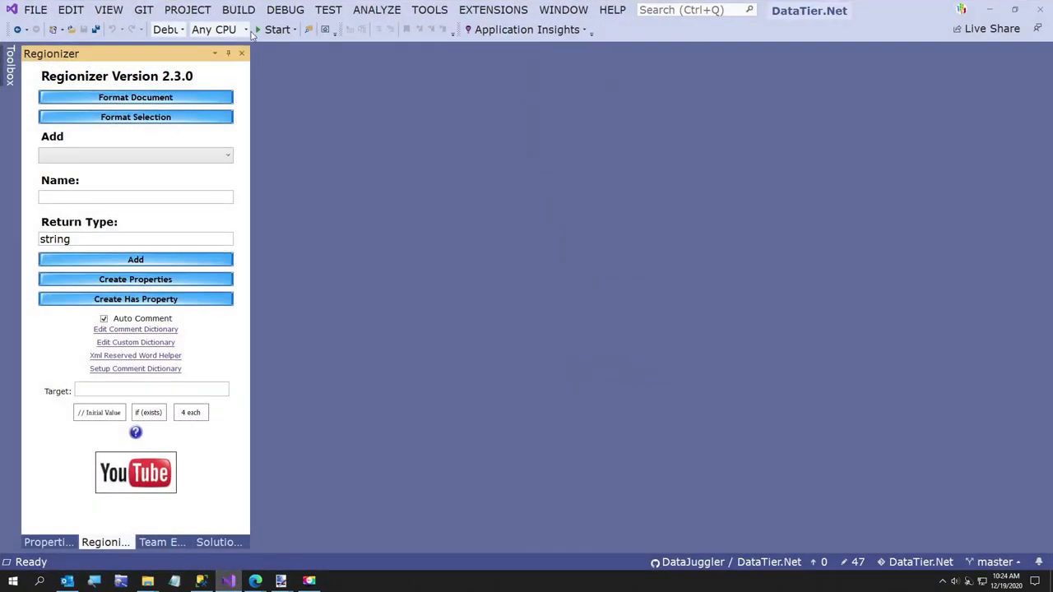
Rebuild the entire solution from the Build menu
click(237, 10)
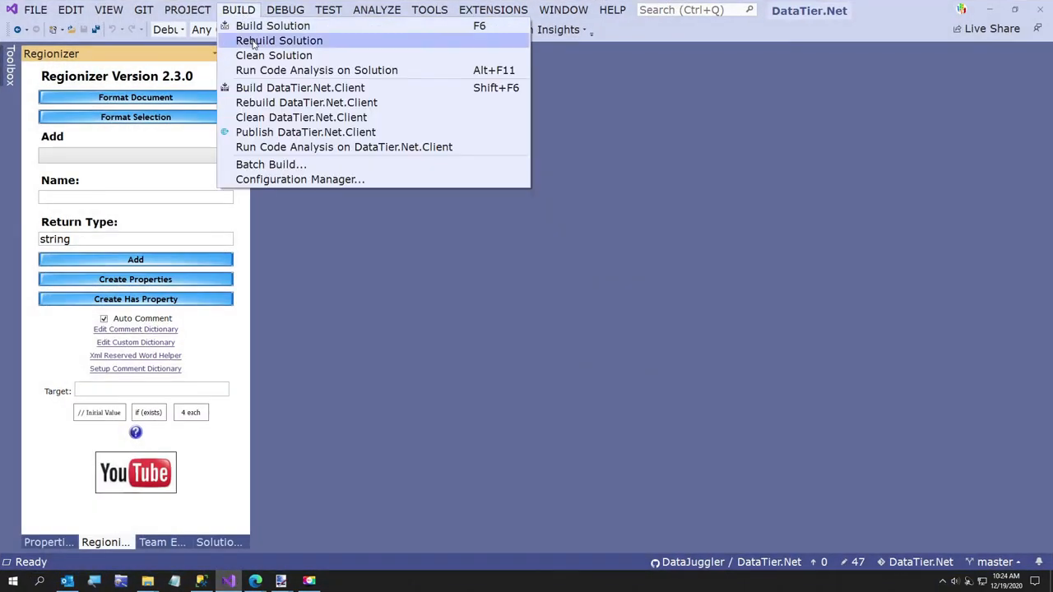
click(280, 39)
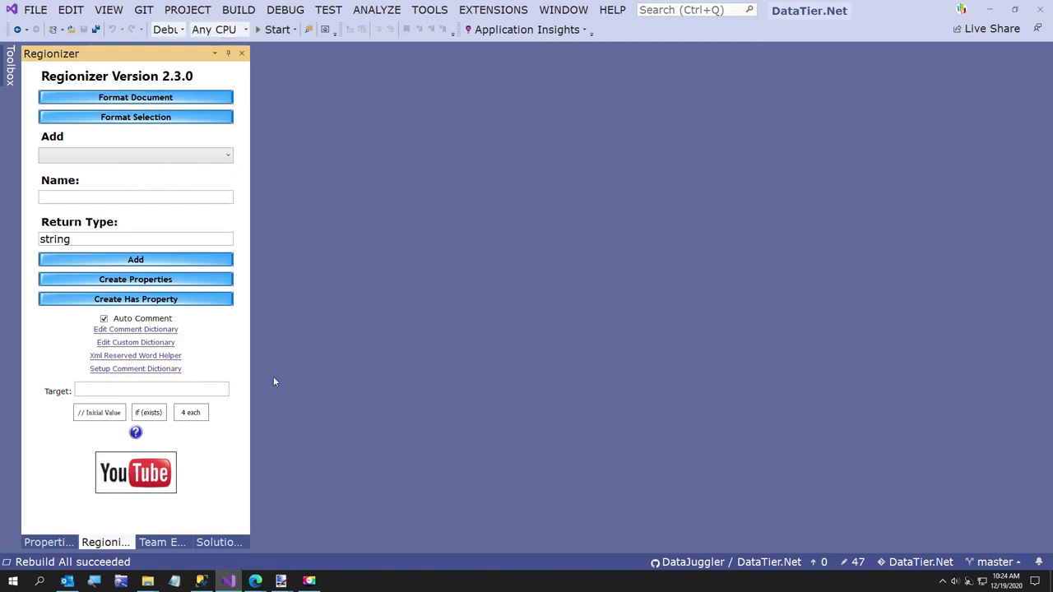
Show Solution Explorer and collapse the DataTier.Net.Client project
click(162, 543)
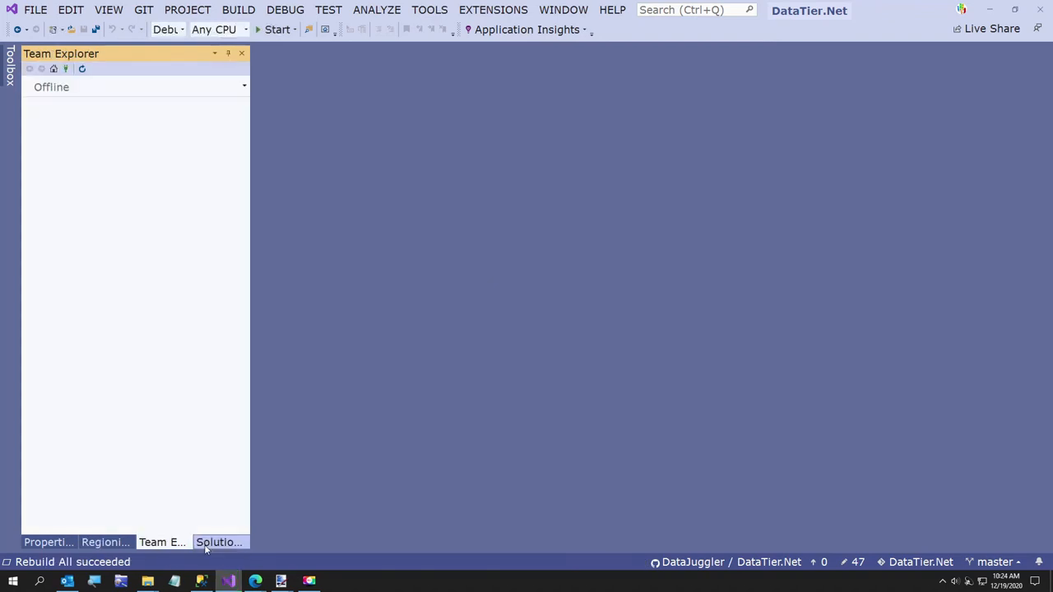
click(217, 543)
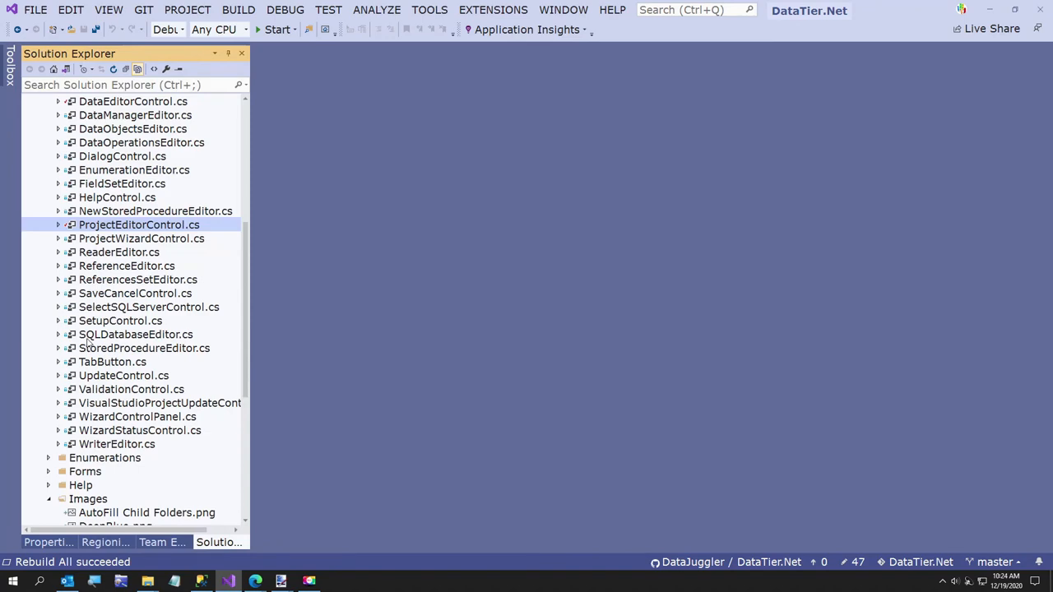
scroll(up, 3)
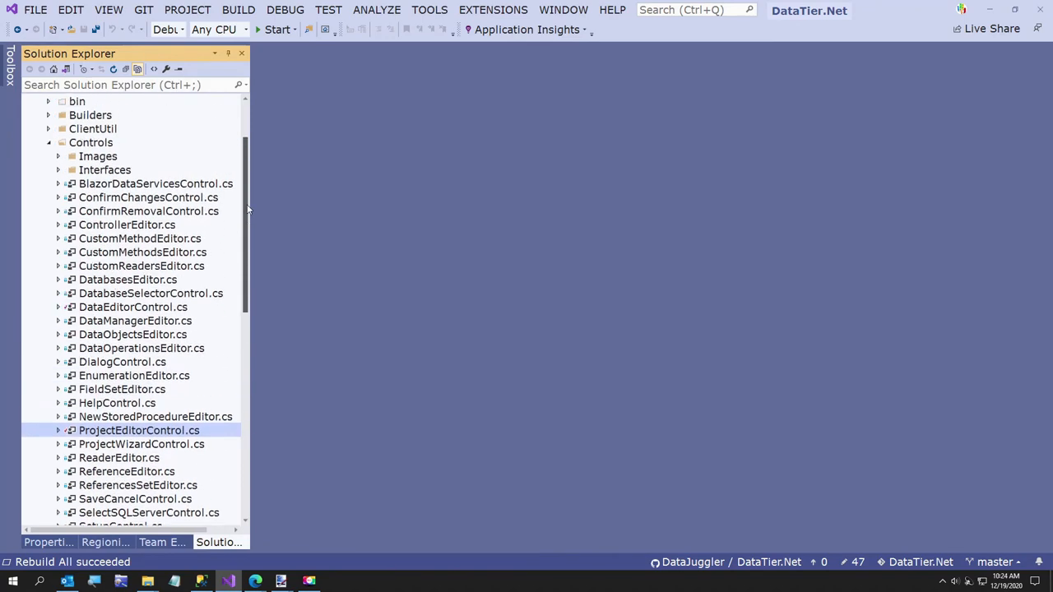
scroll(up, 3)
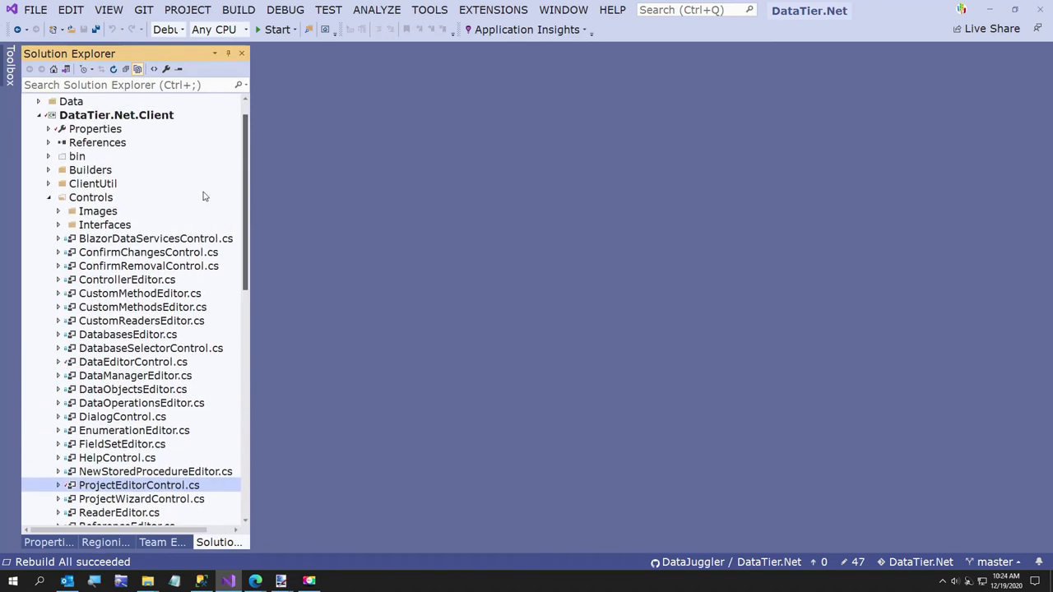
click(50, 115)
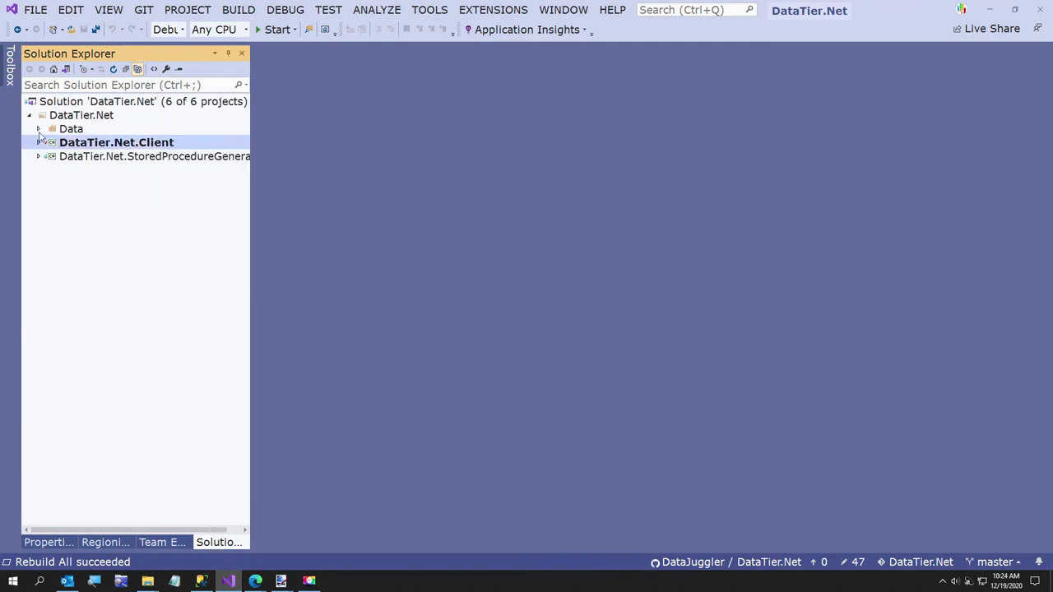
click(39, 141)
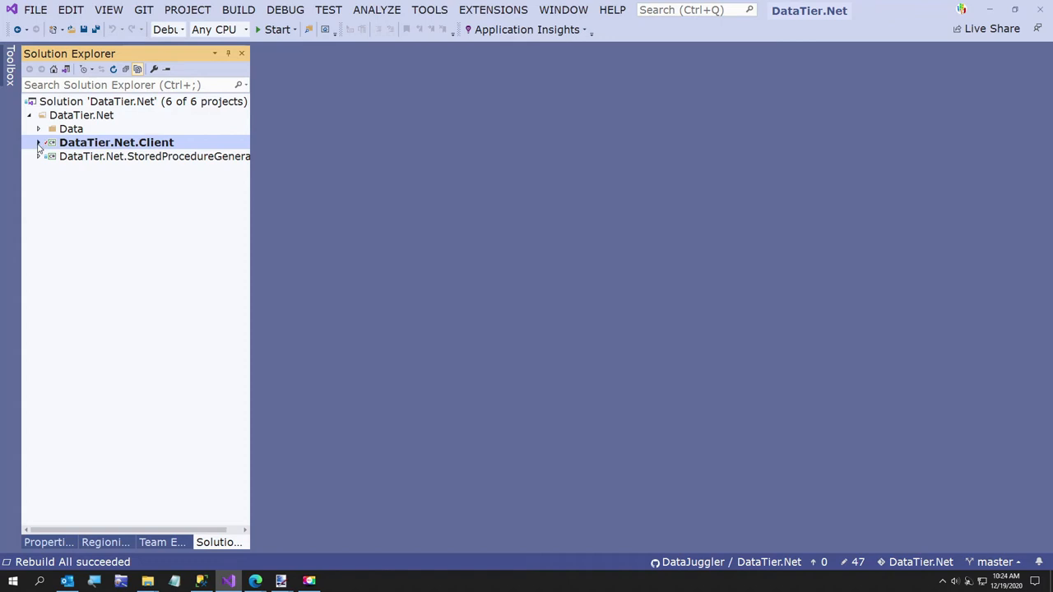
mouse_move(40, 150)
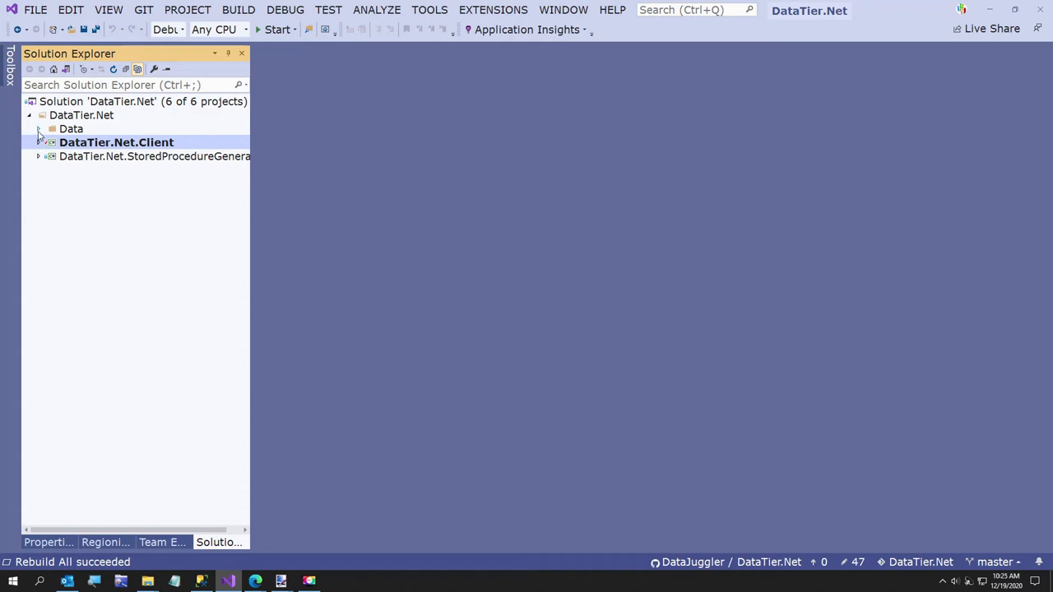
Open Gateway.cs from the DataGateway project and expand its Methods region
click(37, 129)
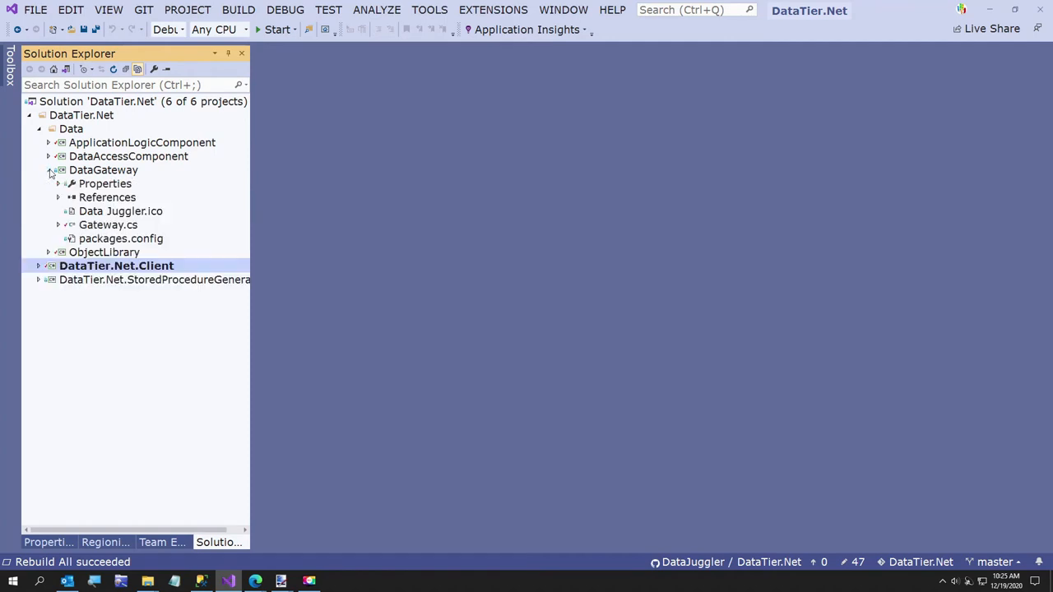
double_click(109, 224)
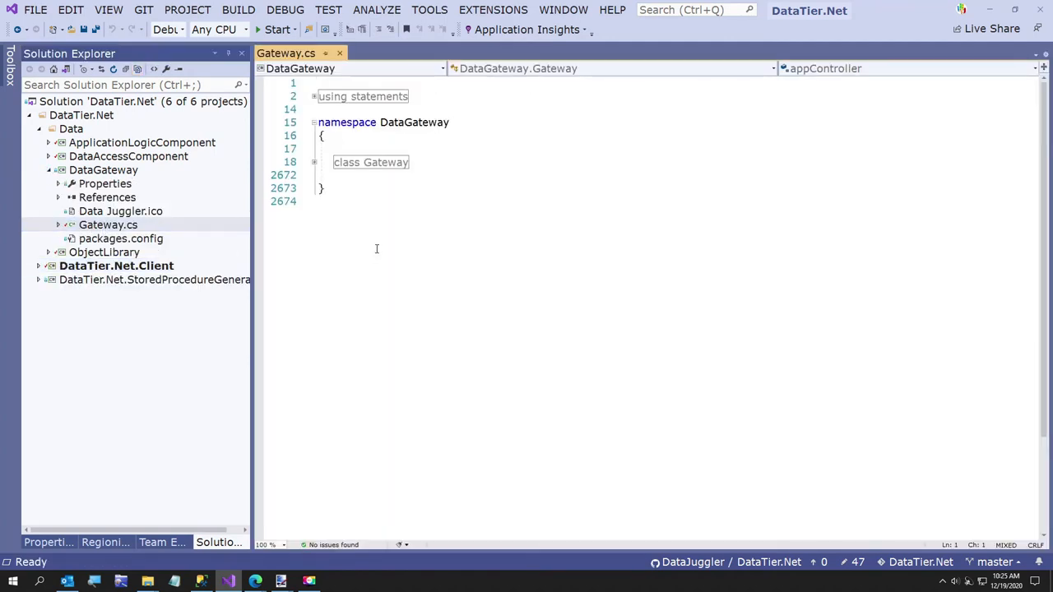
click(313, 163)
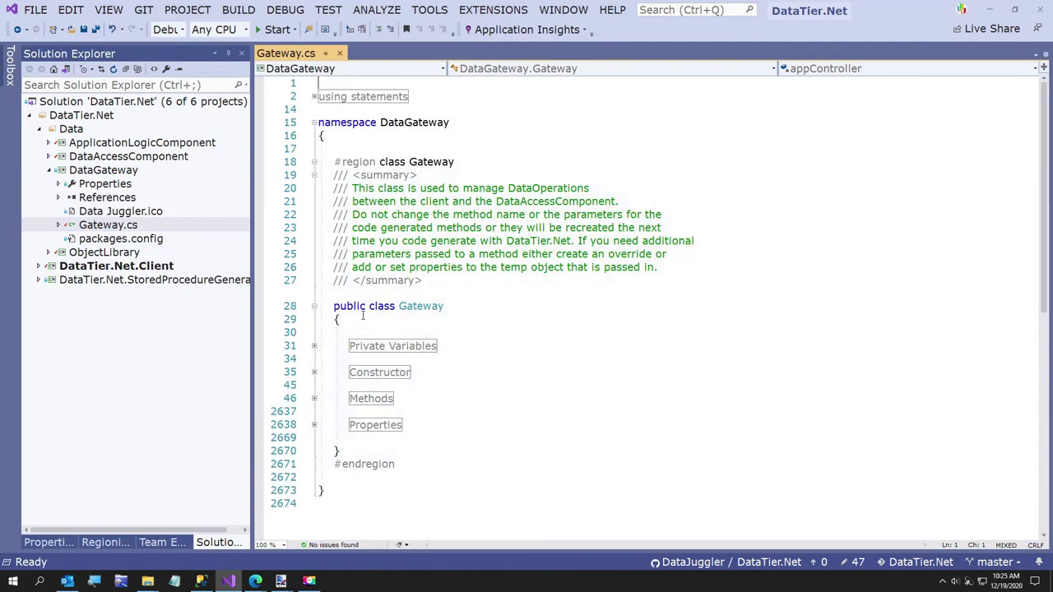
click(313, 398)
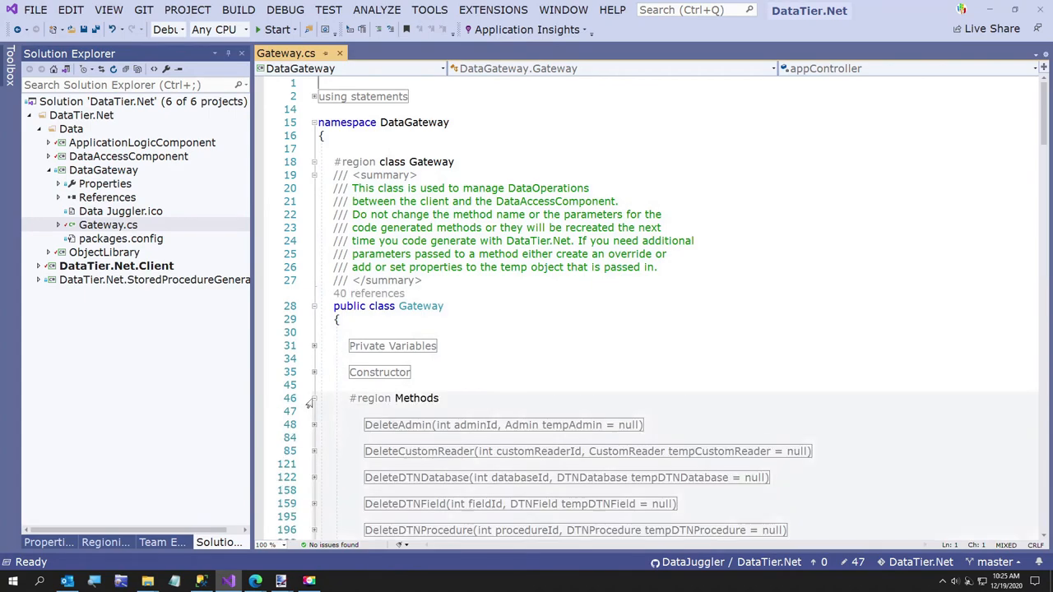
Review the FindUIFieldByUserInterfaceId and FindUserInterfaceByProjectId gateway methods
scroll(down, 3)
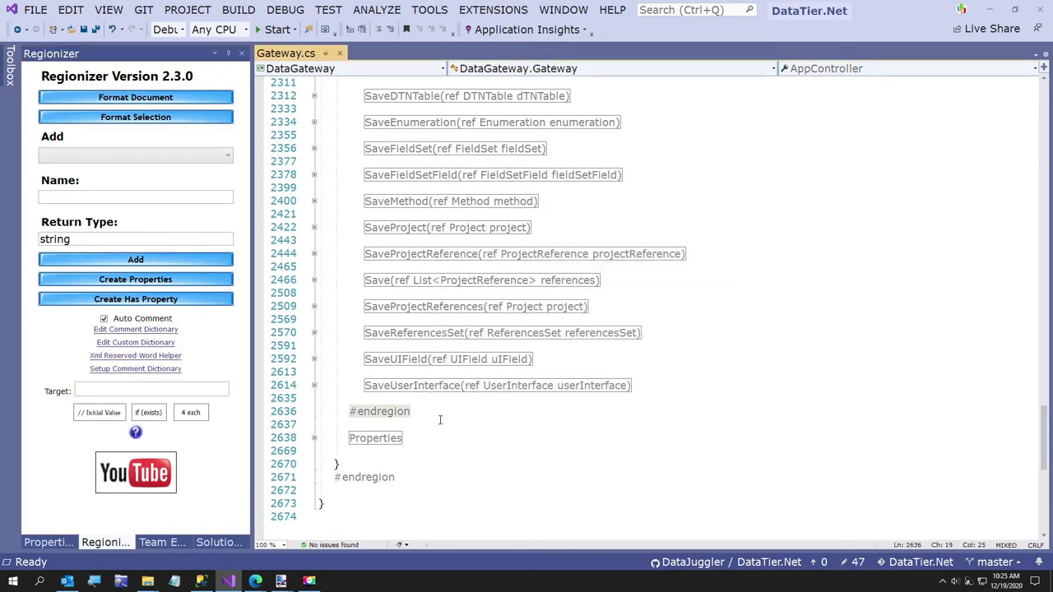
scroll(up, 3)
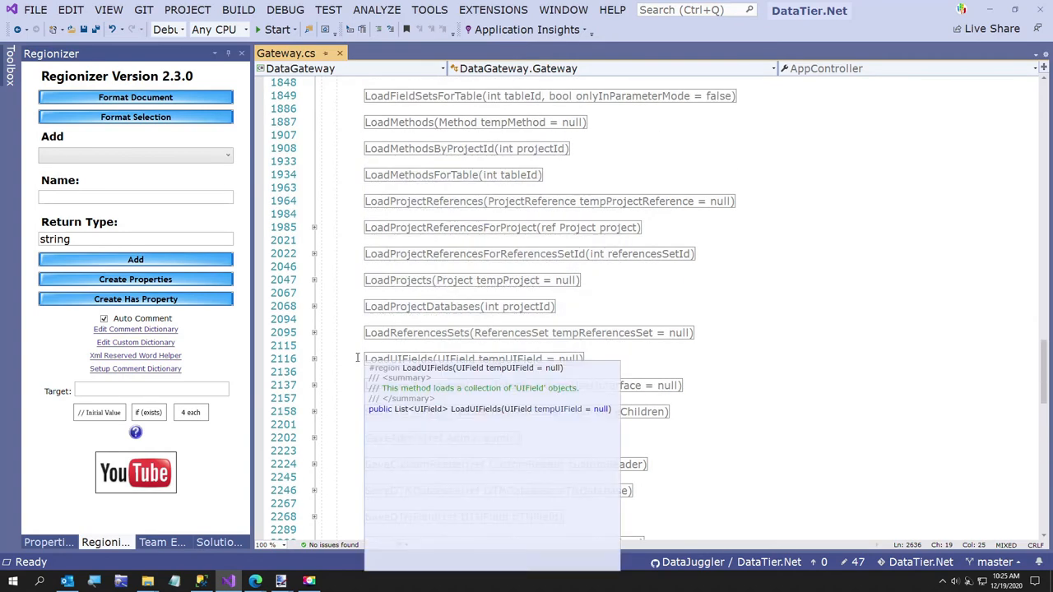
scroll(up, 3)
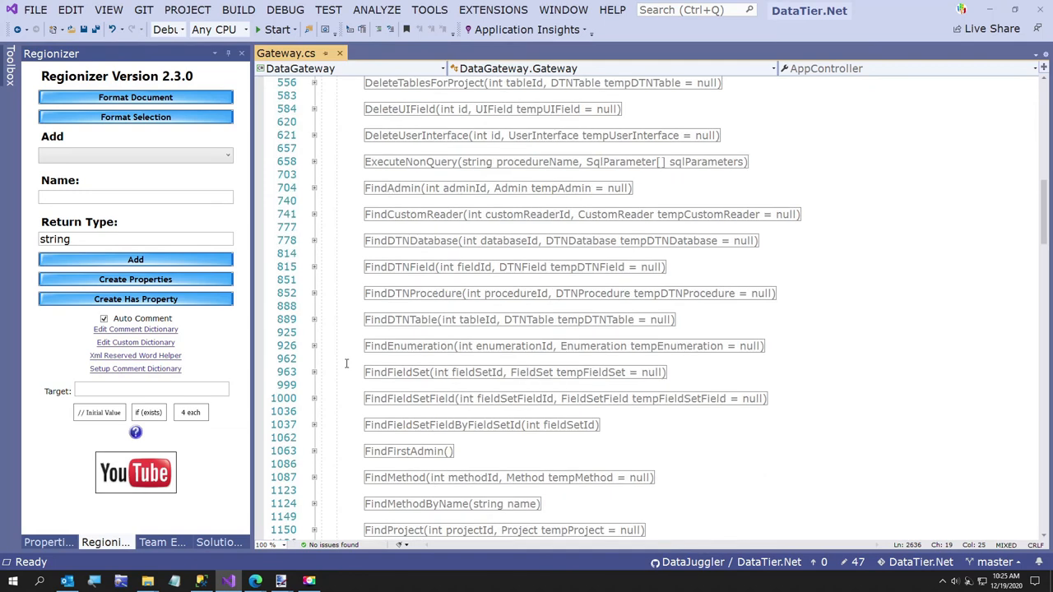
scroll(down, 3)
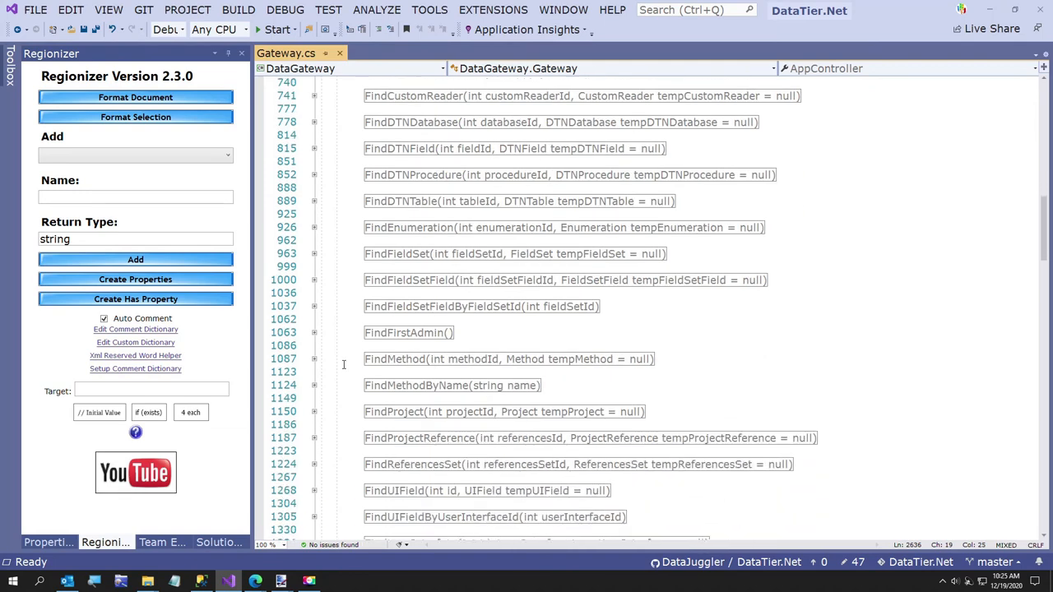
mouse_move(352, 283)
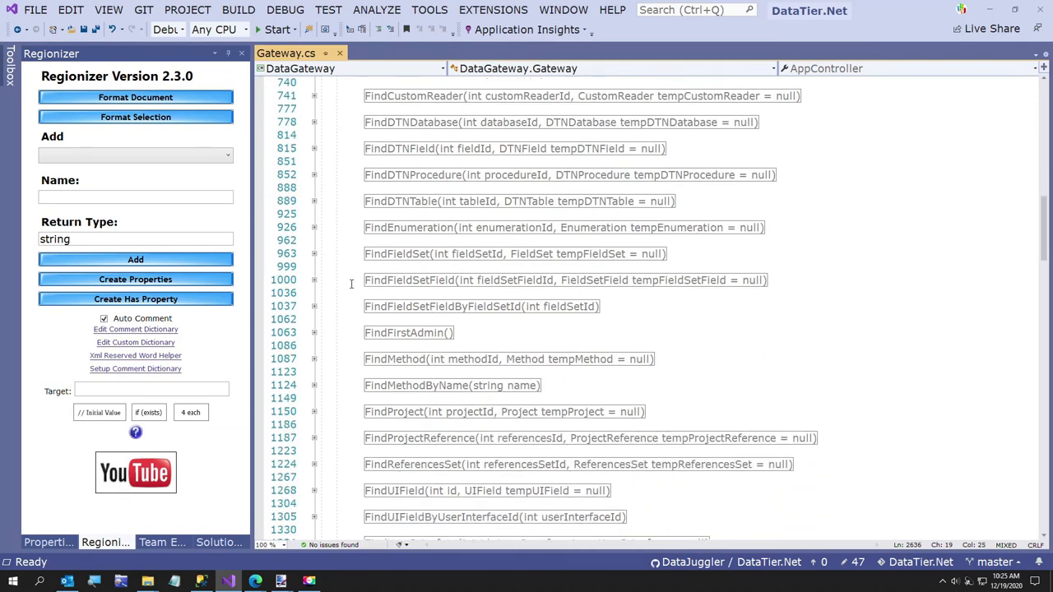
scroll(down, 3)
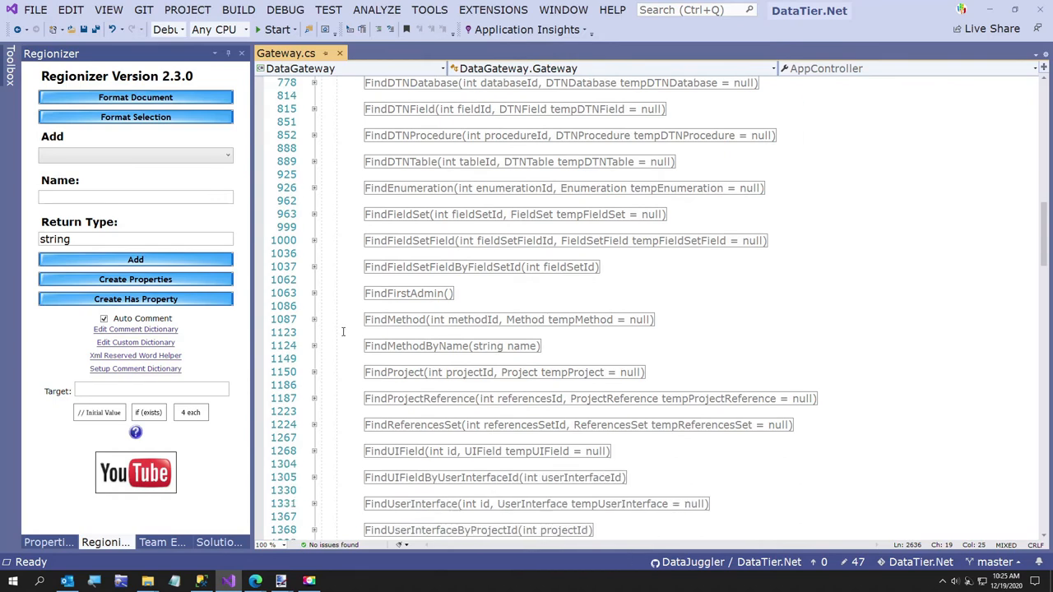
scroll(down, 3)
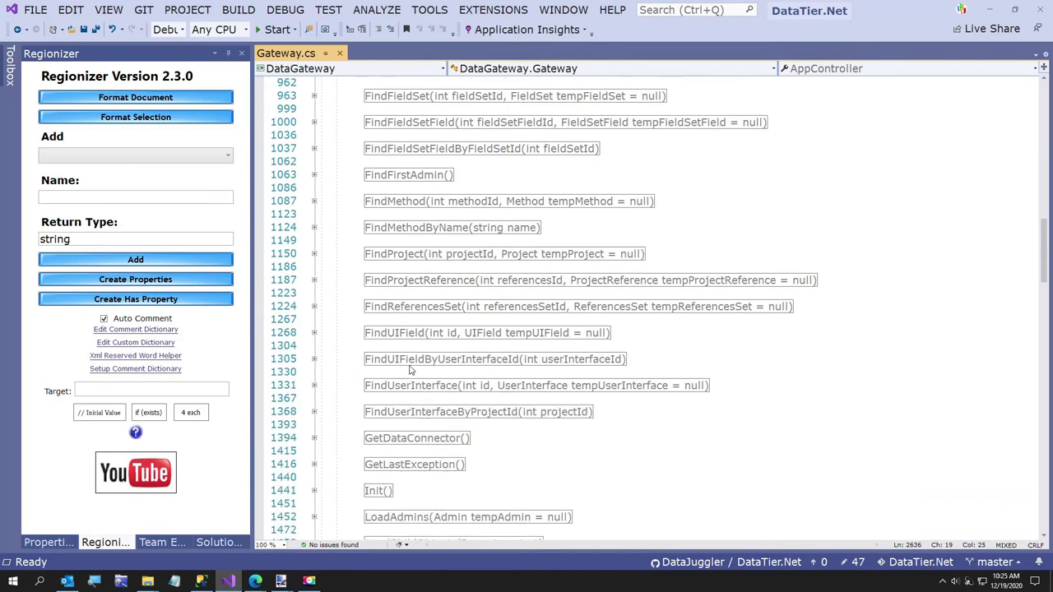
mouse_move(310, 363)
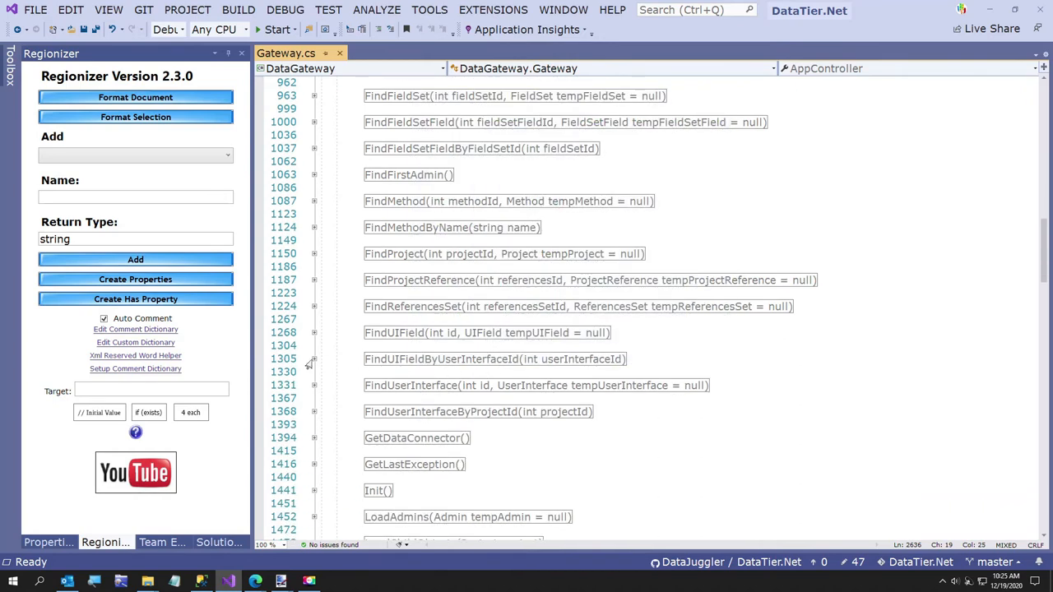
click(312, 358)
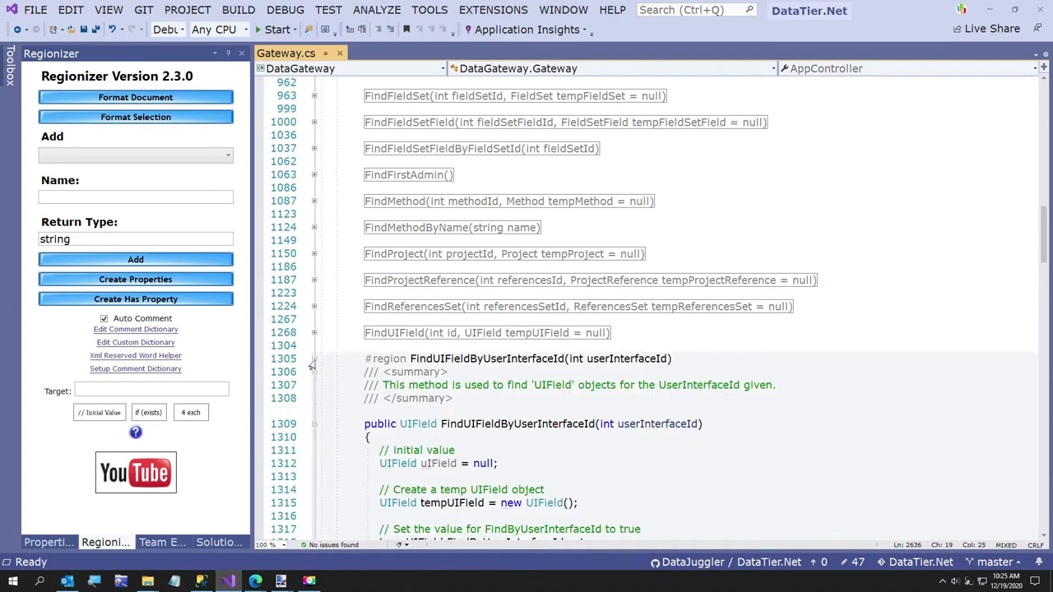
click(312, 358)
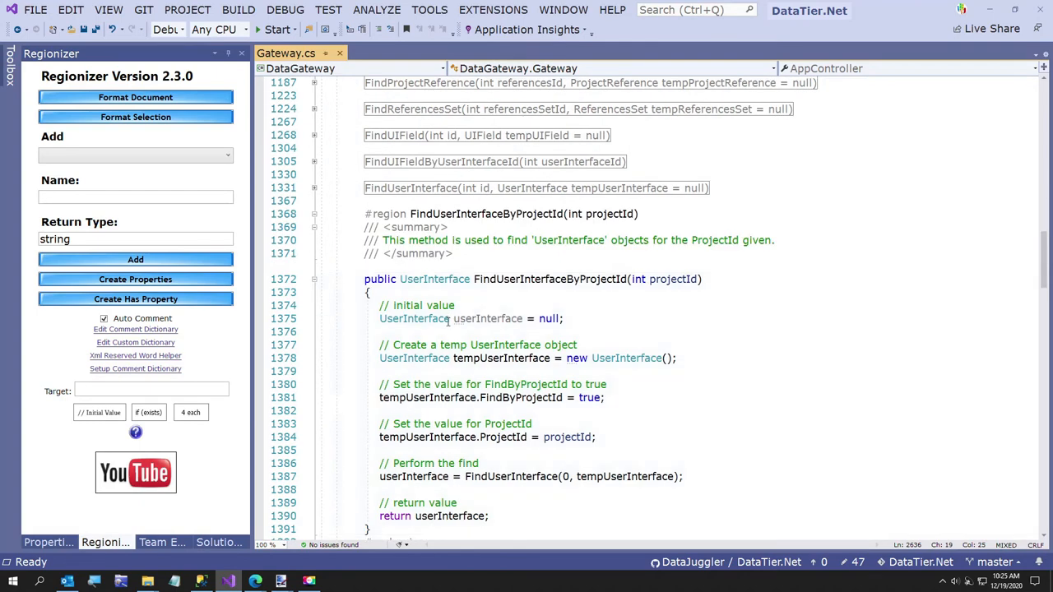
scroll(down, 3)
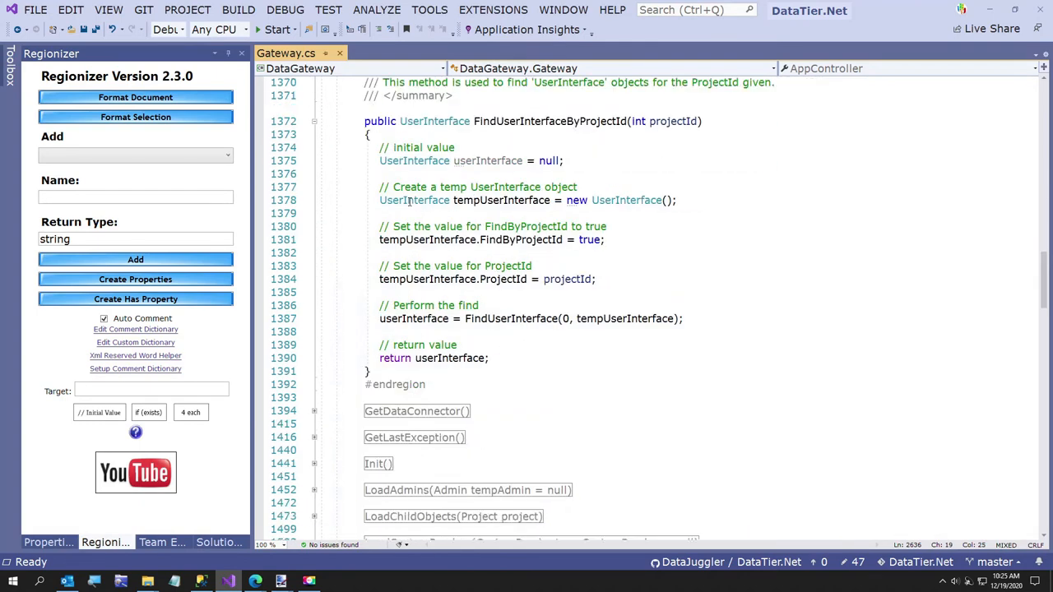
mouse_move(415, 200)
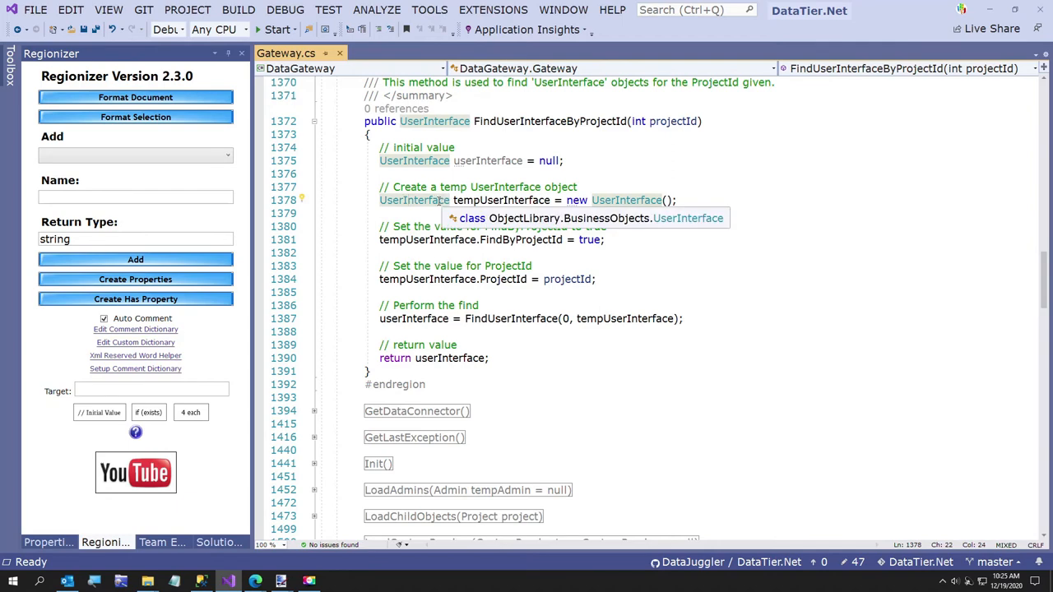
mouse_move(414, 161)
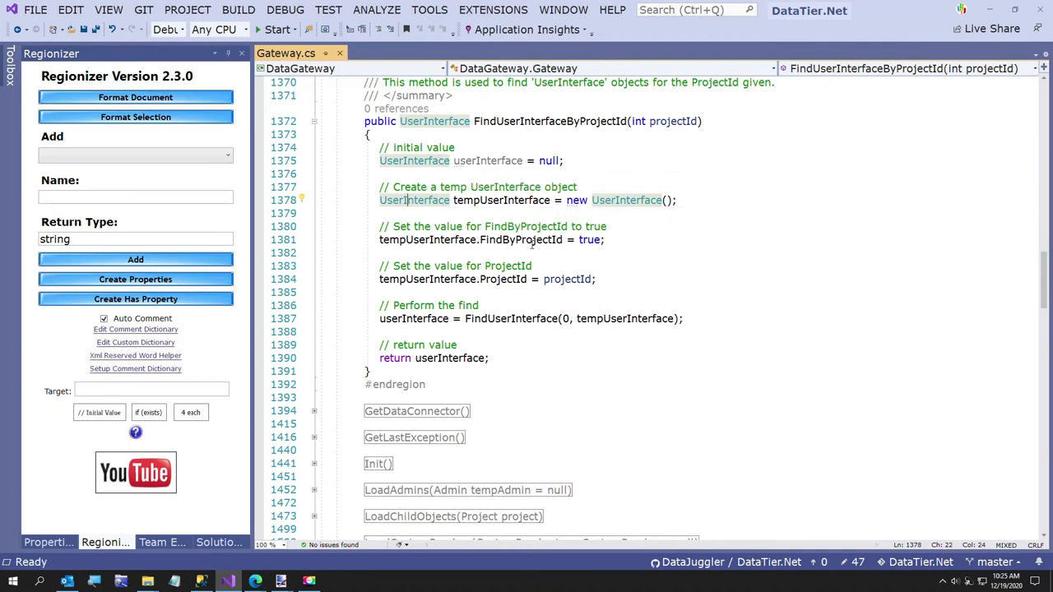
click(520, 240)
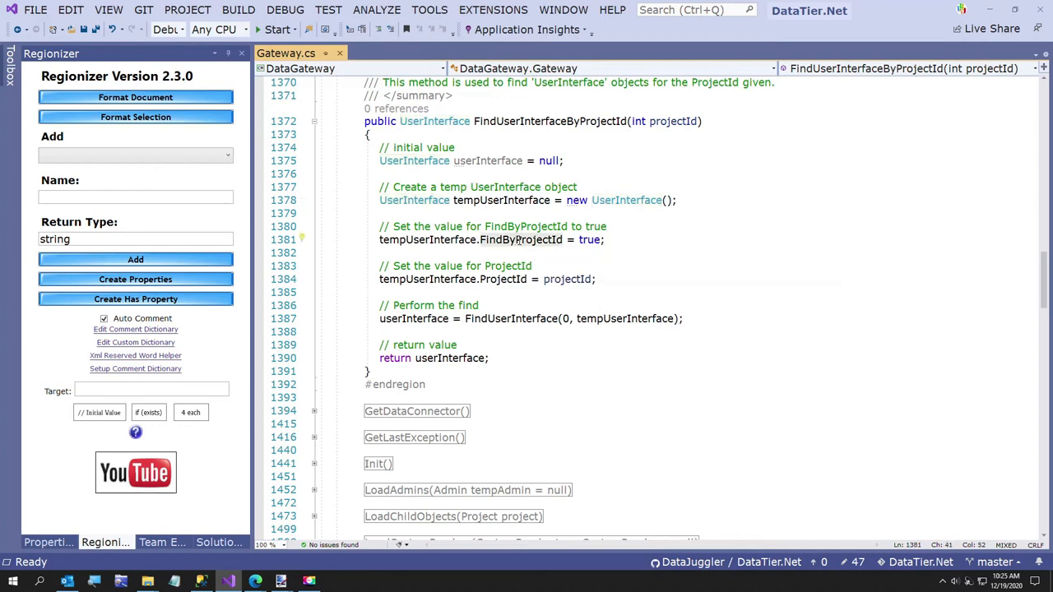
mouse_move(517, 280)
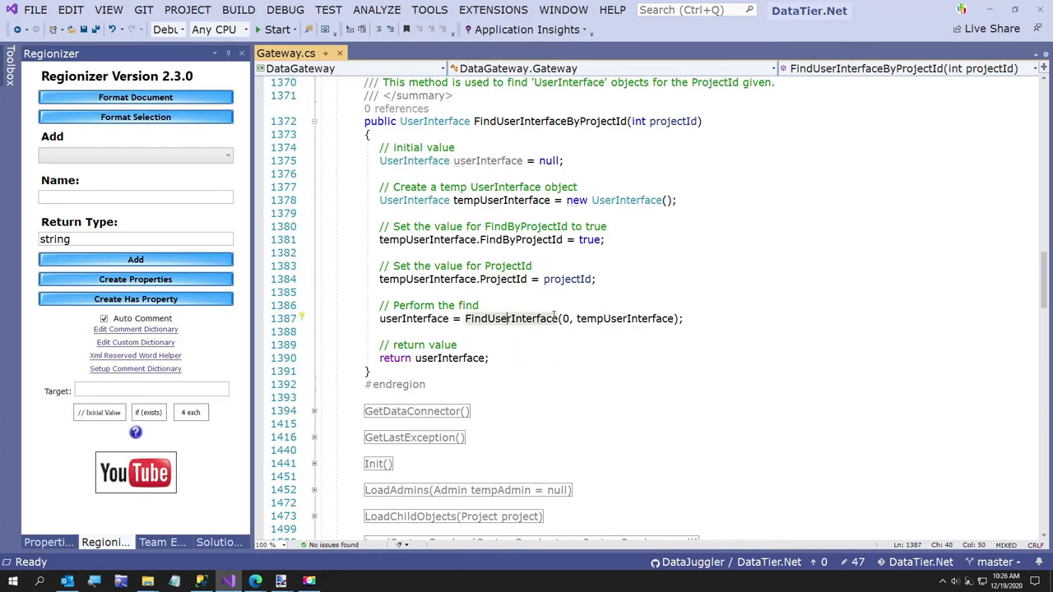
mouse_move(510, 319)
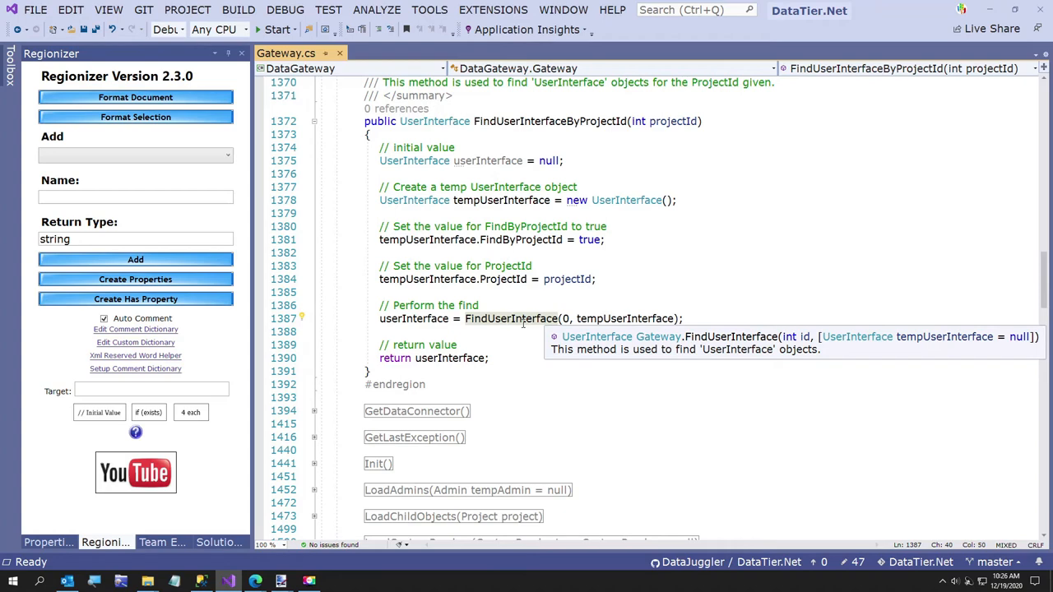
mouse_move(566, 319)
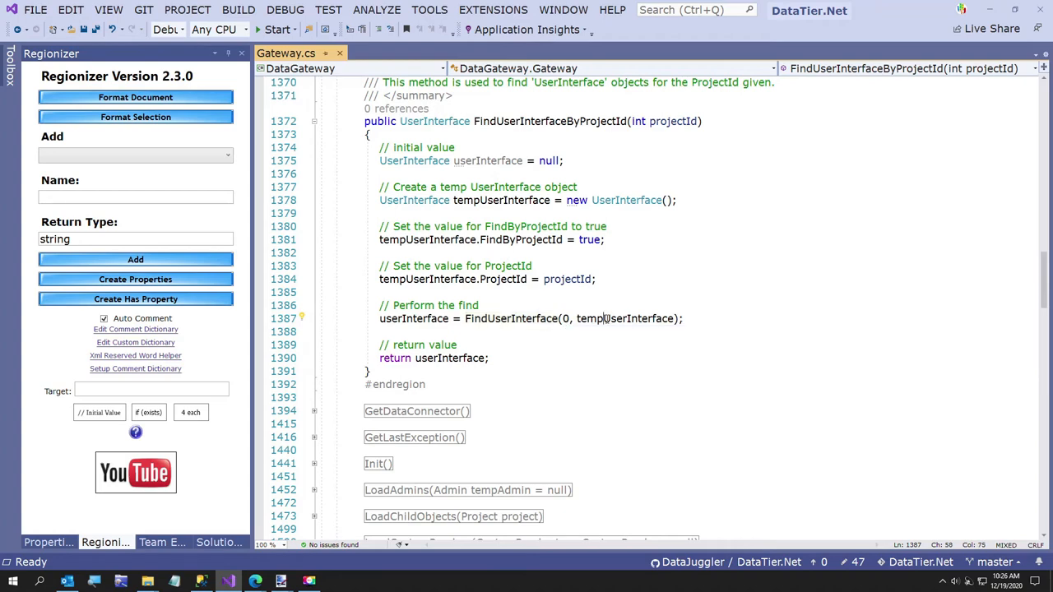
mouse_move(627, 320)
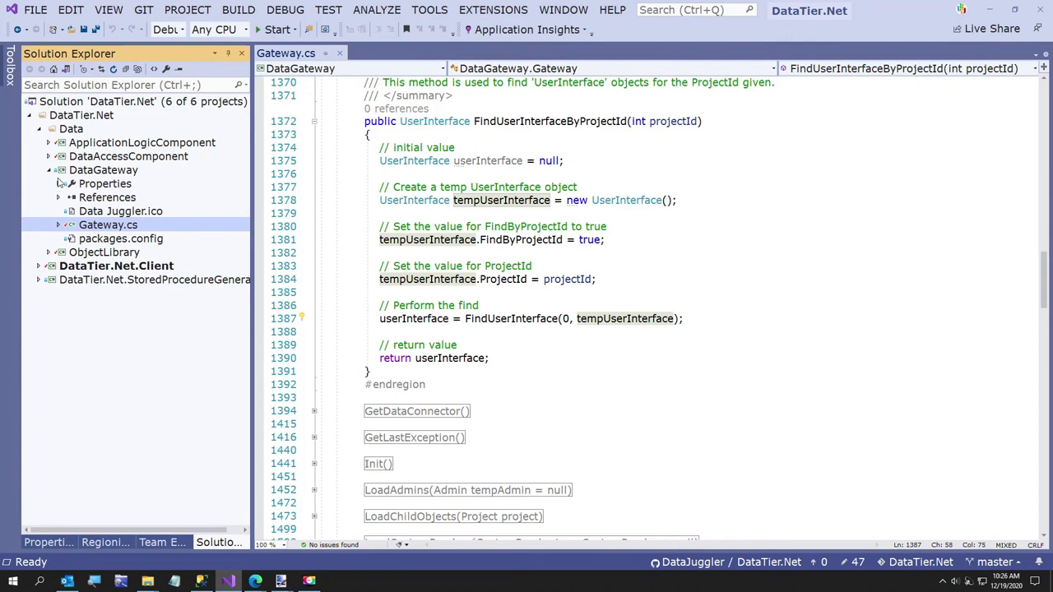
Open UserInterfaceWriter.cs from the DataAccessComponent DataManager folder
click(47, 169)
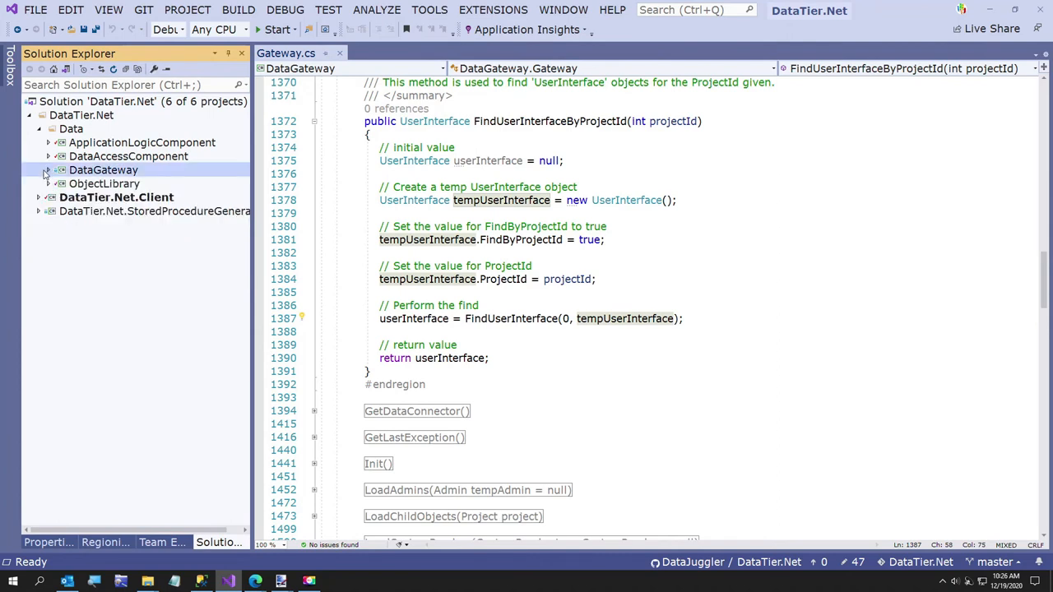
click(49, 156)
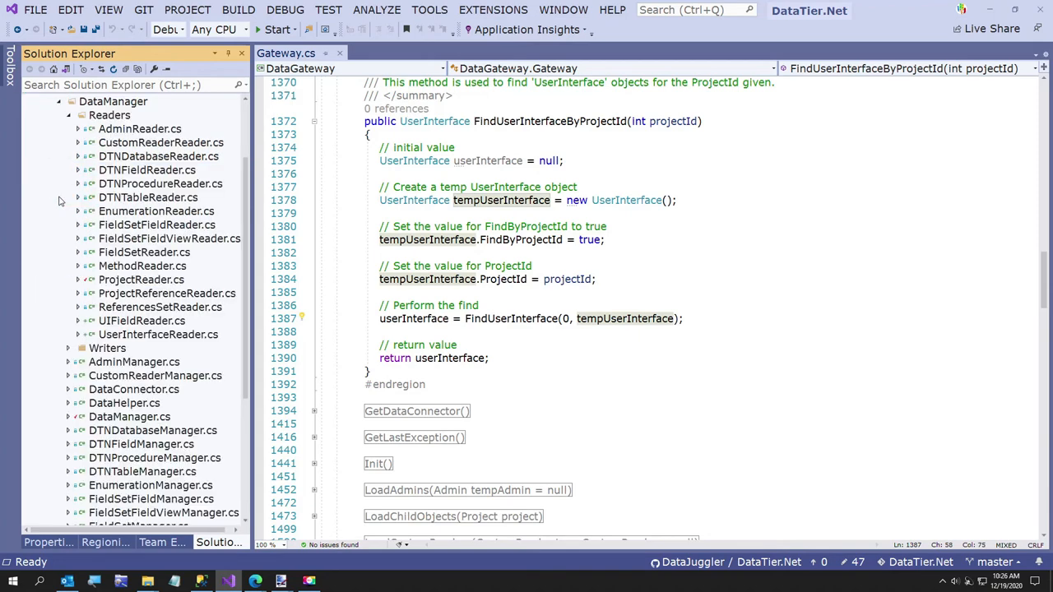
click(158, 334)
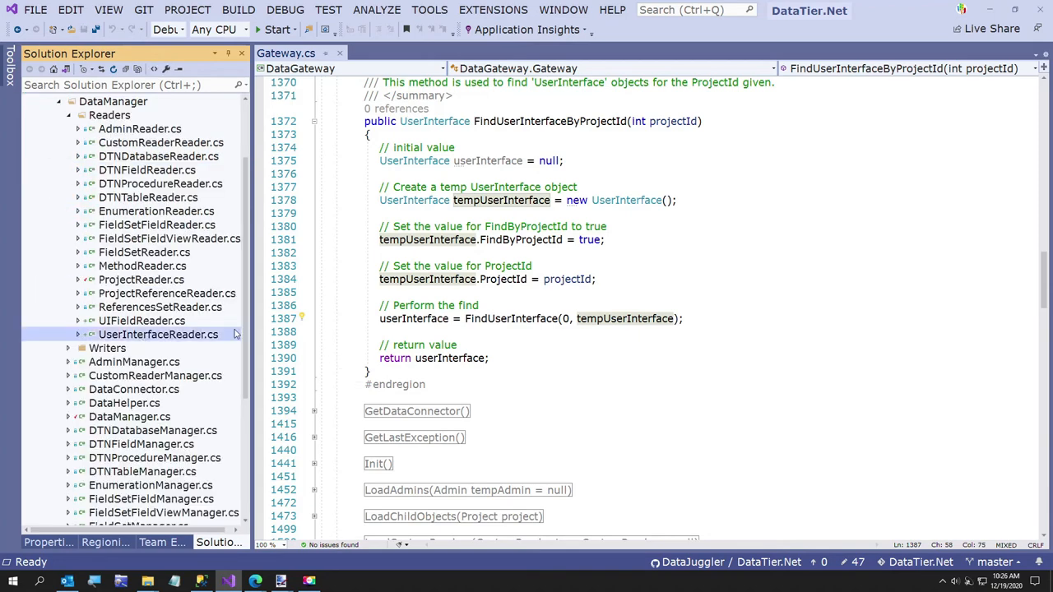
scroll(down, 3)
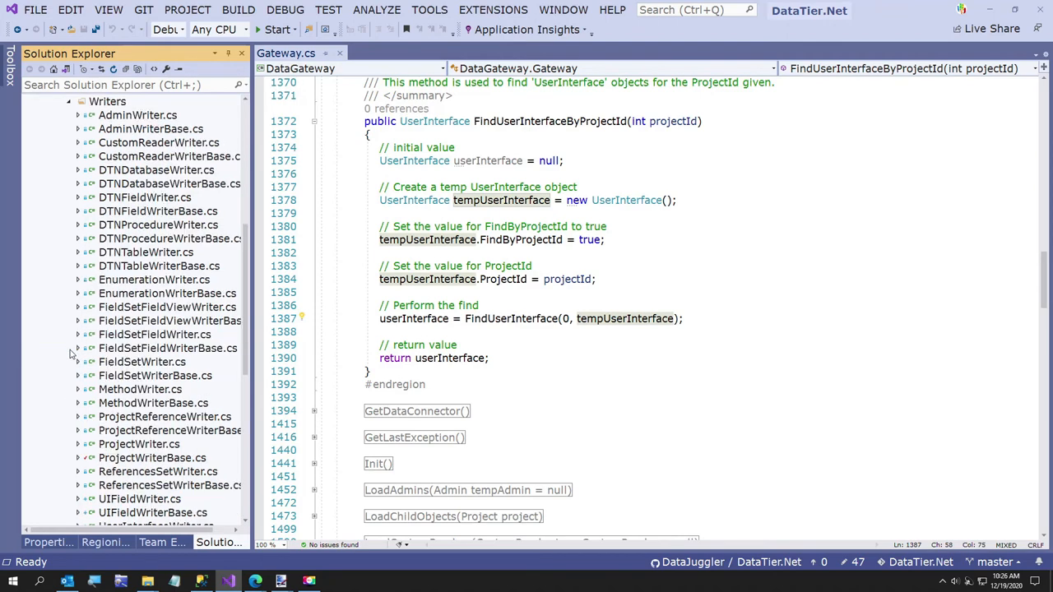
scroll(down, 3)
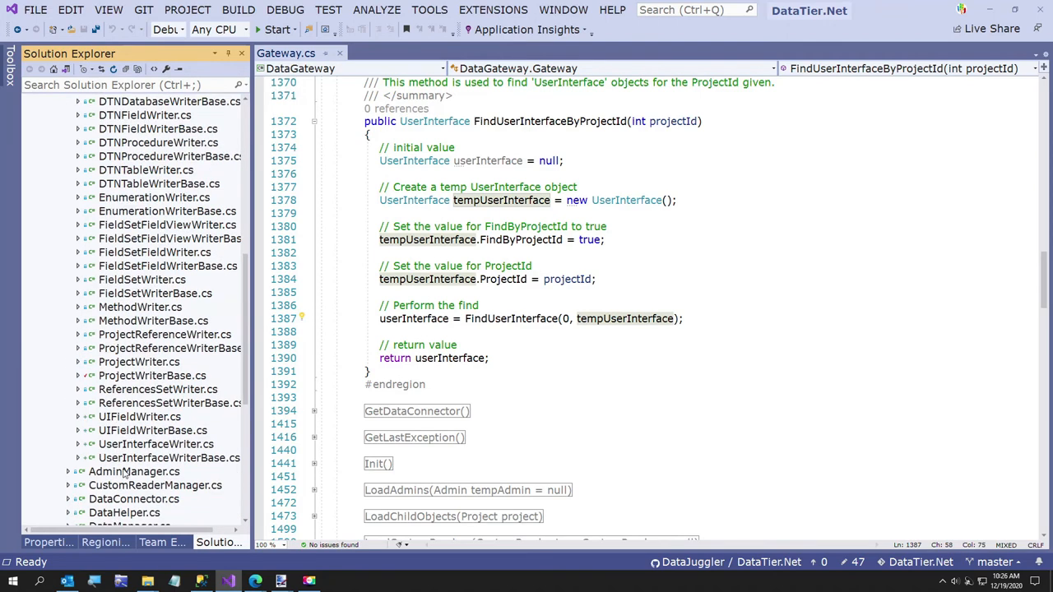
click(156, 444)
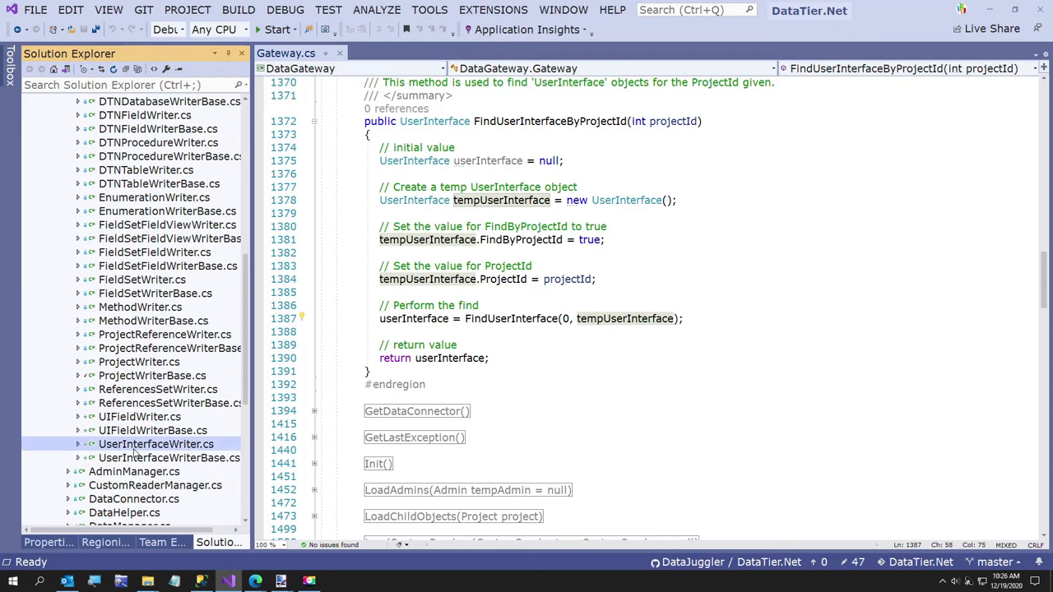
double_click(156, 445)
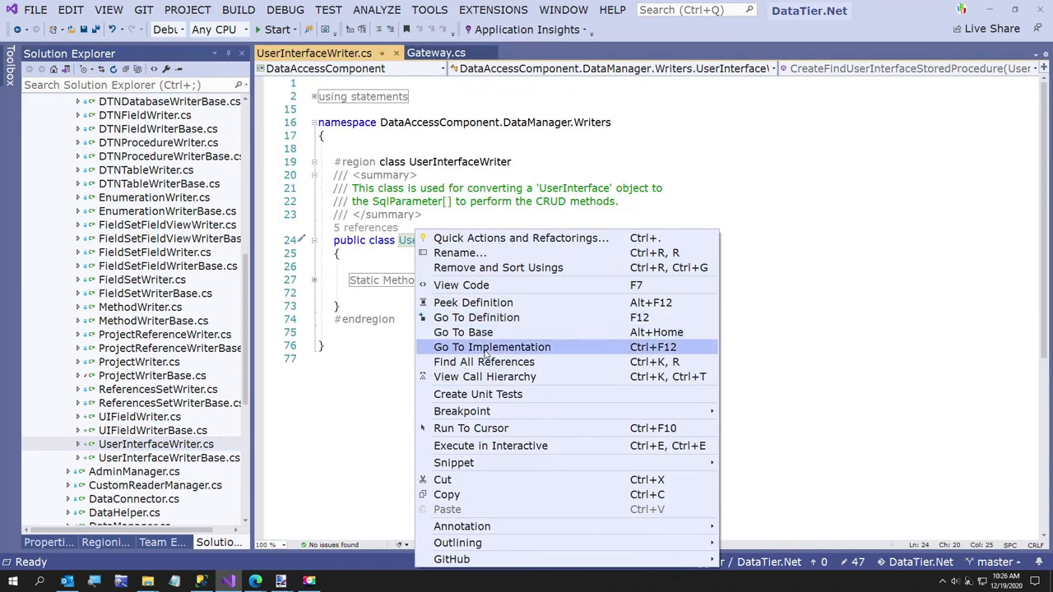
Go to the implementation using UserInterfaceWriter, the UserInterface Methods.cs delete procedure code
click(483, 362)
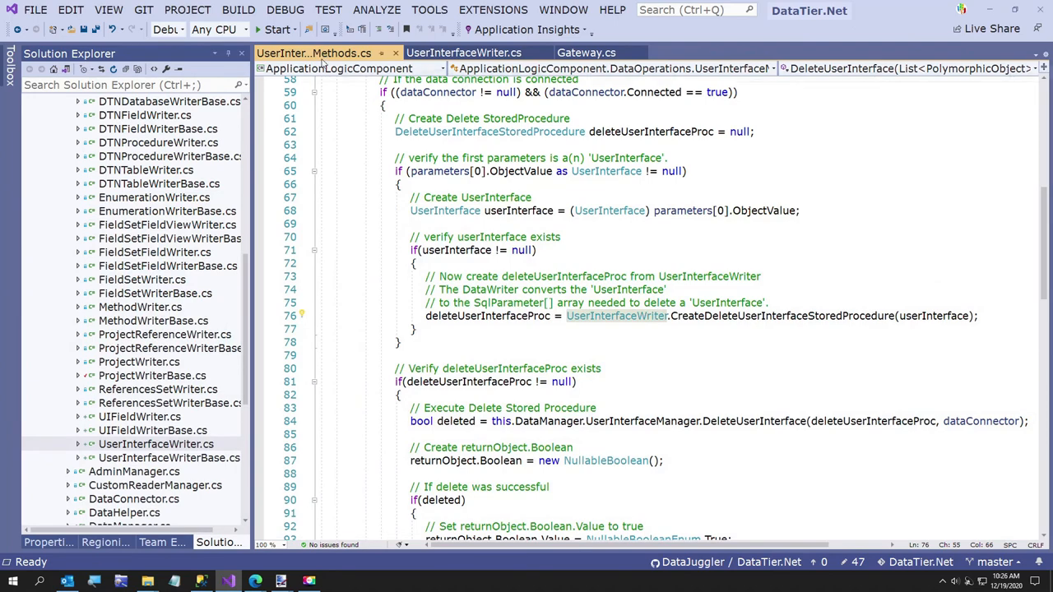
Expand FindUserInterface and jump to CreateFindUserInterfaceStoredProcedure in UserInterfaceWriter.cs
click(418, 263)
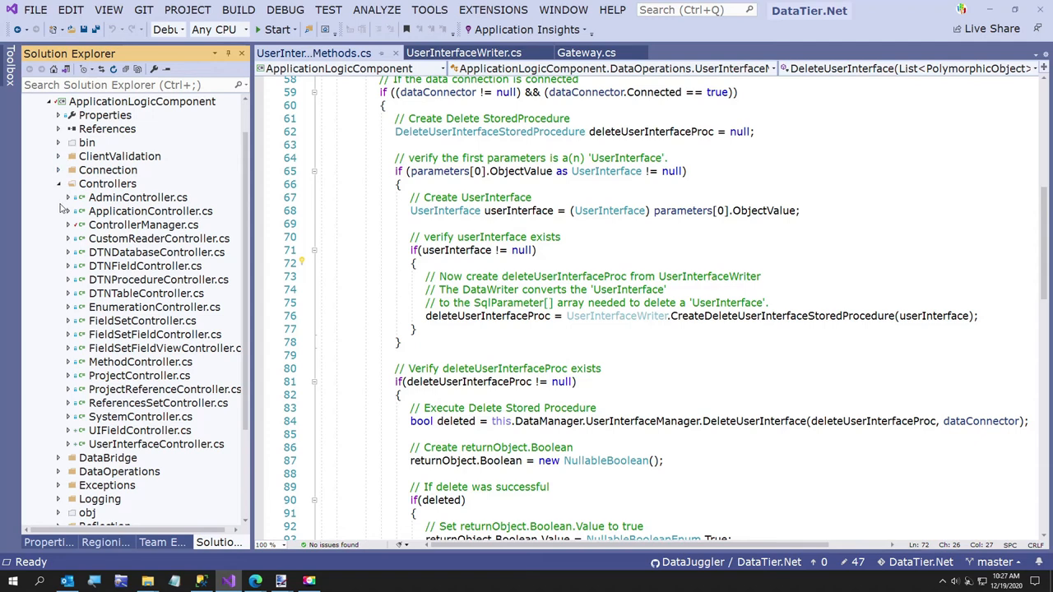
mouse_move(230, 289)
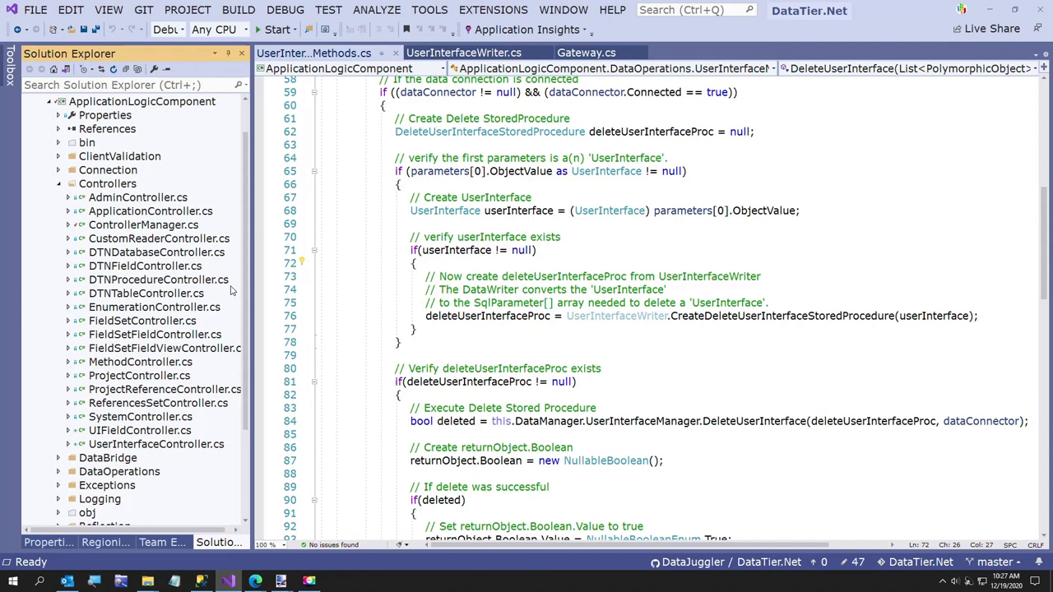
mouse_move(326, 292)
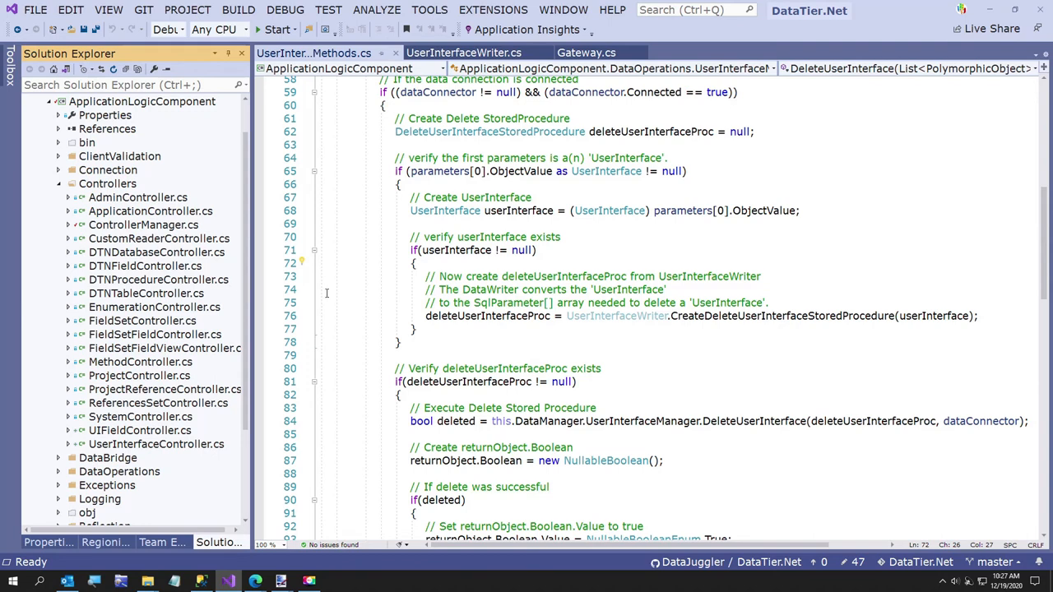
scroll(up, 3)
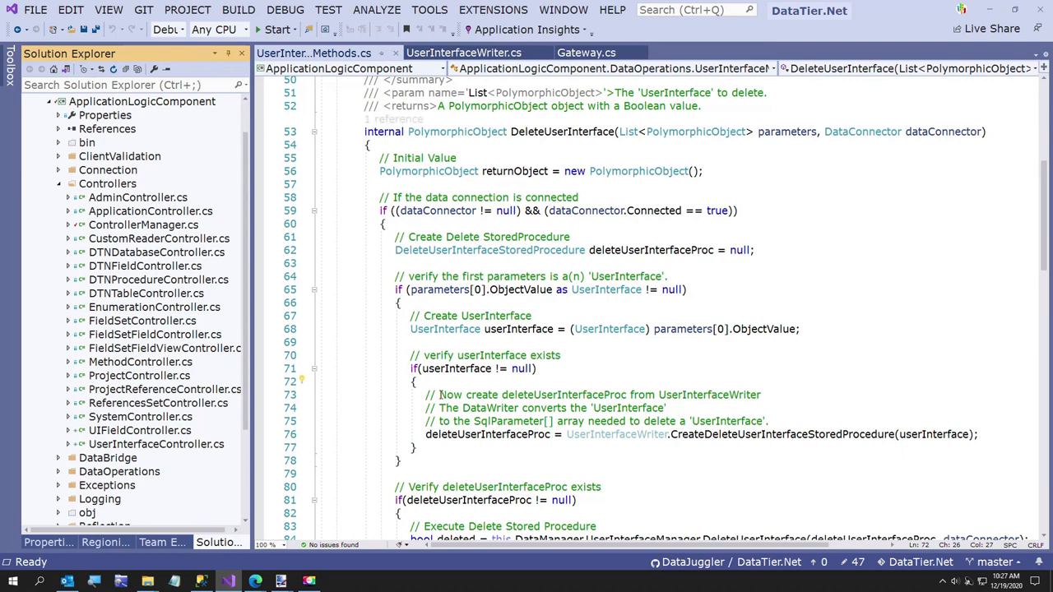
scroll(down, 3)
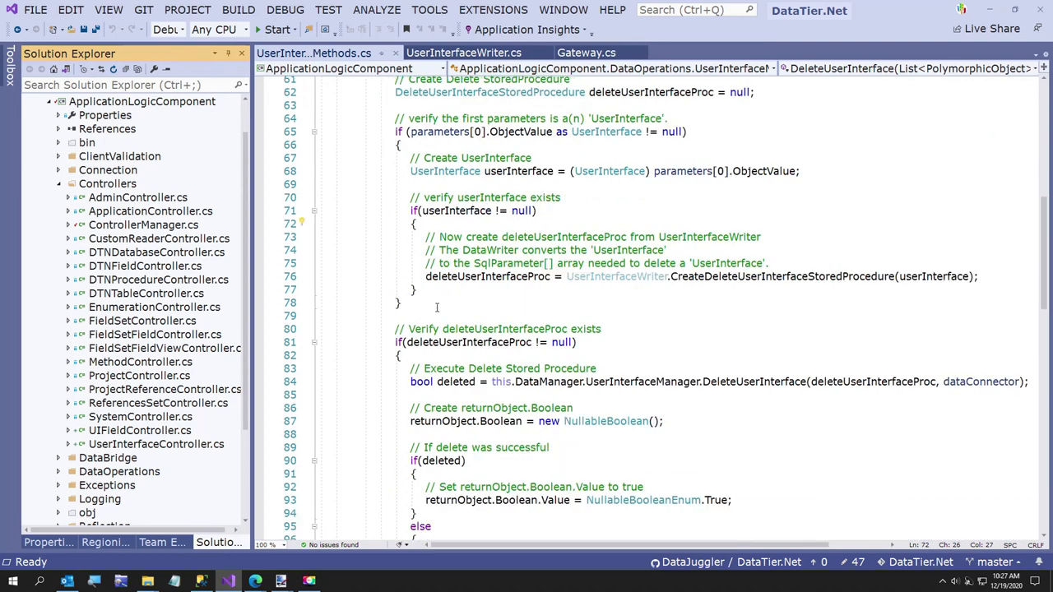
mouse_move(756, 276)
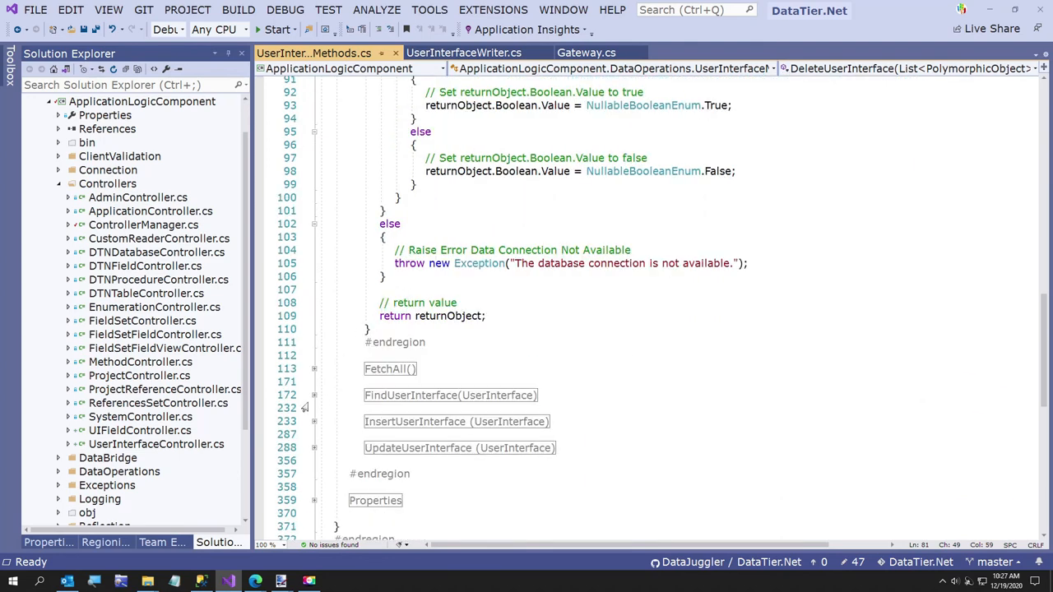
click(312, 395)
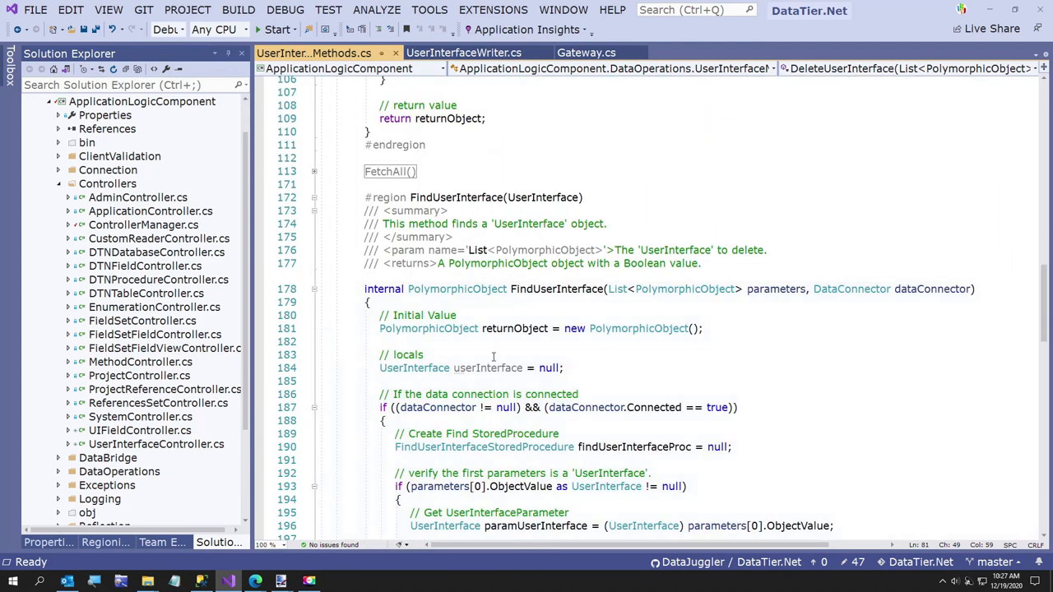
scroll(down, 3)
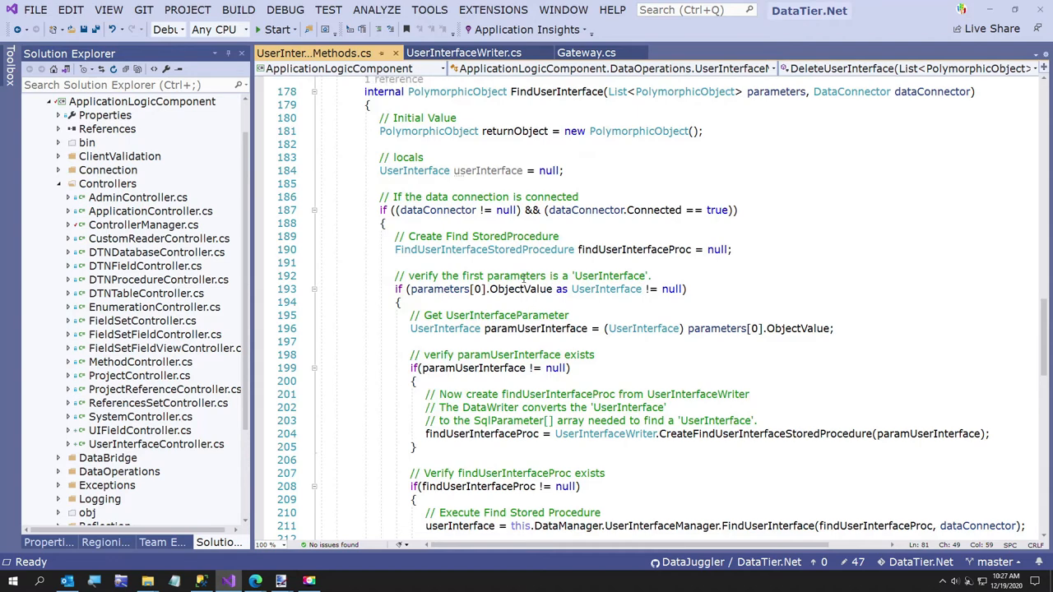
scroll(down, 3)
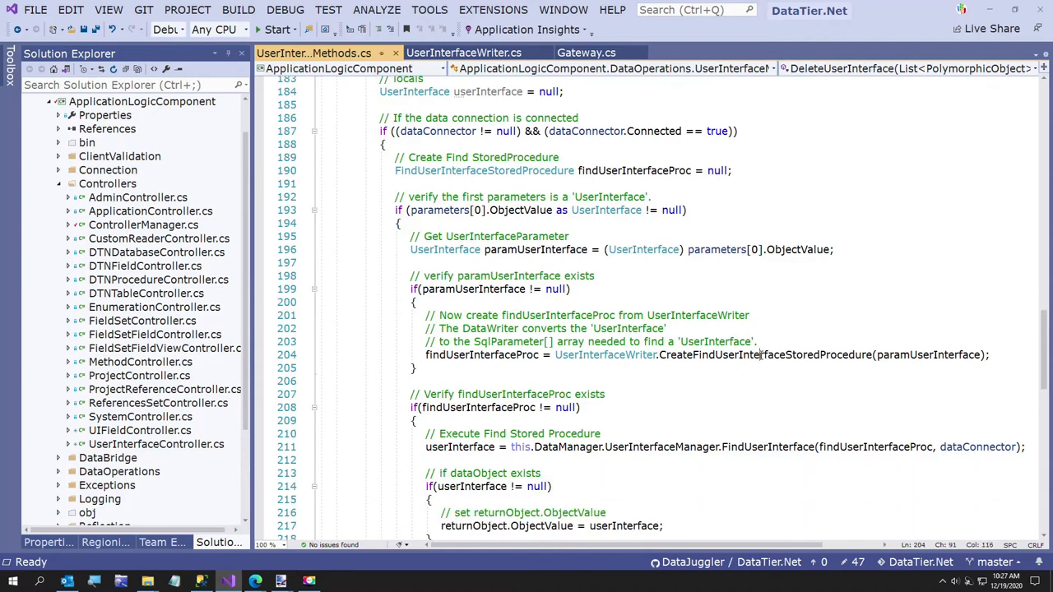
right_click(740, 355)
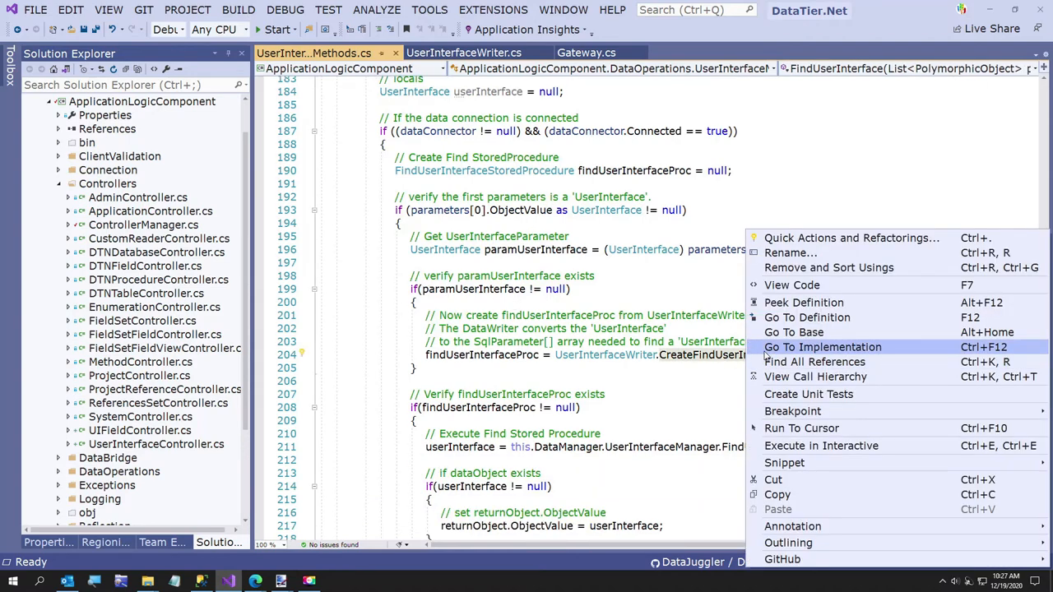
click(823, 346)
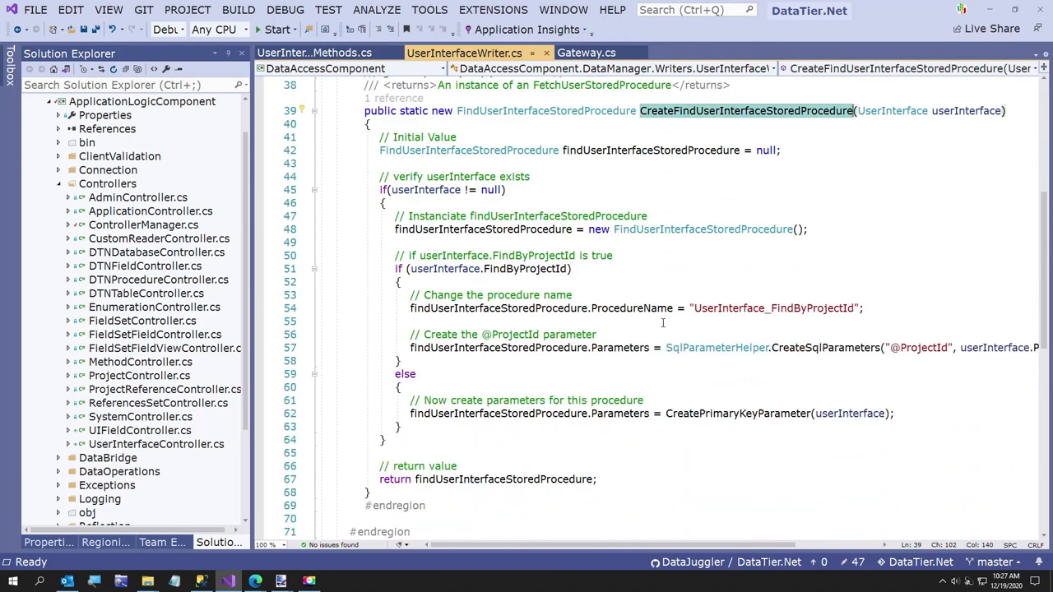
click(394, 270)
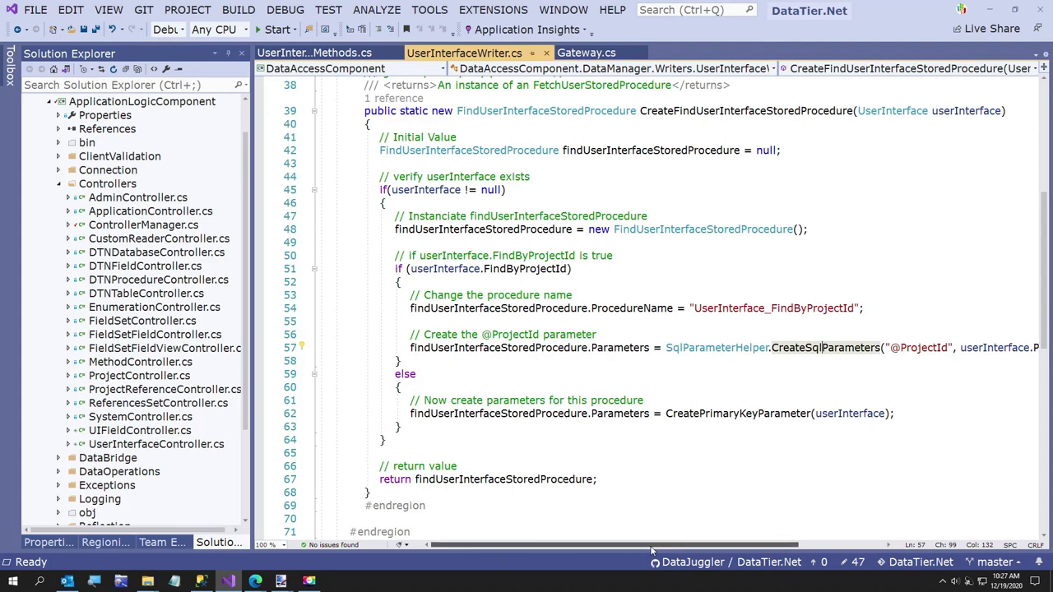
scroll(right, 3)
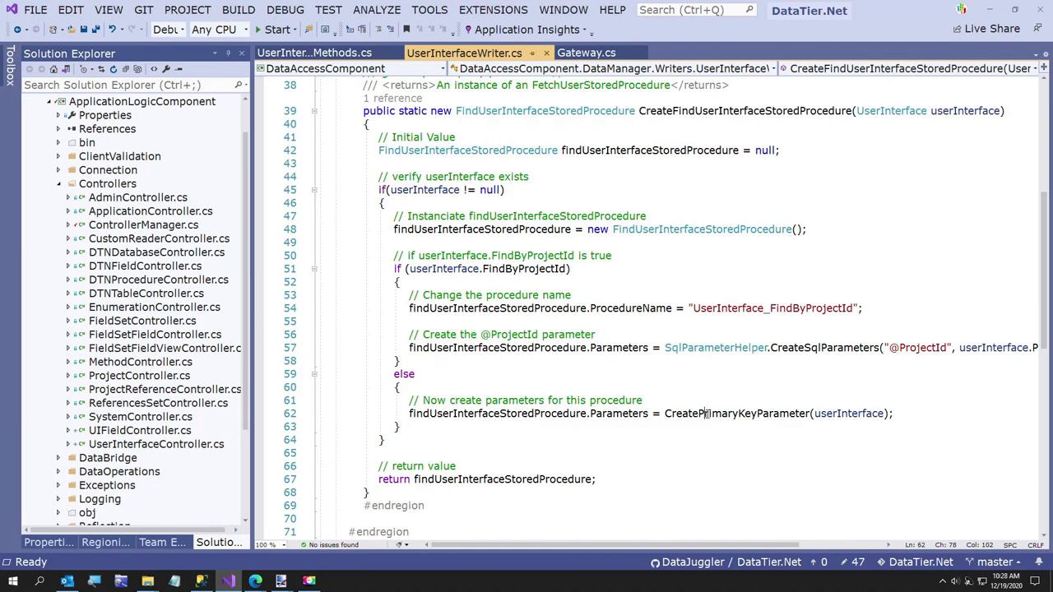
right_click(704, 413)
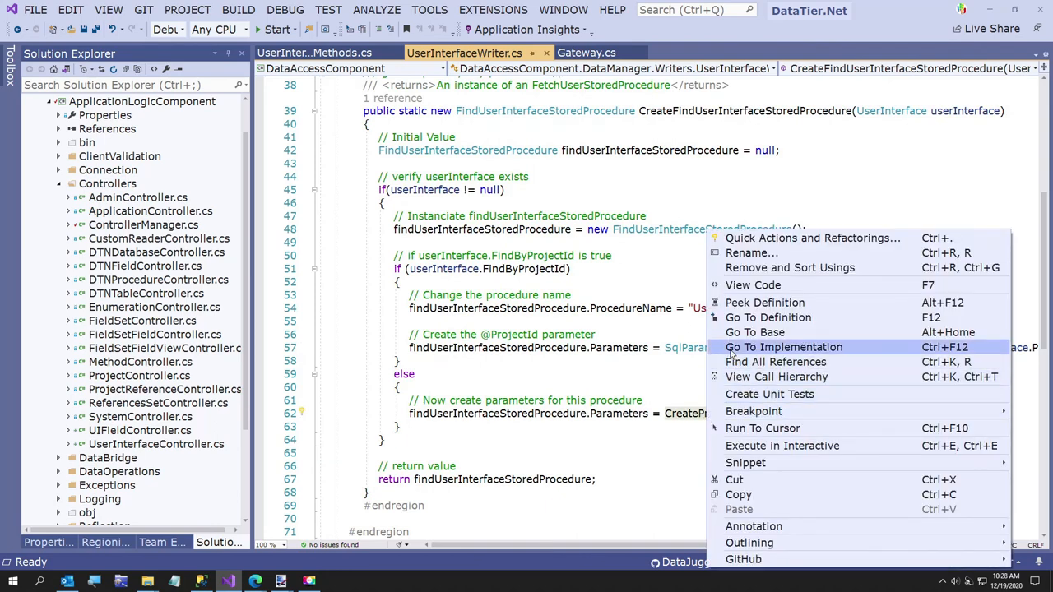
View CreatePrimaryKeyParameter in UserInterfaceWriterBase.cs, then return to Gateway.cs
click(783, 345)
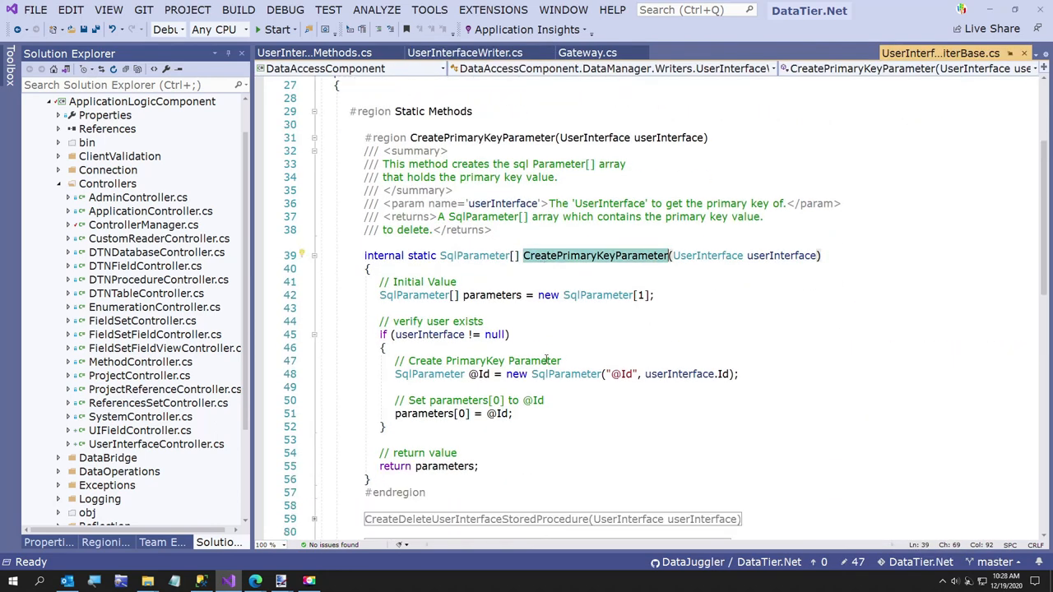
scroll(up, 3)
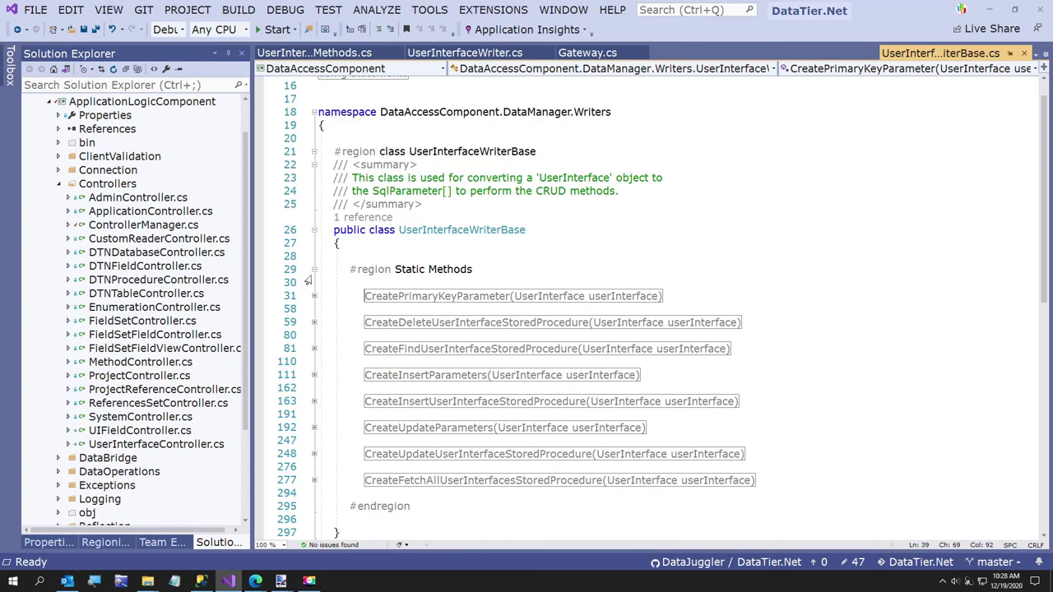
click(588, 51)
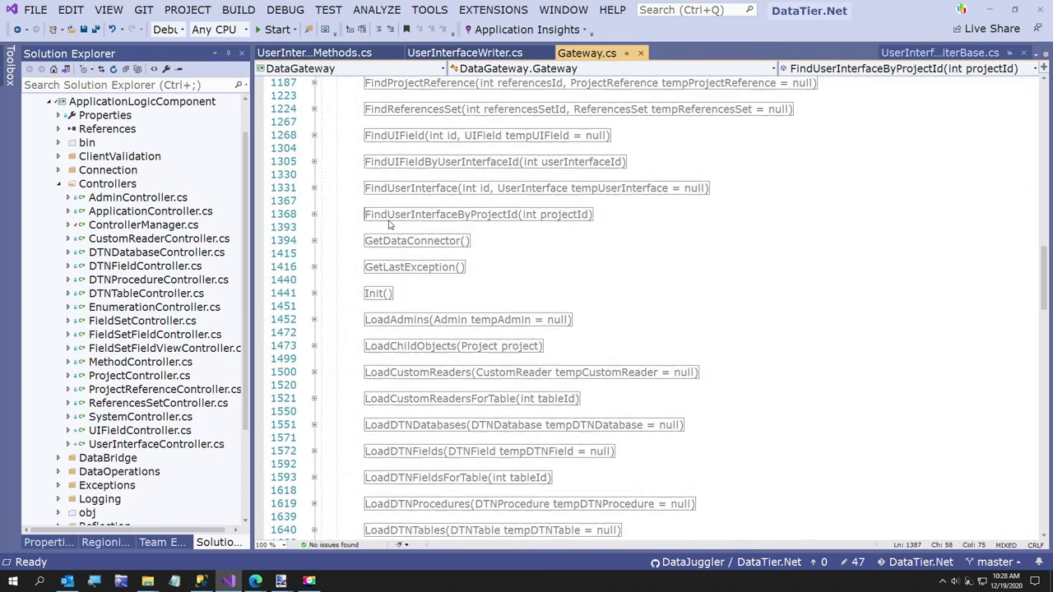
mouse_move(414, 240)
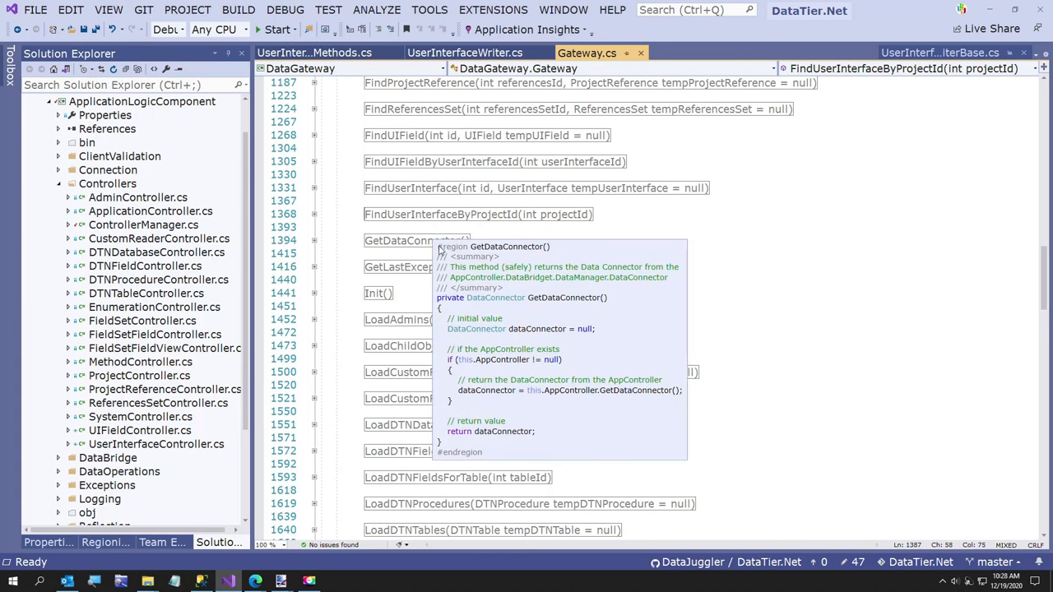